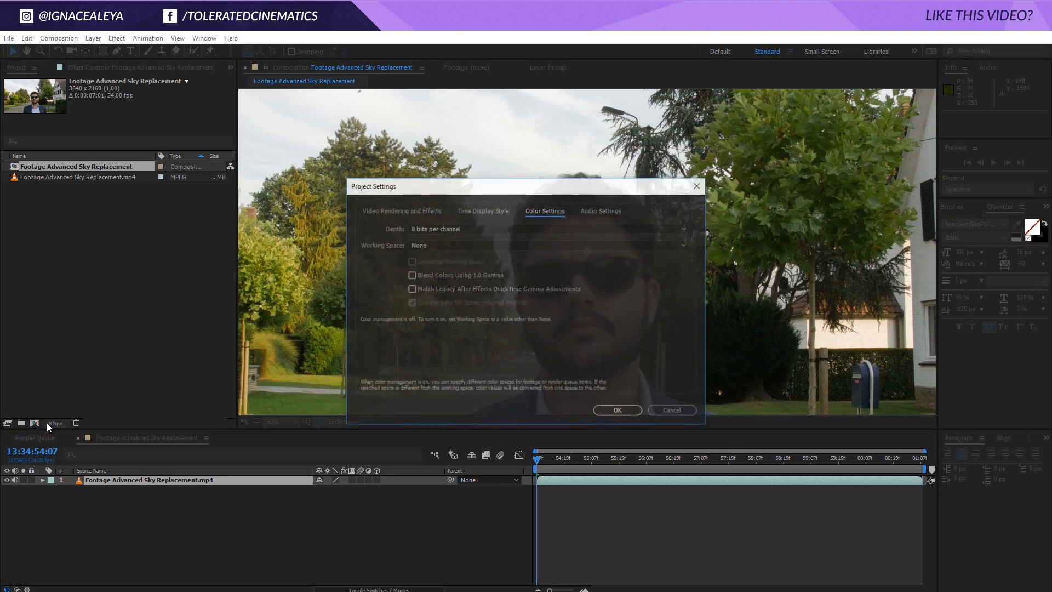
Step: Set the project colour depth to 32 bits per channel (float) and confirm
click(545, 228)
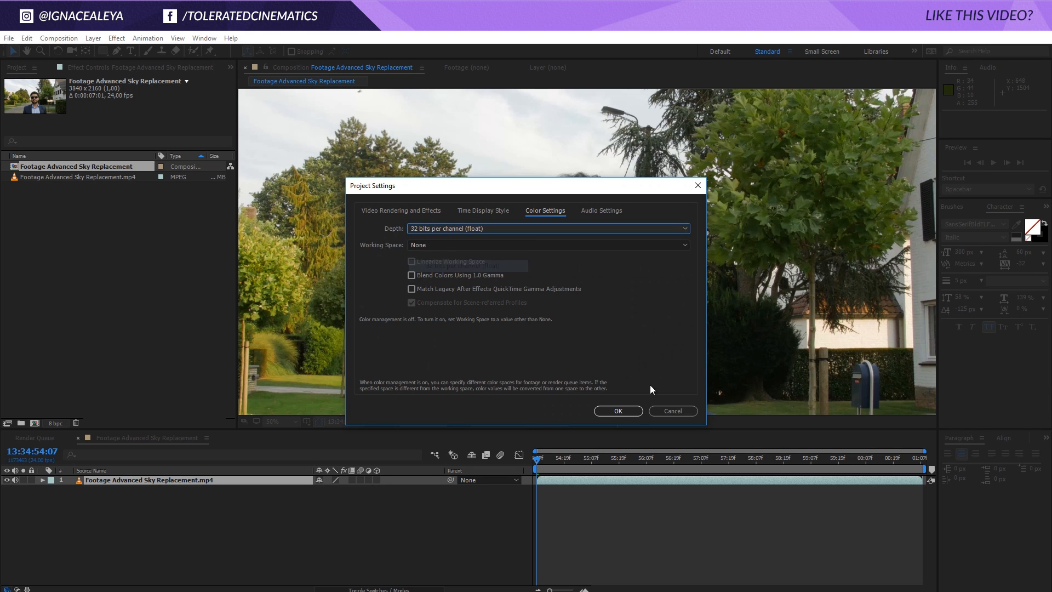
click(617, 410)
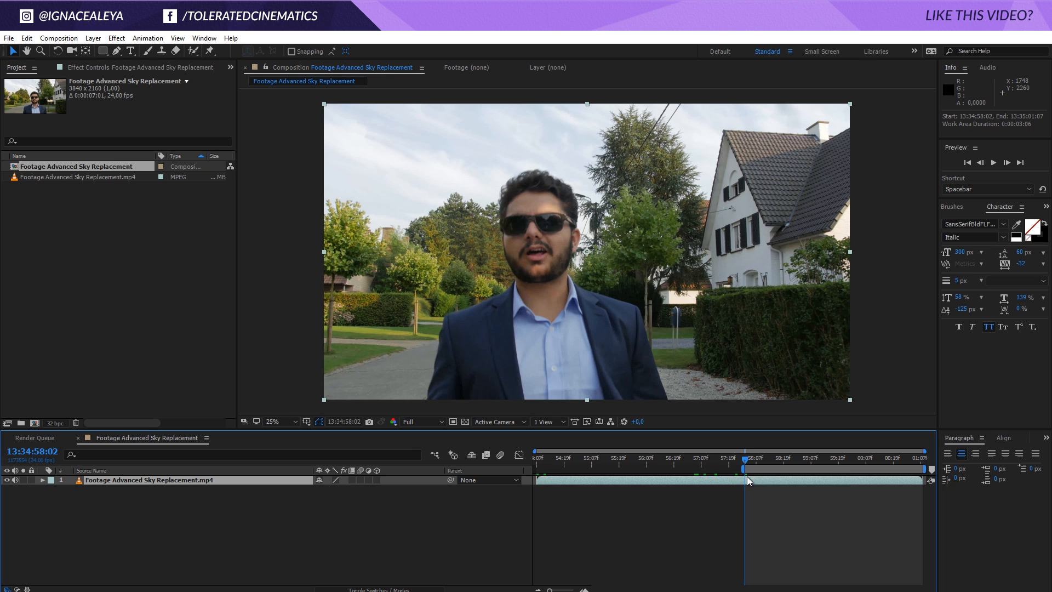
Step: Trim the comp to the ~3-second work area and scrub the playhead to review it
click(816, 495)
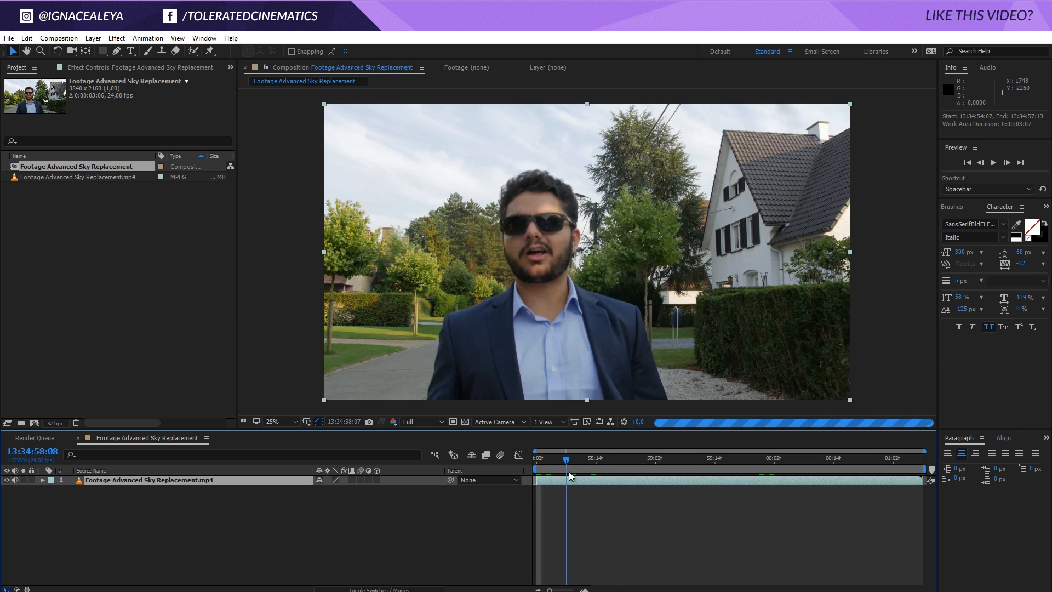
click(669, 457)
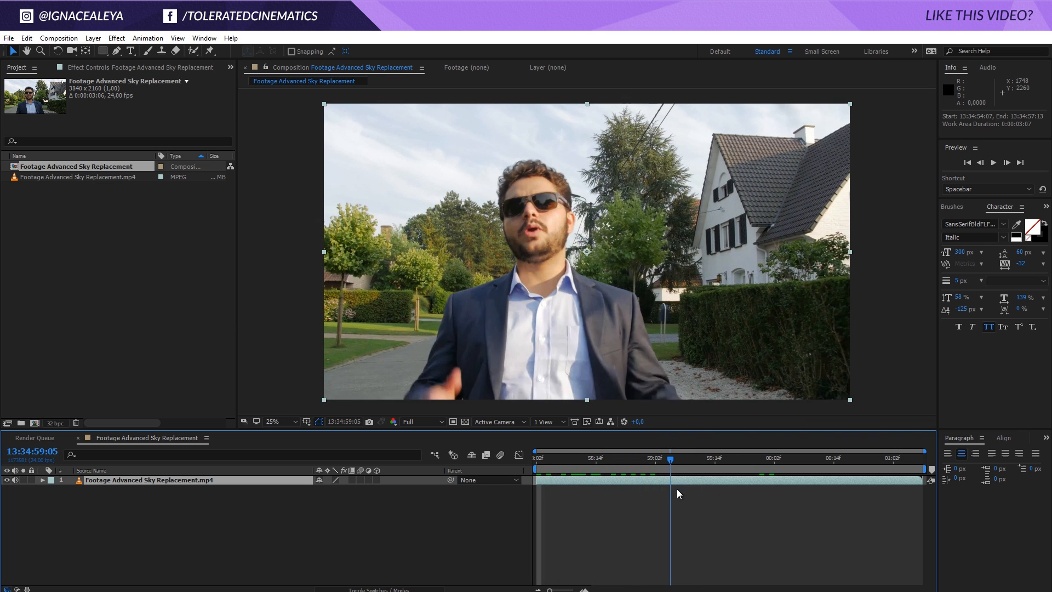
click(604, 458)
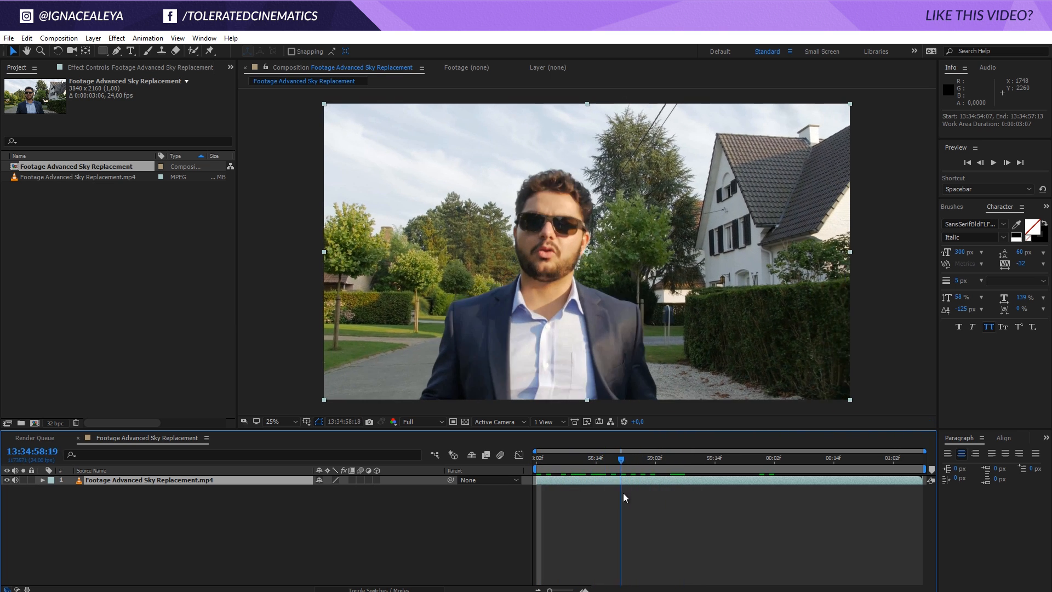
drag(623, 457, 726, 458)
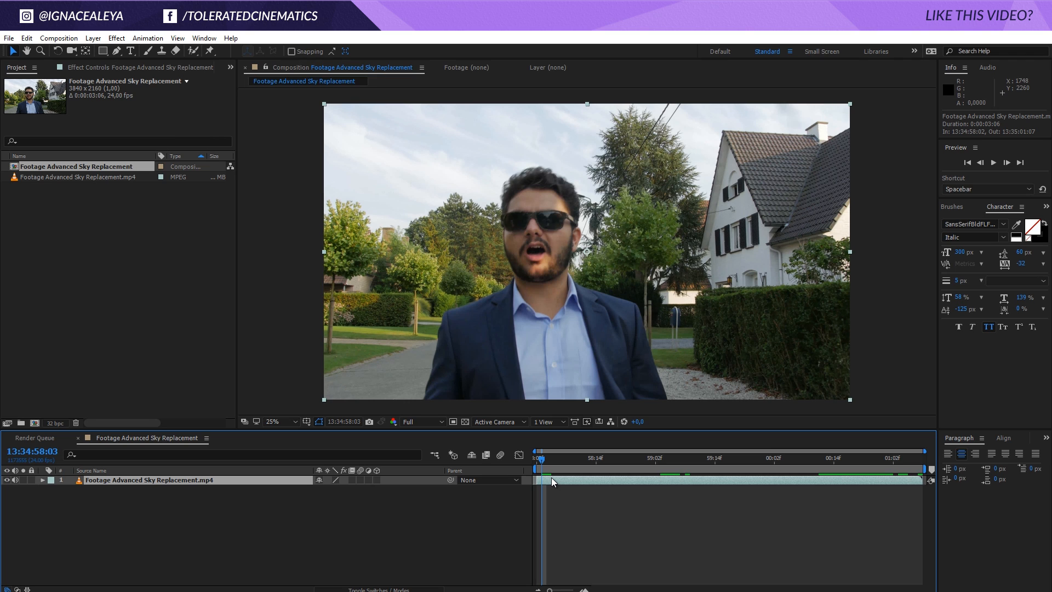
mouse_move(579, 495)
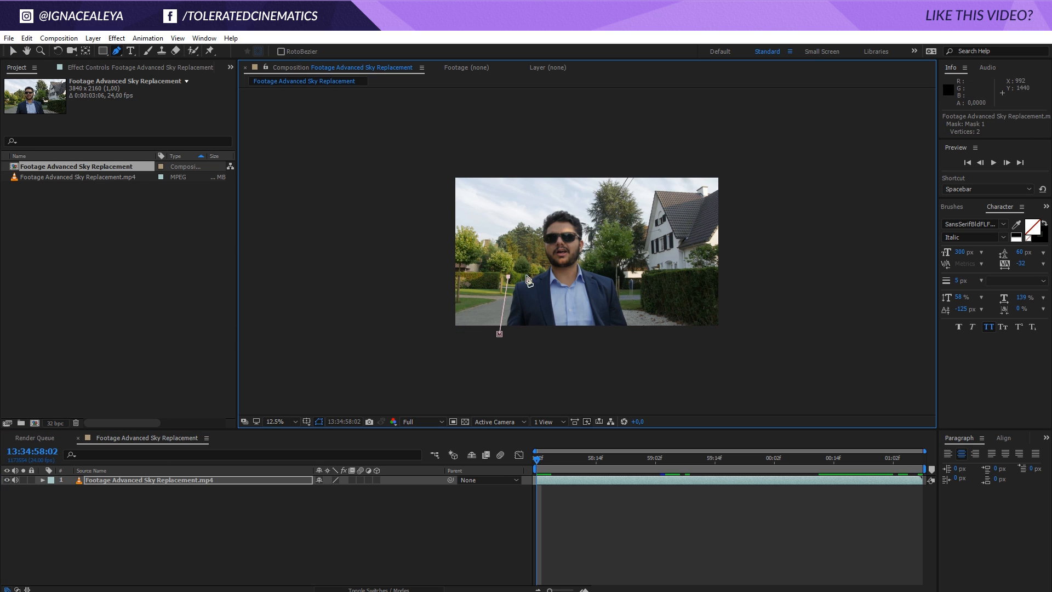
Step: Close the Pen mask around the speaker's head and shoulders and reveal Mask 1's properties
click(545, 215)
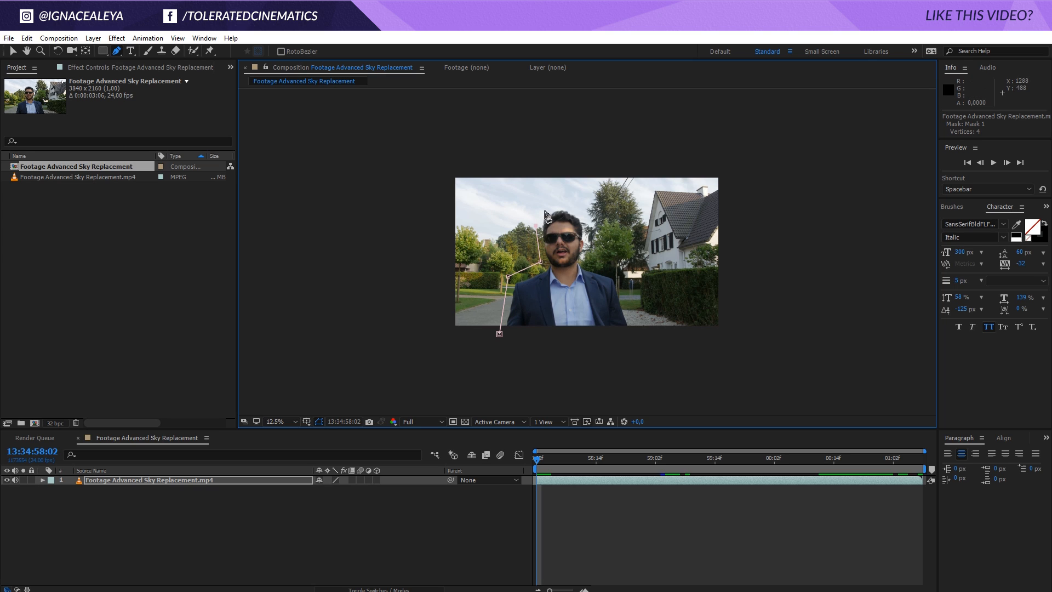
click(592, 241)
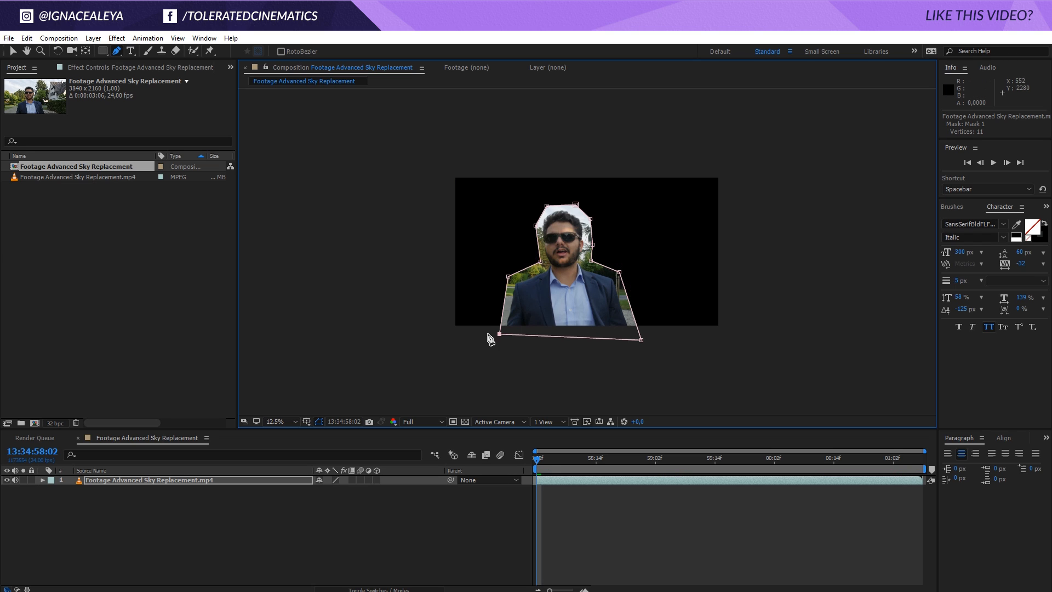
mouse_move(487, 246)
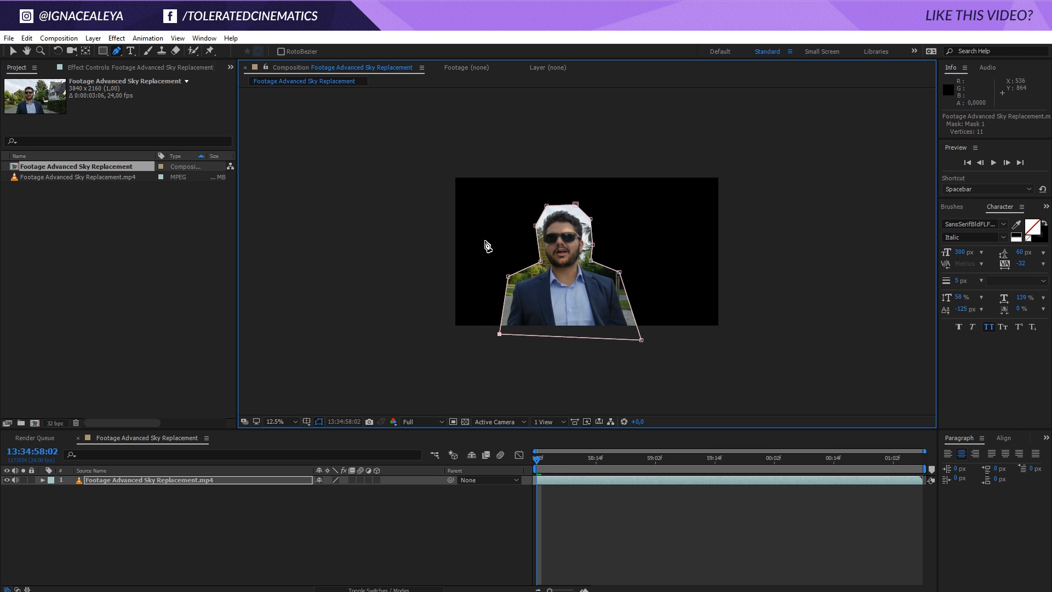
click(274, 420)
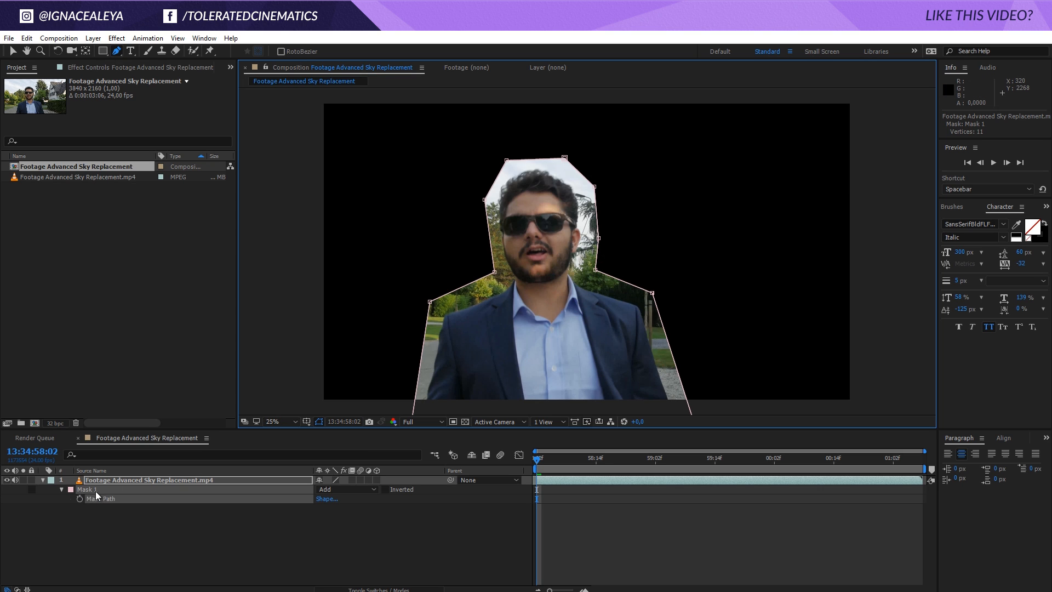
Step: Set Mask 1 to None so full footage shows and keyframe the mask path across frames
click(346, 489)
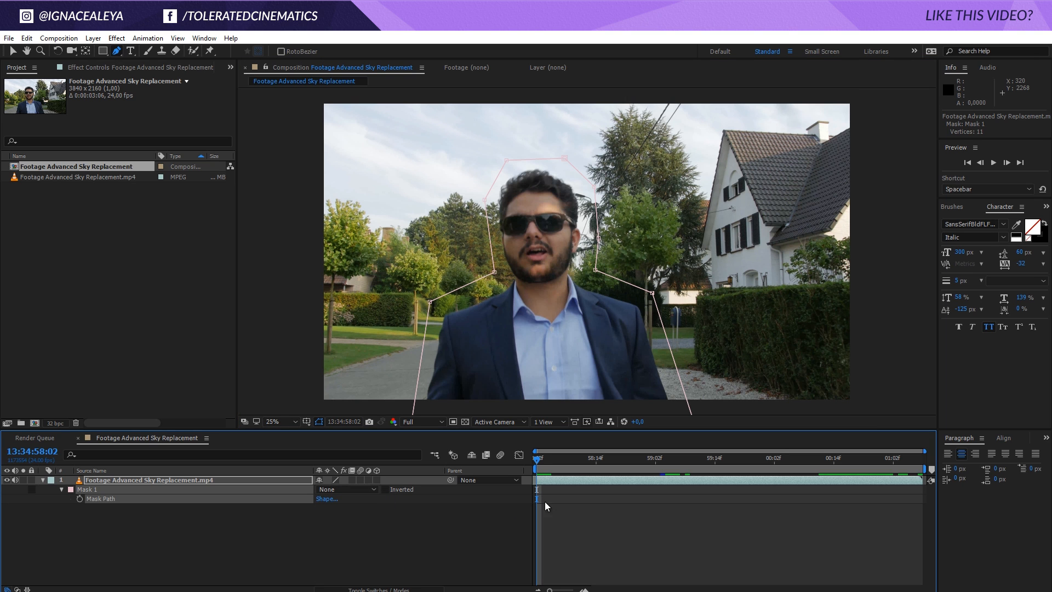
mouse_move(80, 506)
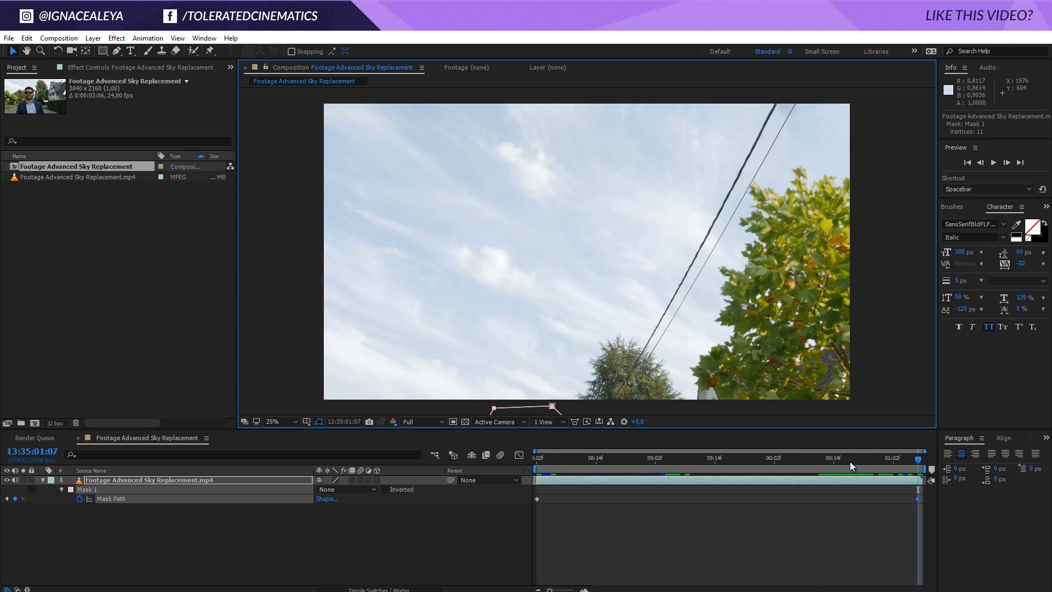
click(793, 458)
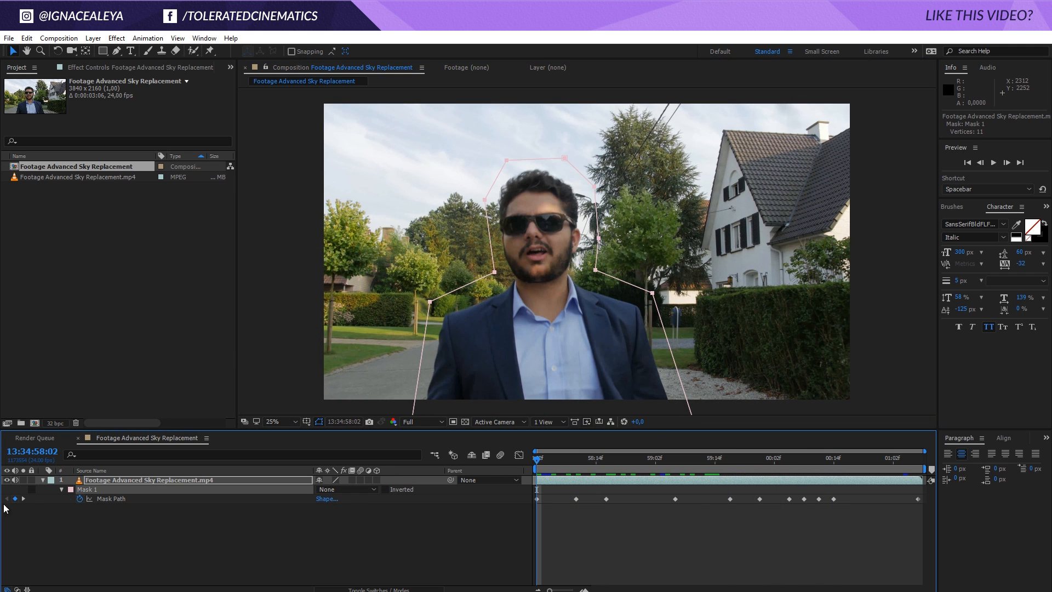
Step: Set the mask to Subtract and pre-compose the layer as 'Footage', moving all attributes
click(339, 489)
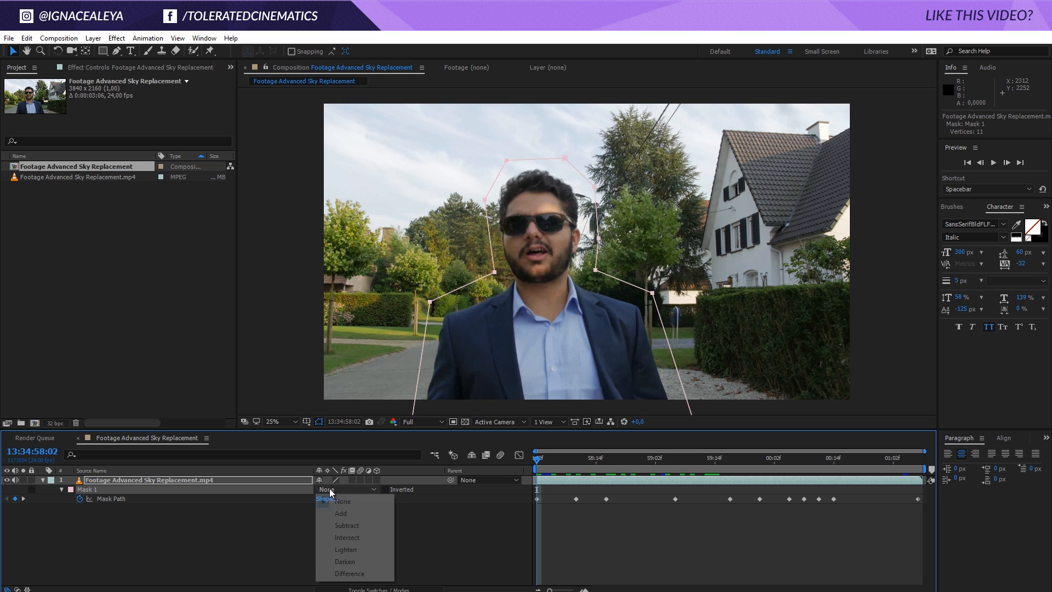
click(346, 525)
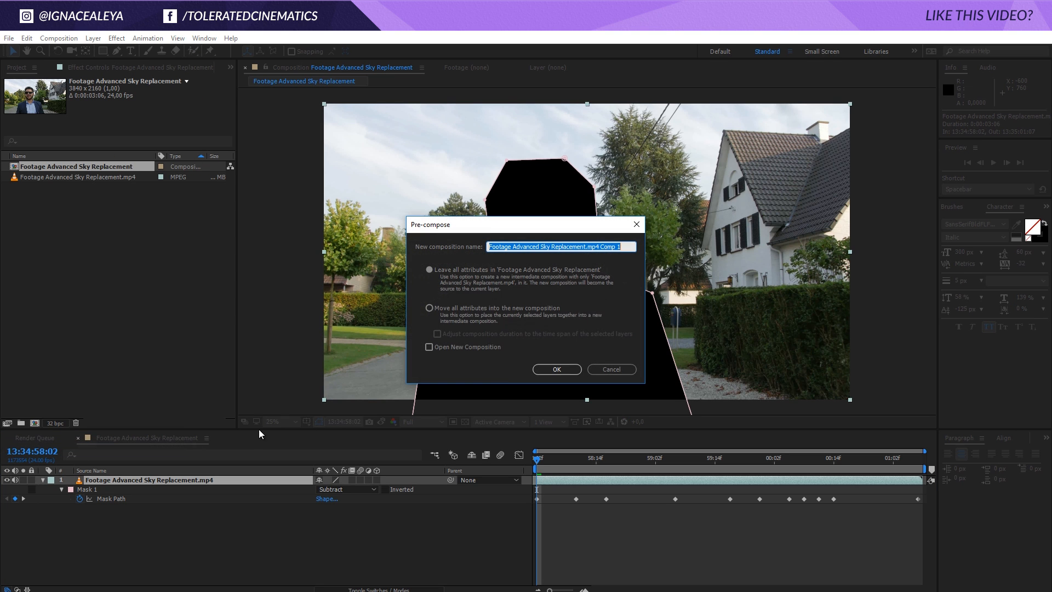
click(428, 308)
text(Footage)
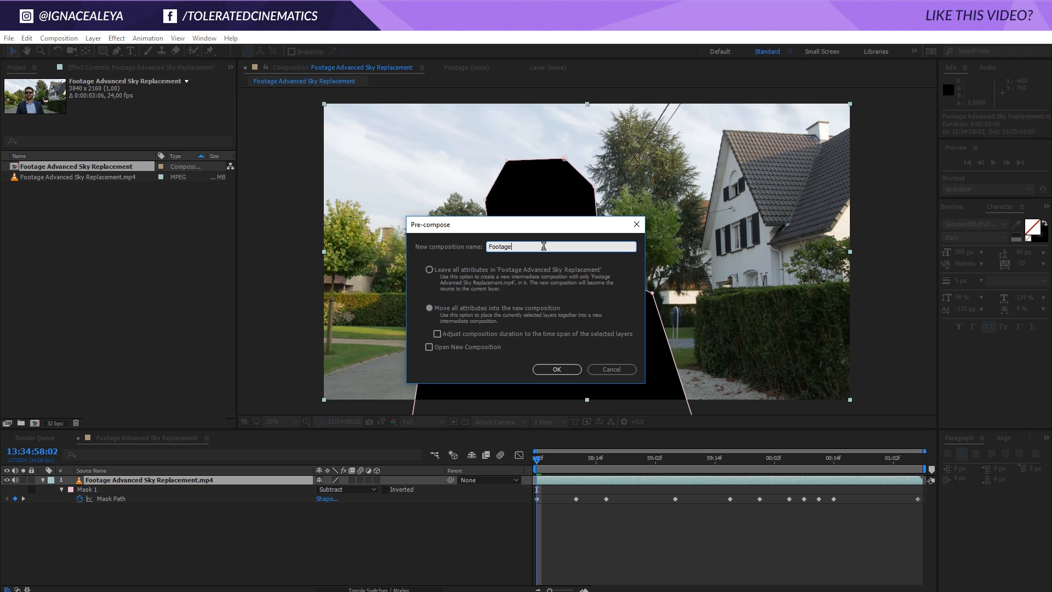
click(555, 370)
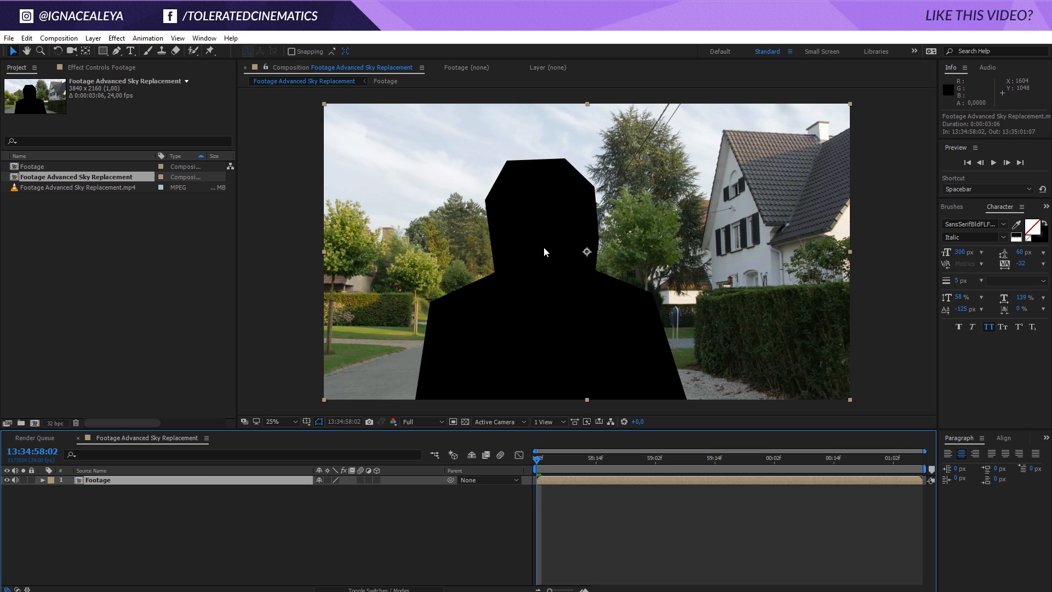
mouse_move(1005, 443)
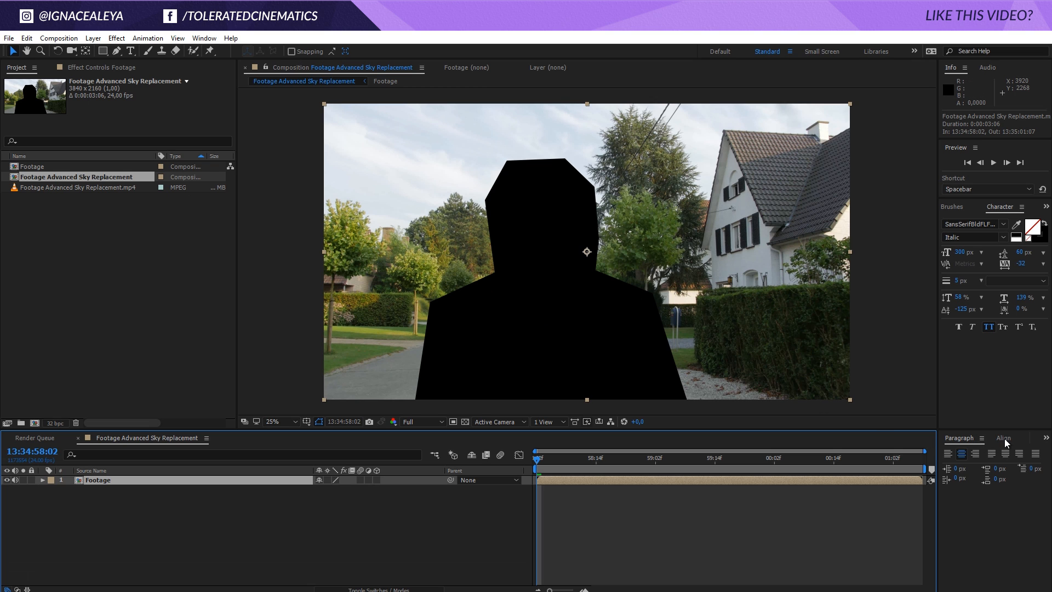
Step: Show the Tracker panel, start Track Camera on Footage and expand the Advanced solve settings
click(999, 437)
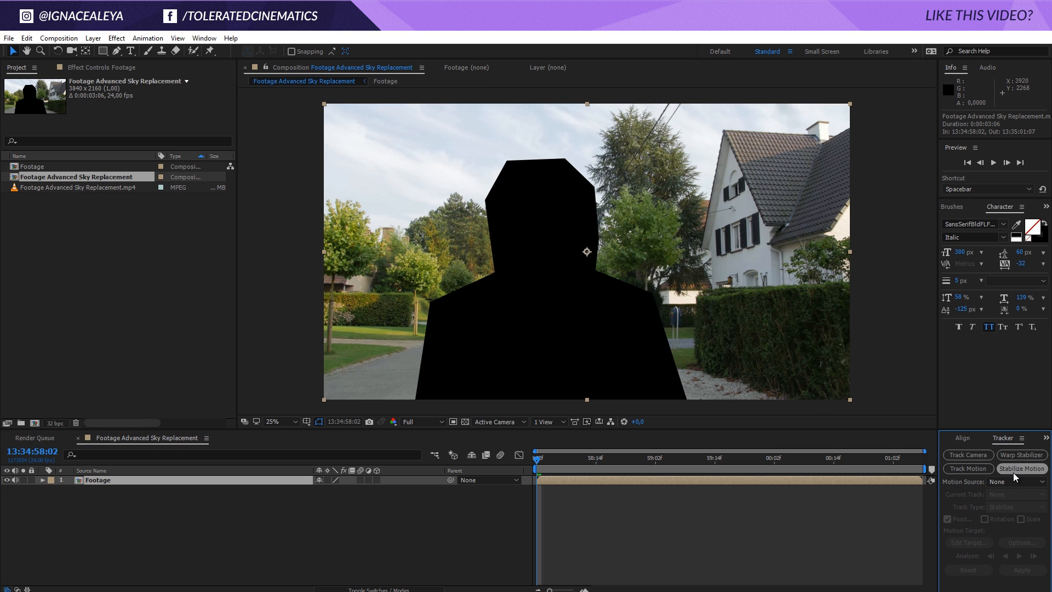
click(204, 38)
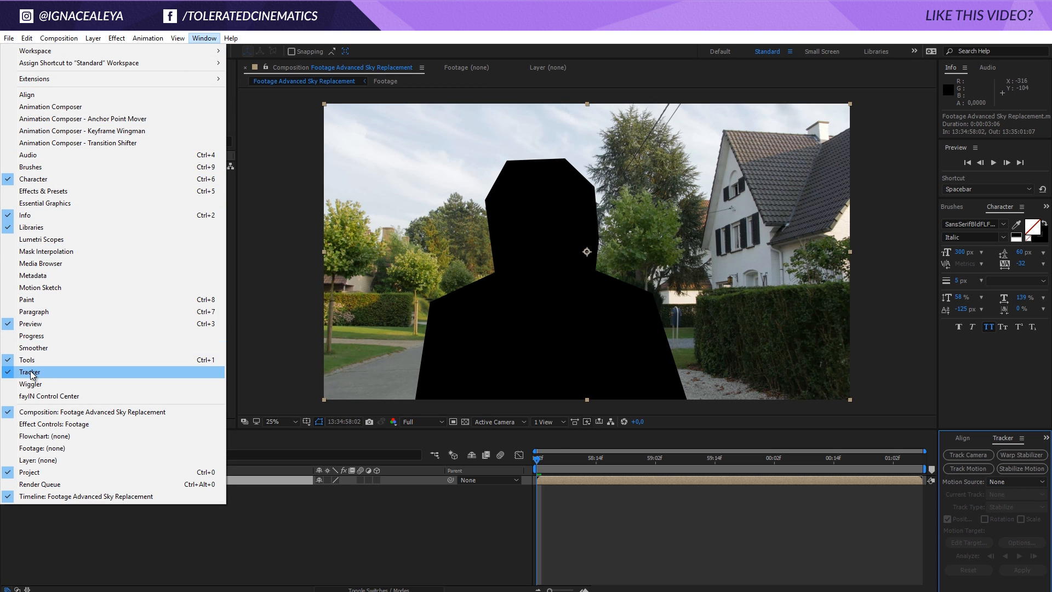
click(31, 372)
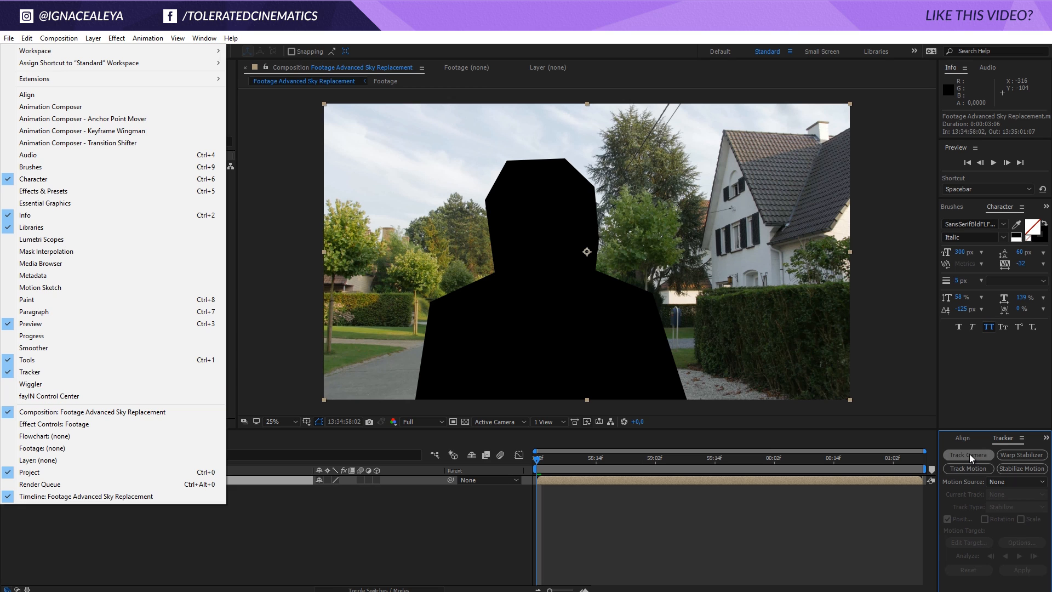
click(968, 455)
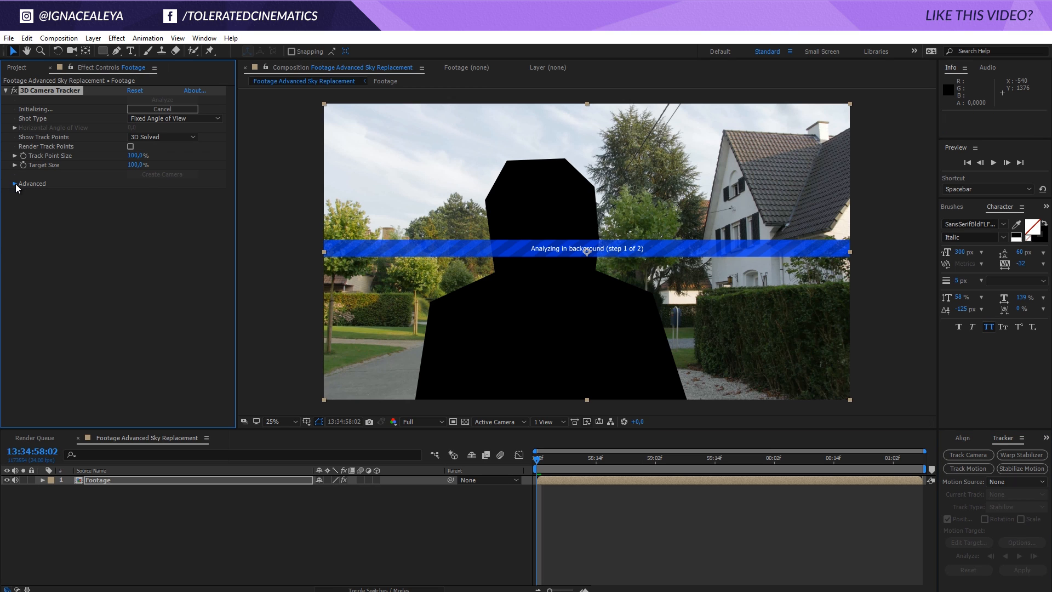
click(13, 183)
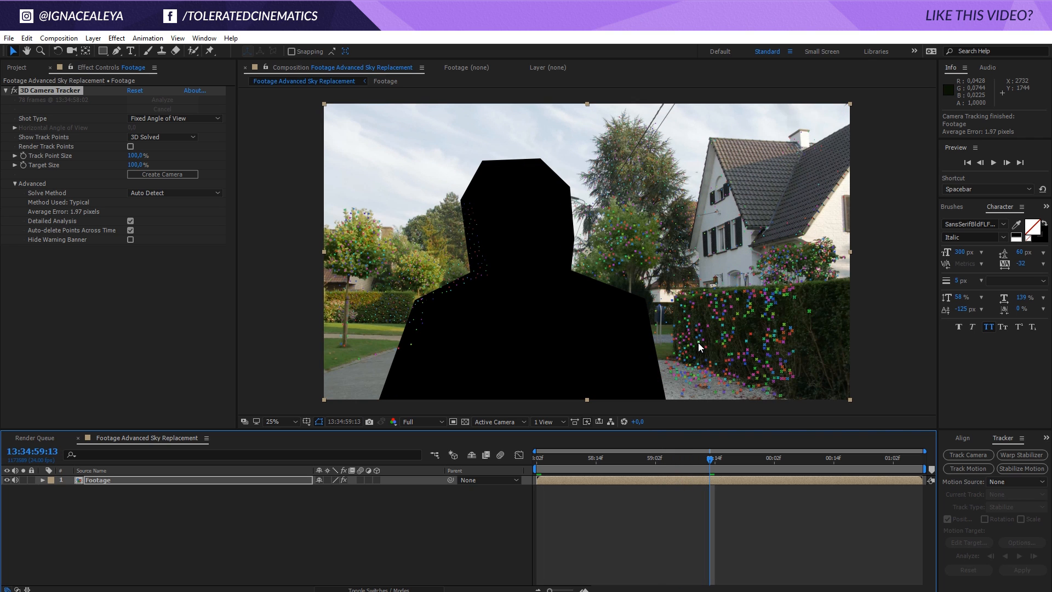
mouse_move(699, 370)
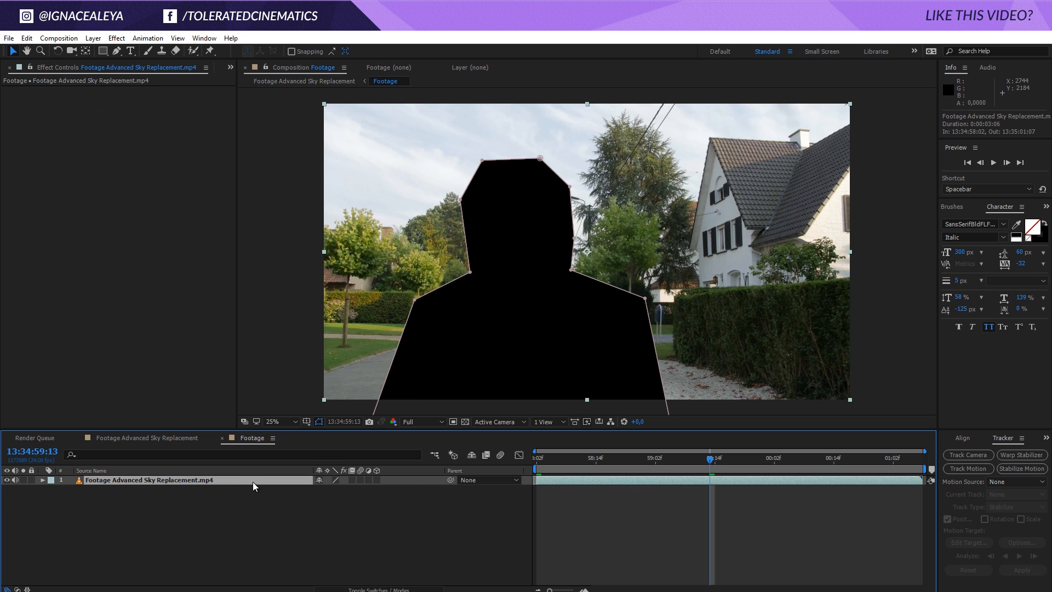
Step: Set the Footage mask mode to None and rename the outer composition 'Main Comp'
click(347, 488)
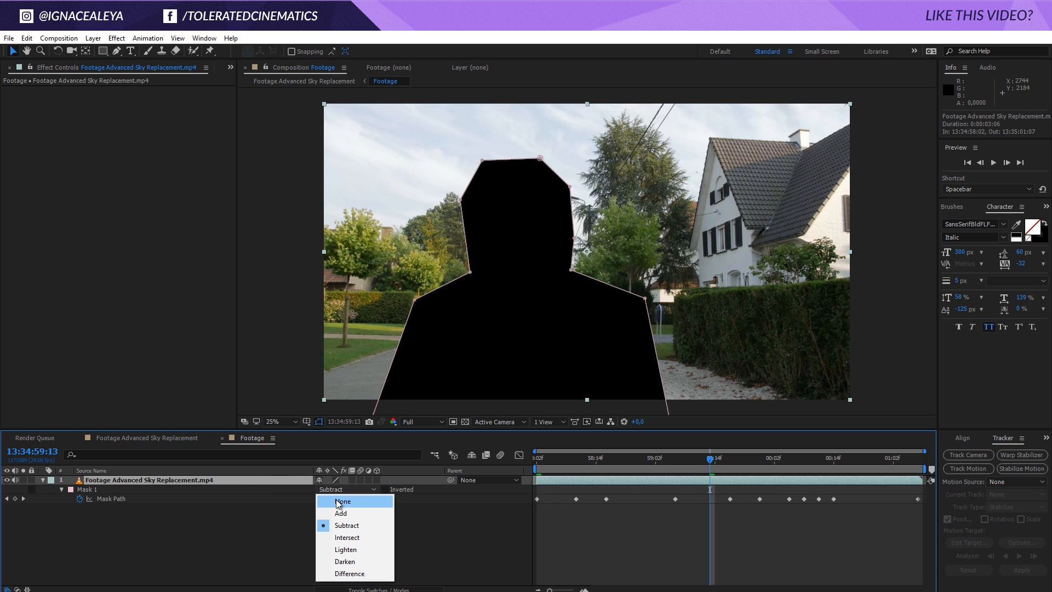
click(343, 500)
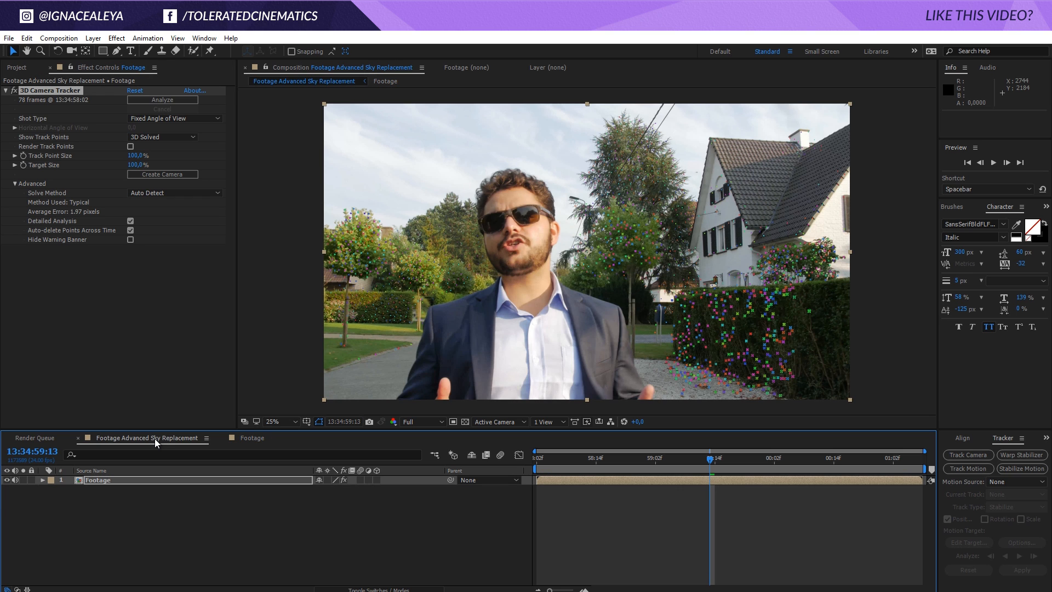
mouse_move(72, 47)
text(Ma)
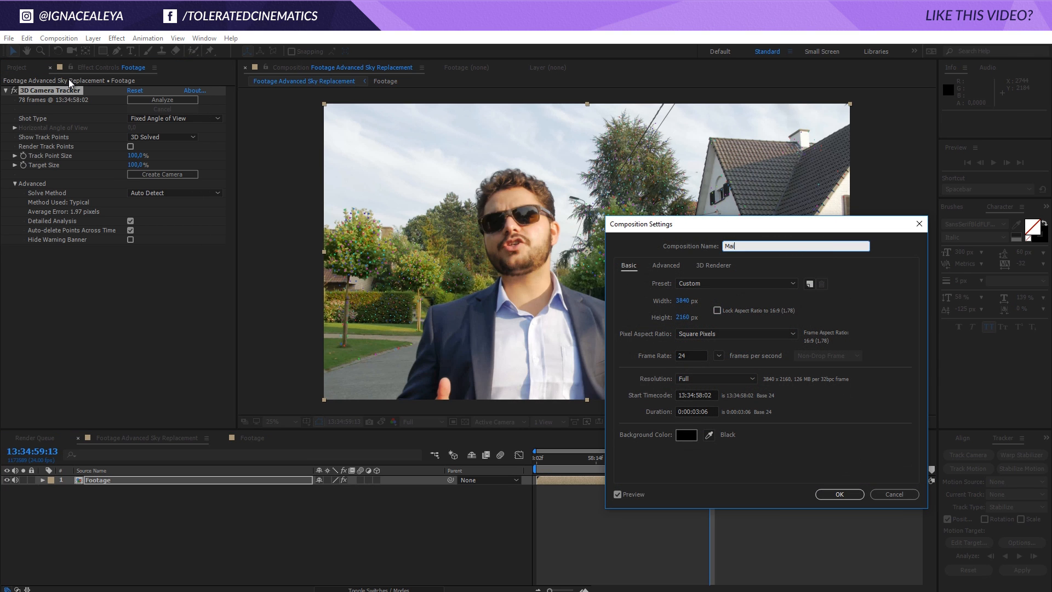
click(838, 494)
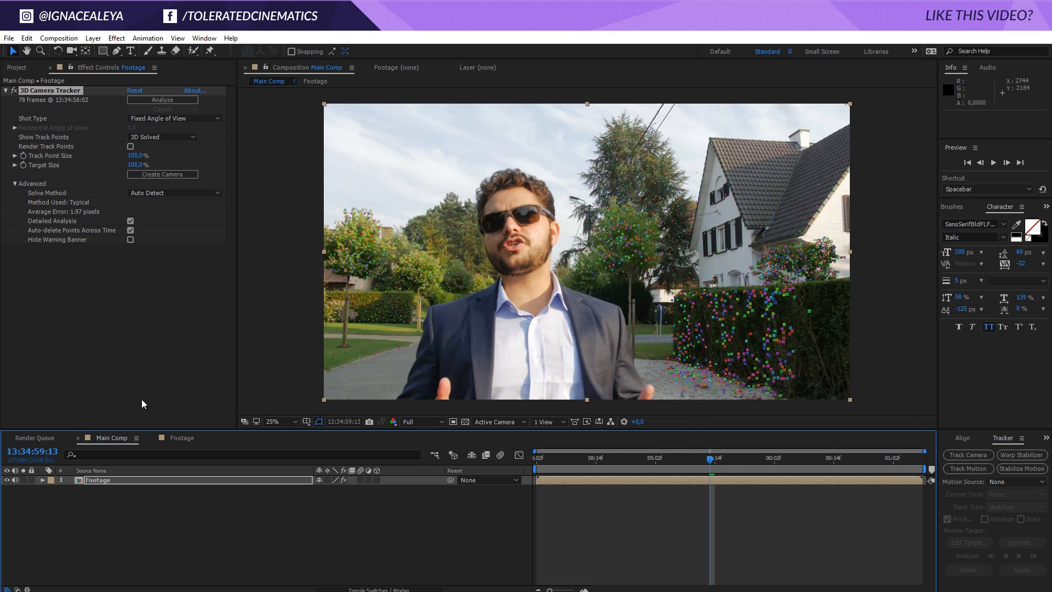
mouse_move(664, 466)
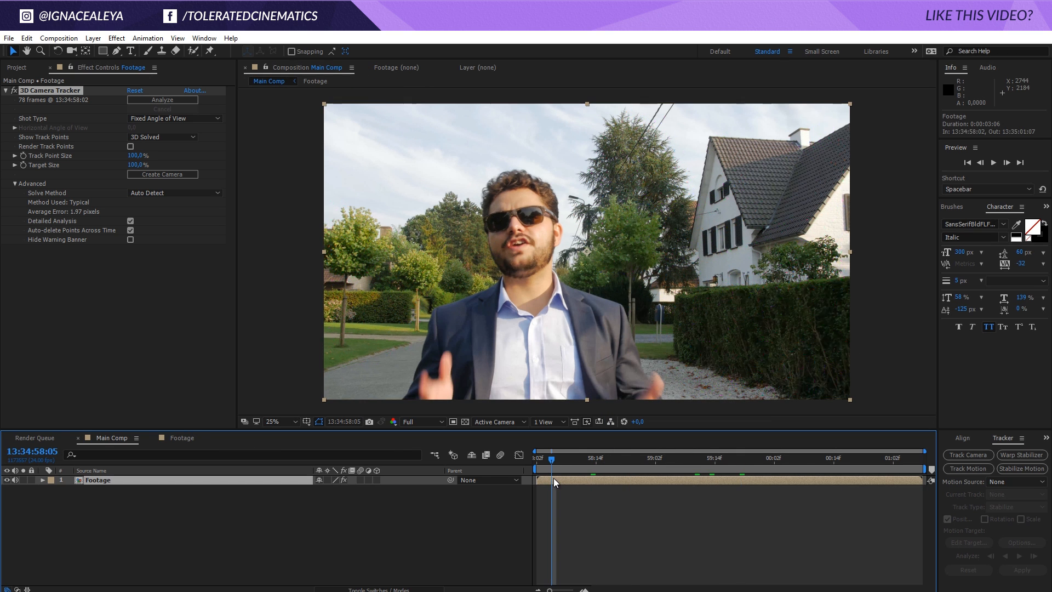
Step: Duplicate the Footage layer via Edit > Duplicate in Main Comp
click(26, 38)
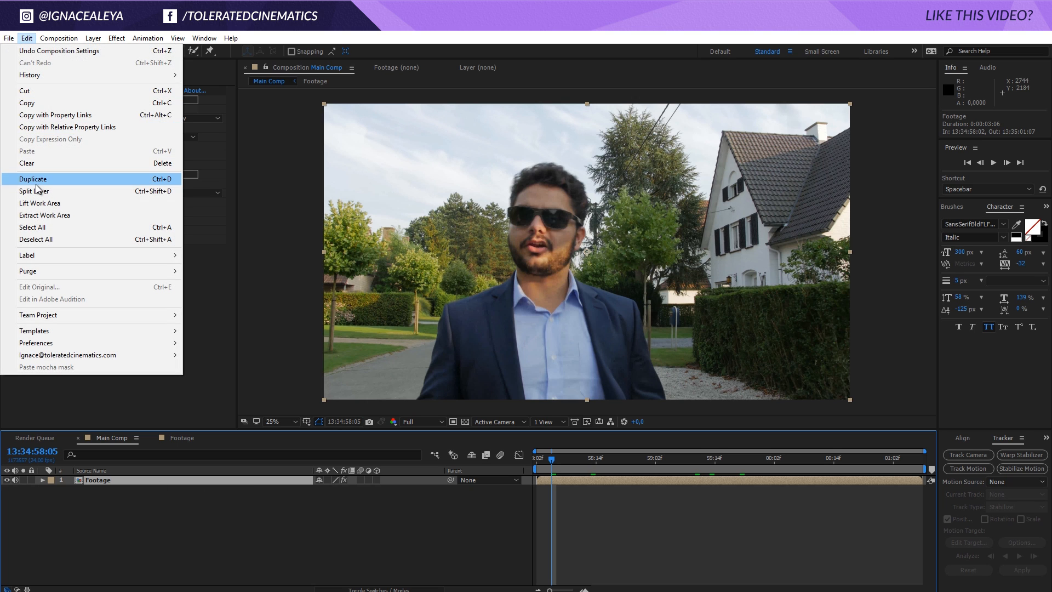
click(32, 179)
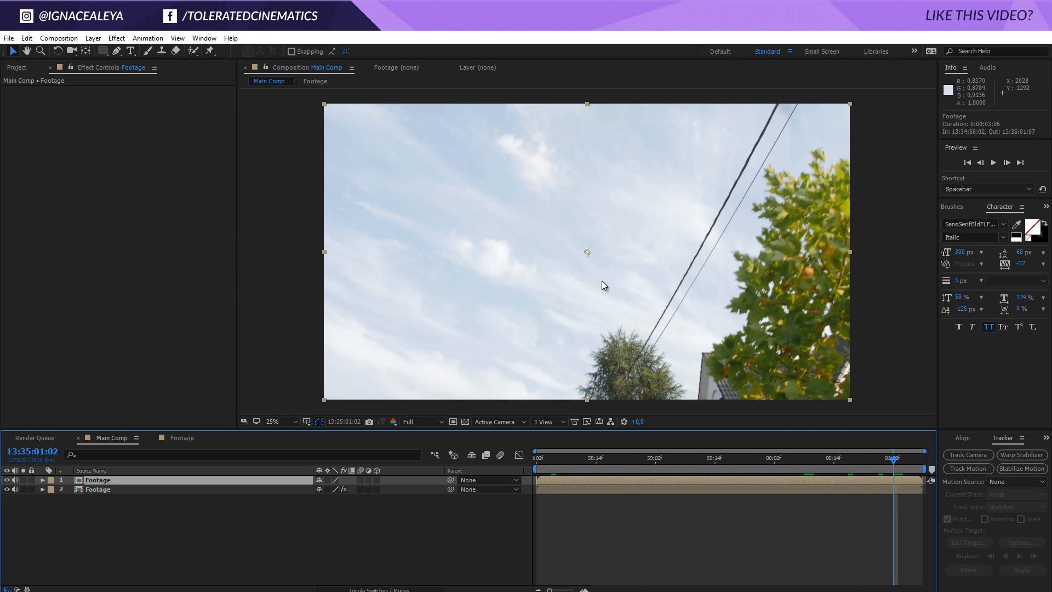
mouse_move(23, 485)
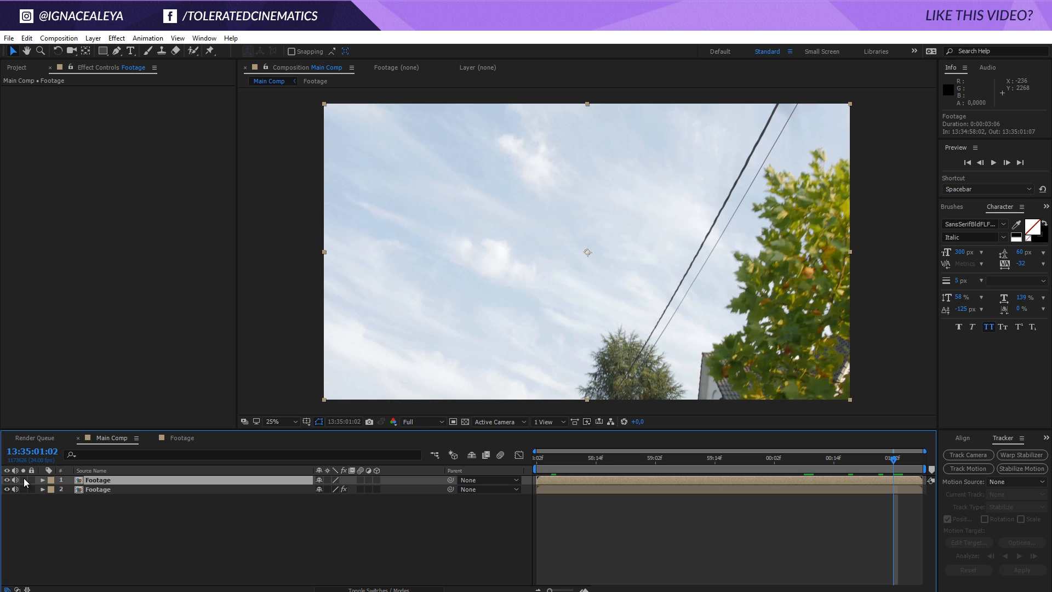
Step: Import the astronomy jpg between the Footage layers with Alpha Matte 'Footage' as track matte
right_click(37, 206)
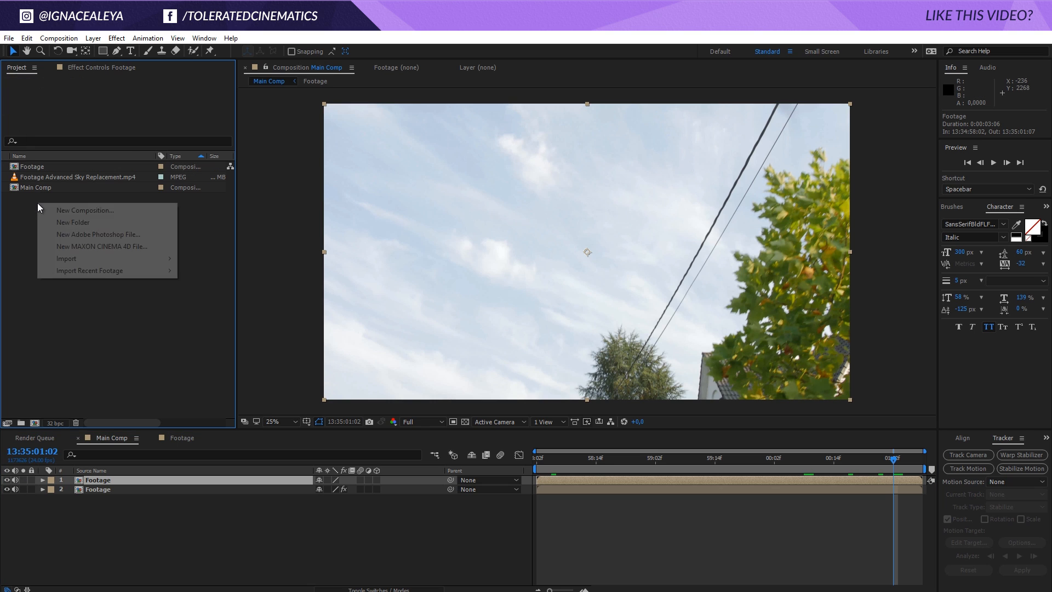
mouse_move(67, 258)
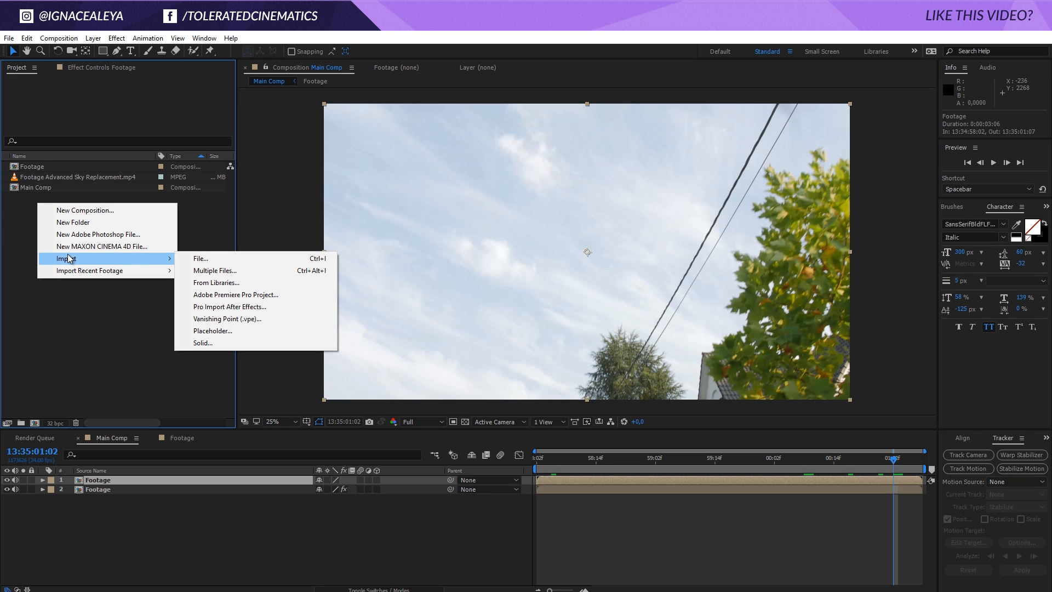
mouse_move(200, 259)
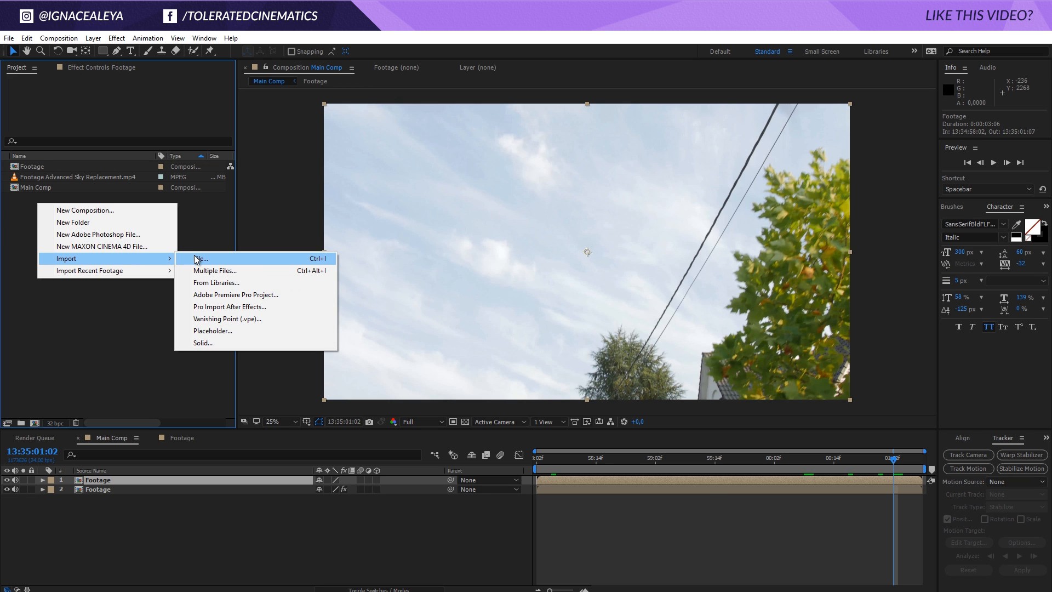
click(199, 258)
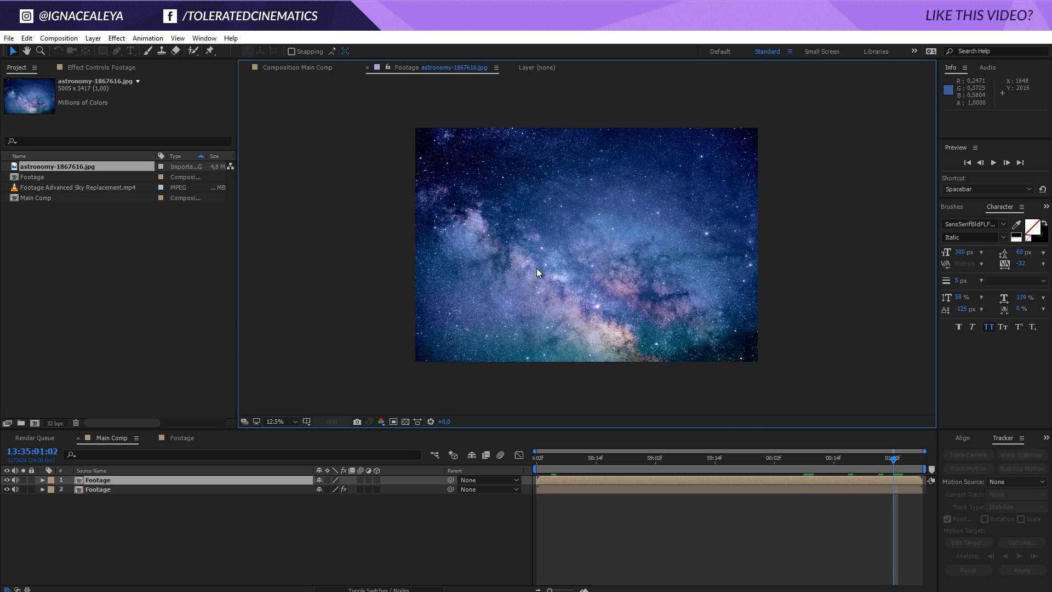
mouse_move(537, 274)
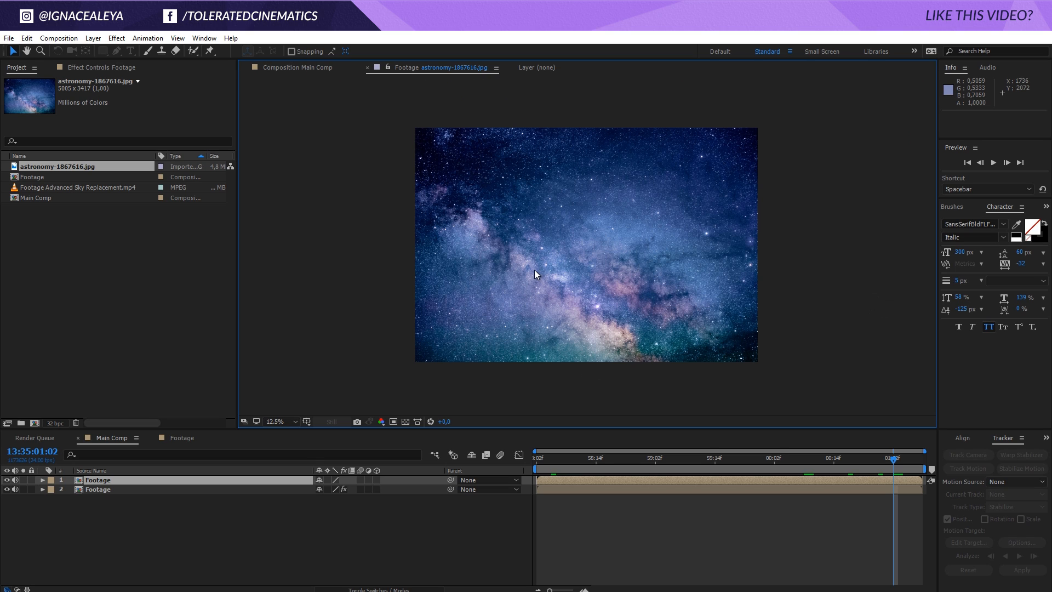
mouse_move(495, 256)
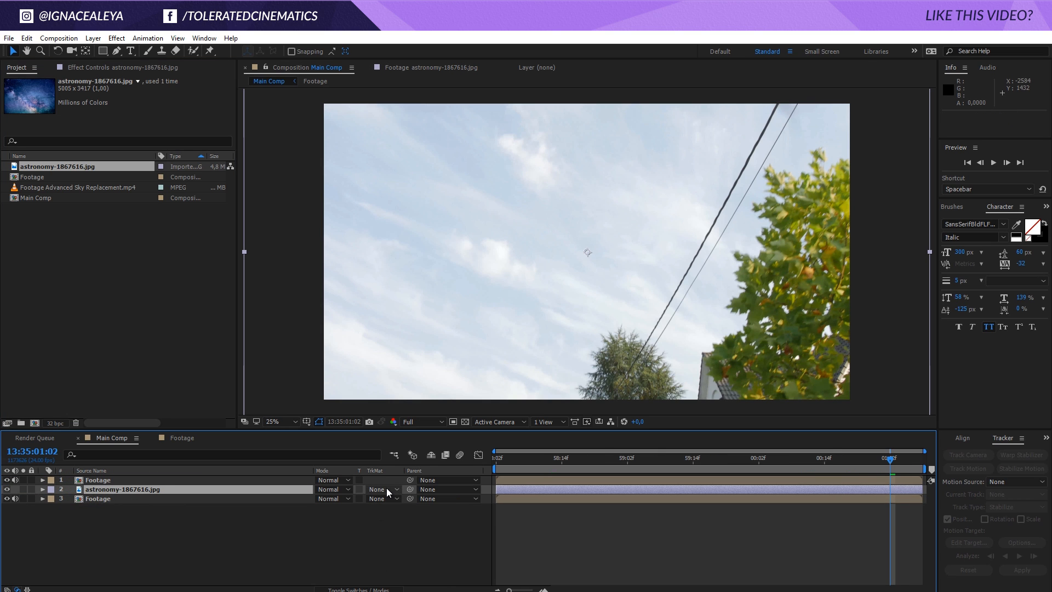
click(380, 489)
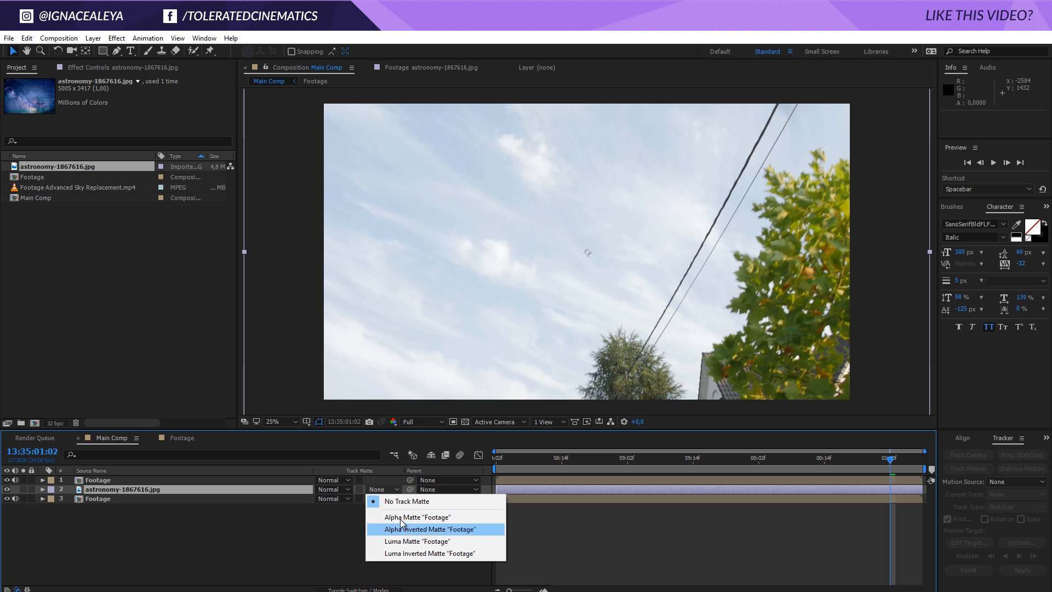
click(416, 516)
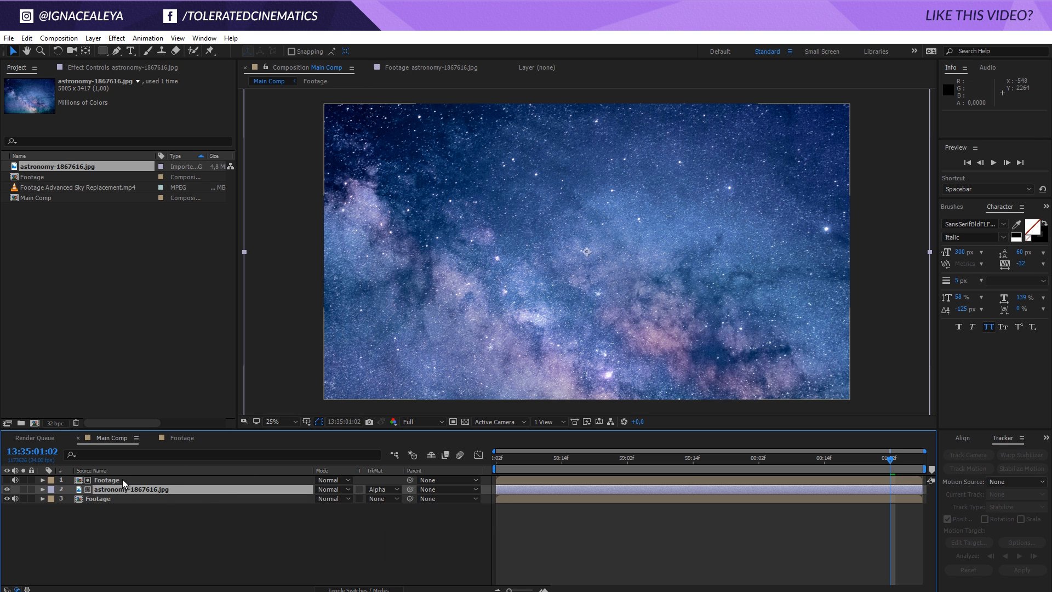
click(105, 479)
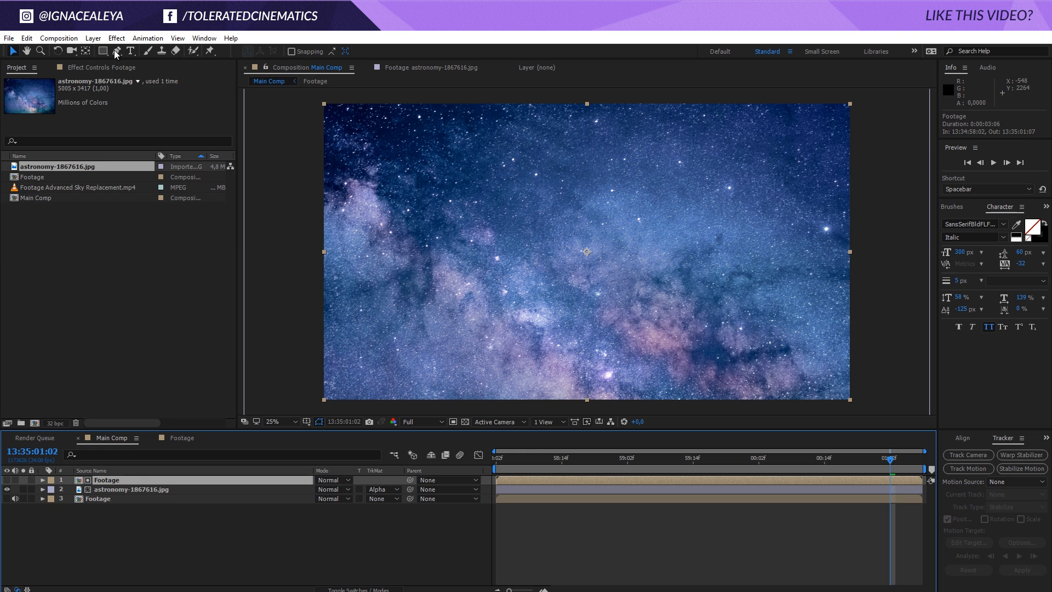
Step: Apply Extract keying to the top Footage layer and raise the black point to key the sky
click(116, 37)
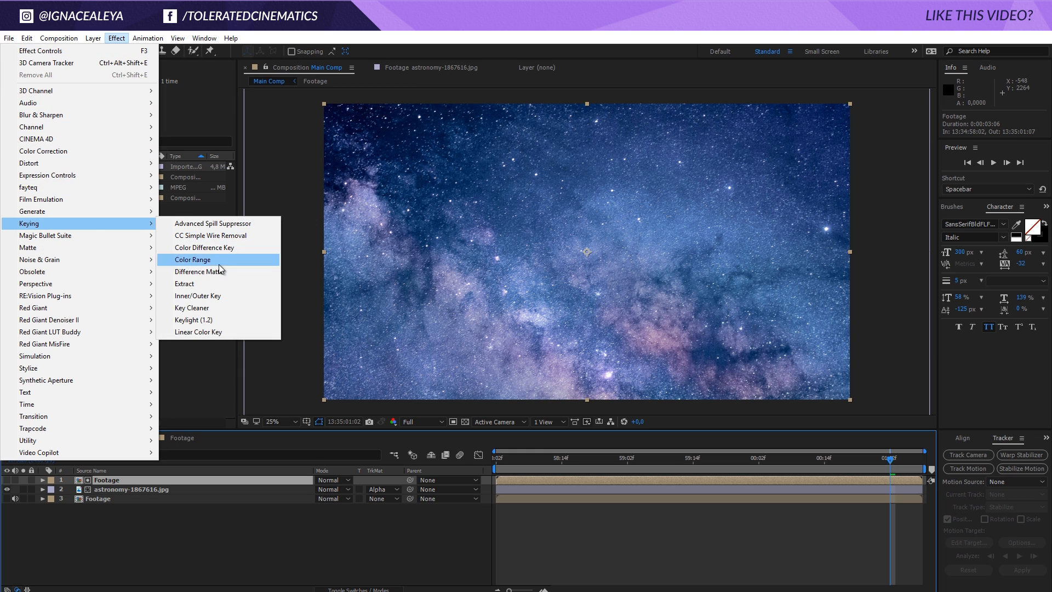
click(184, 282)
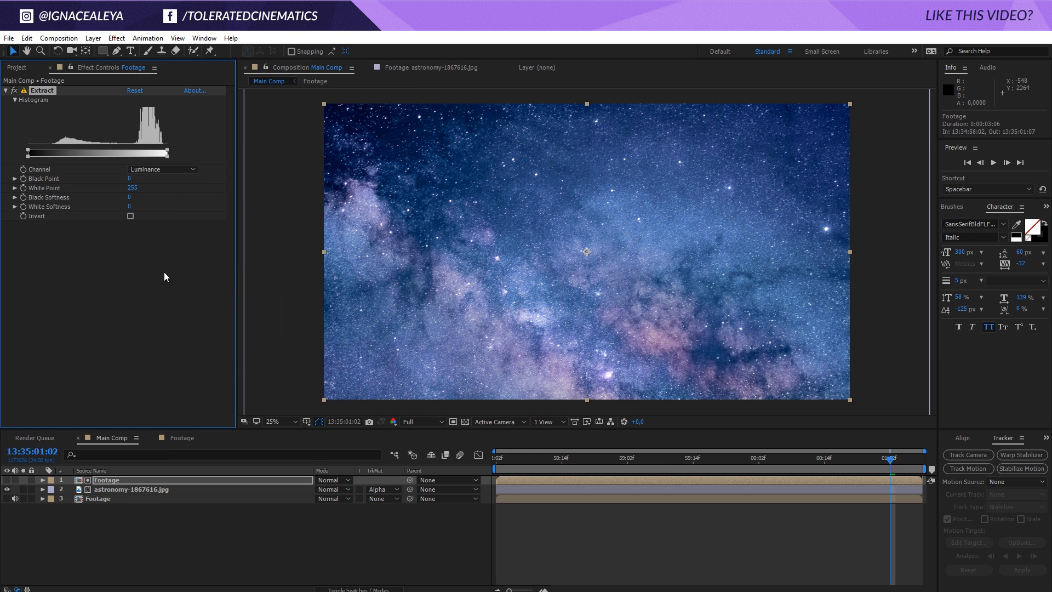
mouse_move(18, 146)
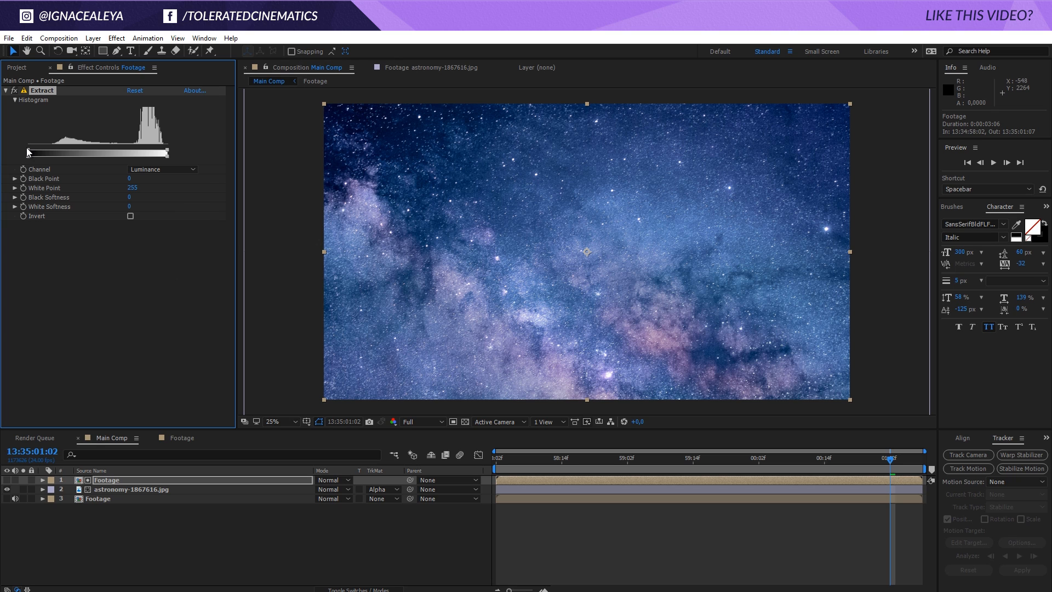
drag(31, 149, 37, 149)
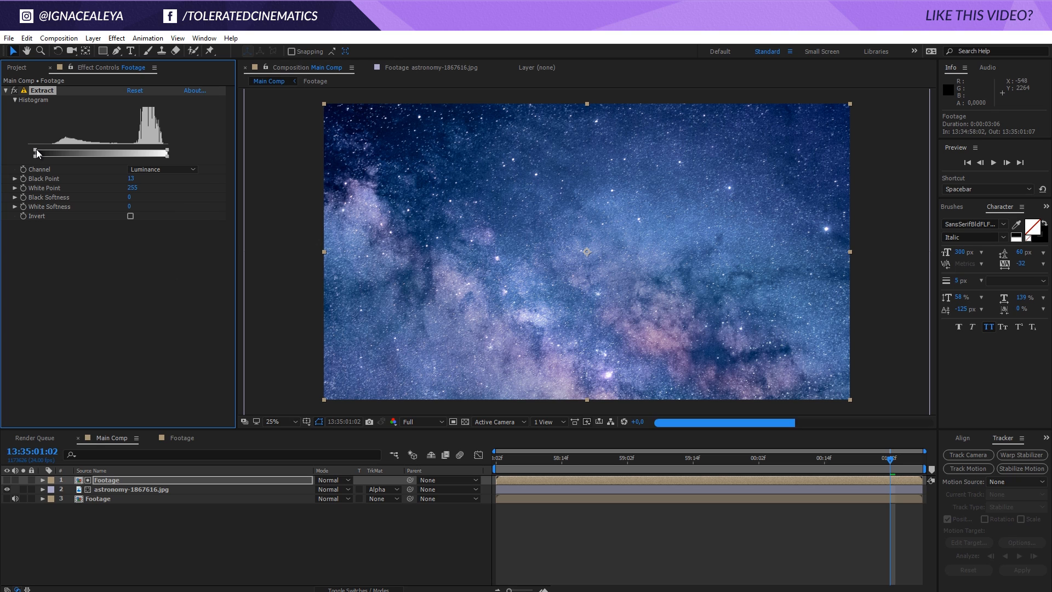
drag(35, 153, 79, 153)
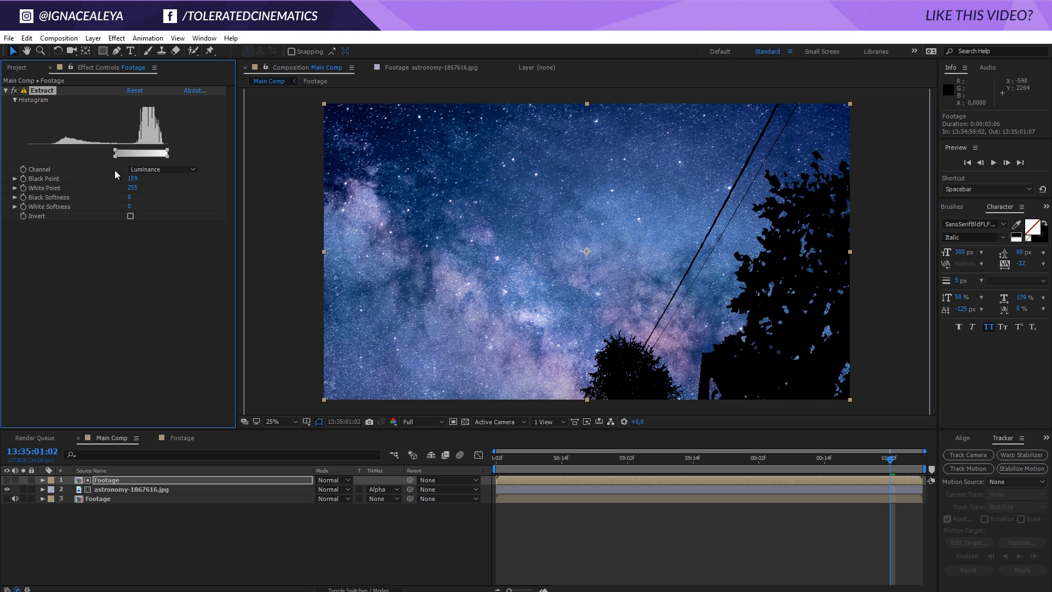
drag(127, 178, 132, 178)
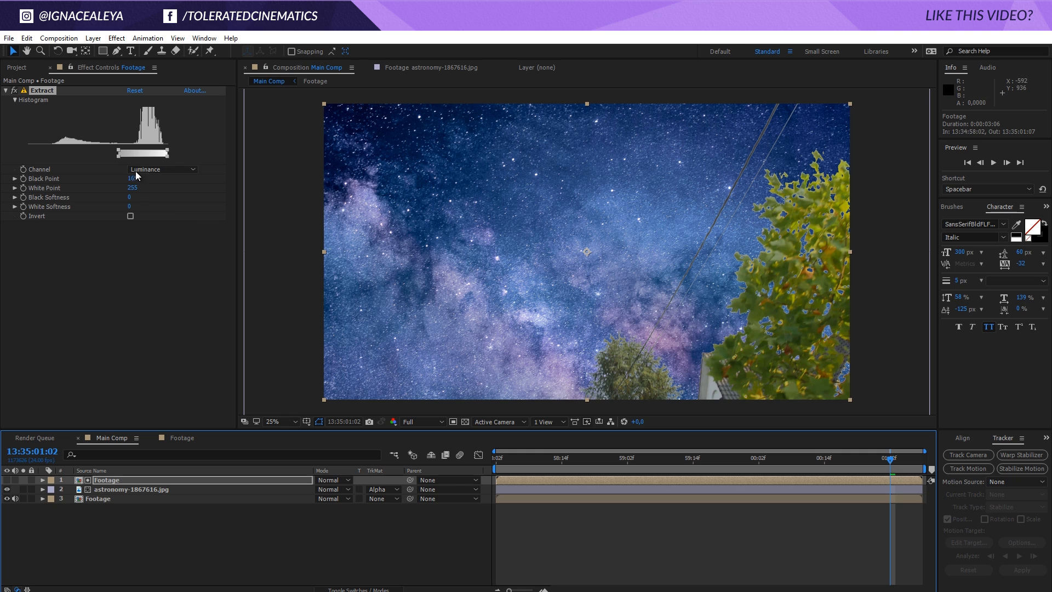
Step: Settle the black point around 155 and soften the key edges with Black Softness 12
drag(126, 153, 114, 152)
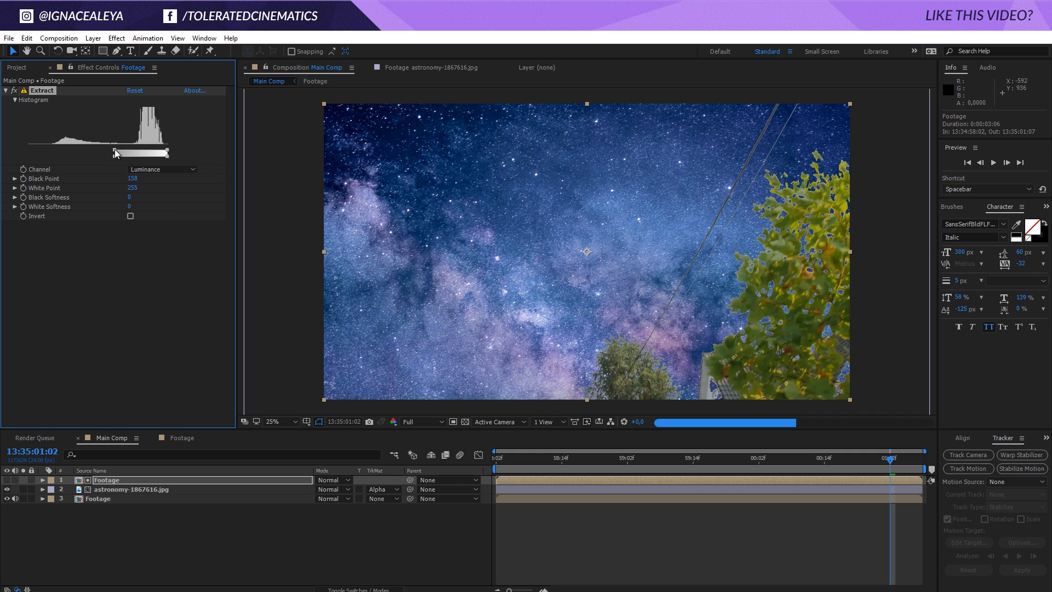
drag(114, 153, 120, 153)
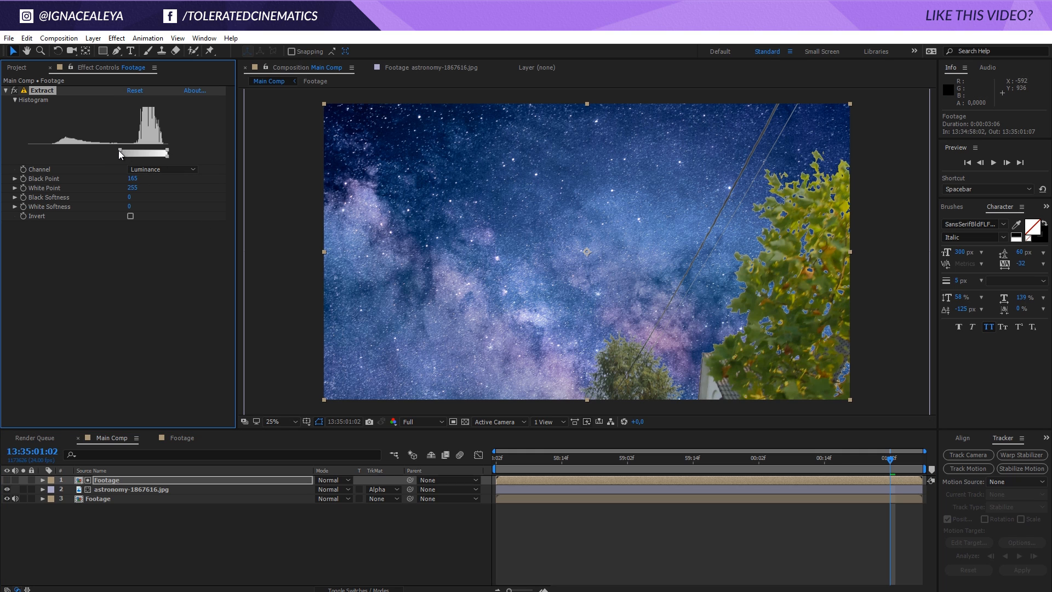
drag(122, 151, 118, 160)
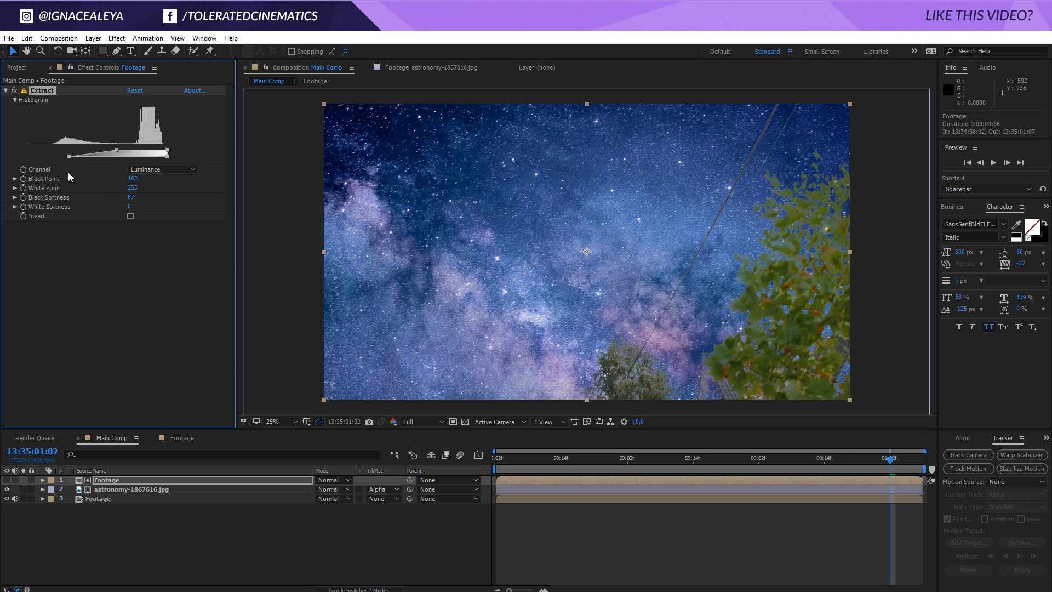
mouse_move(511, 267)
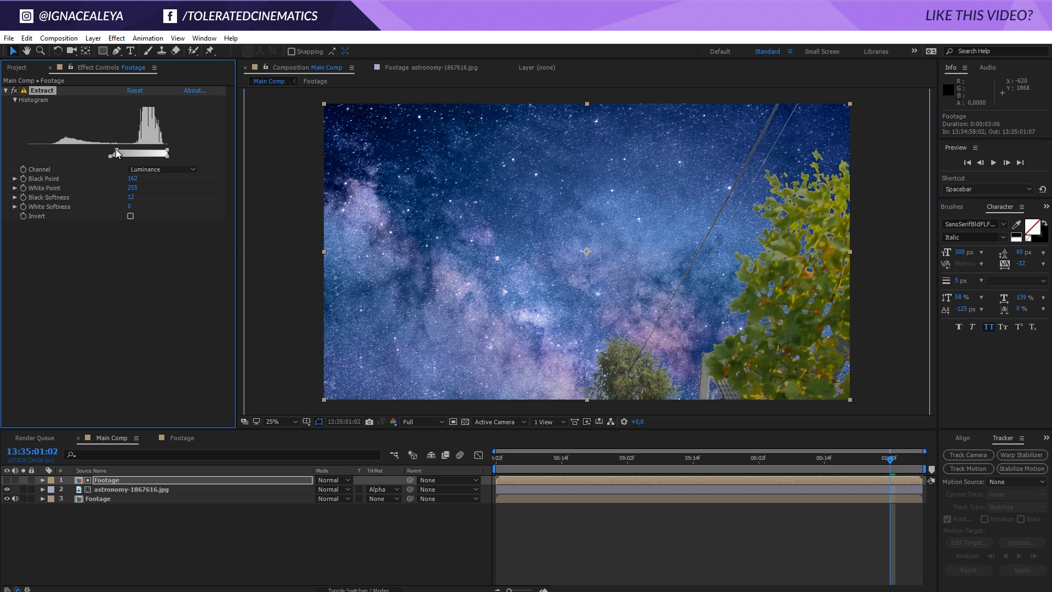
drag(121, 152, 114, 151)
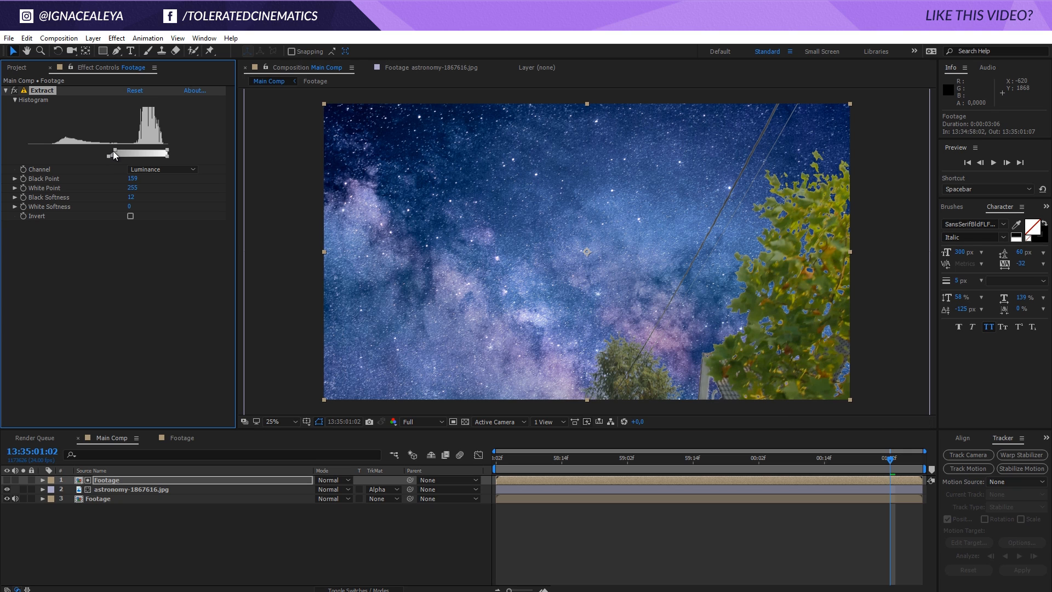
drag(119, 151, 112, 151)
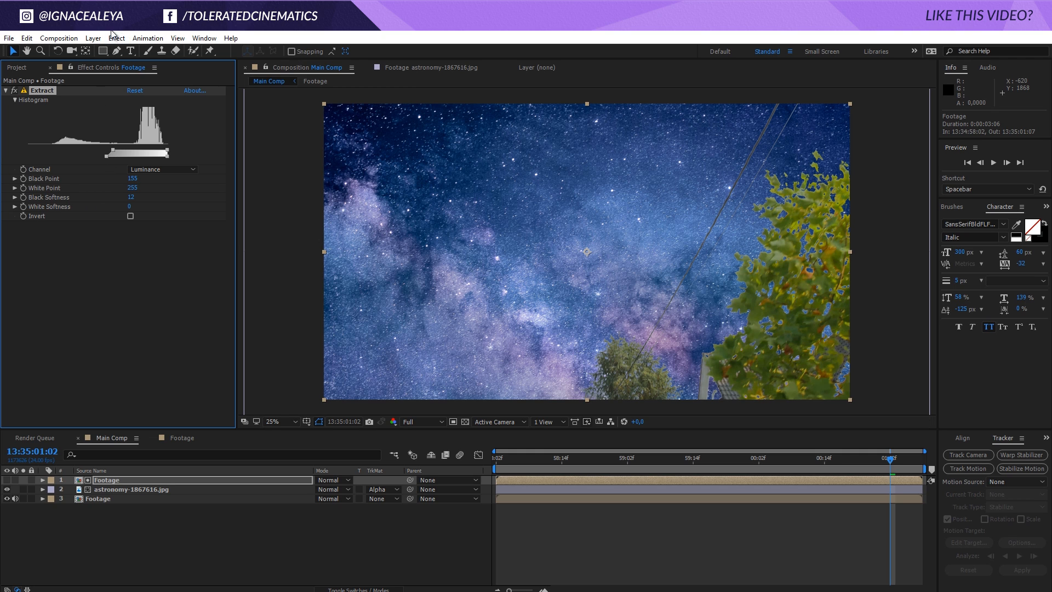
Step: Add Channel Blur below Extract on the top Footage layer and set Extract Black Softness to 20
click(115, 37)
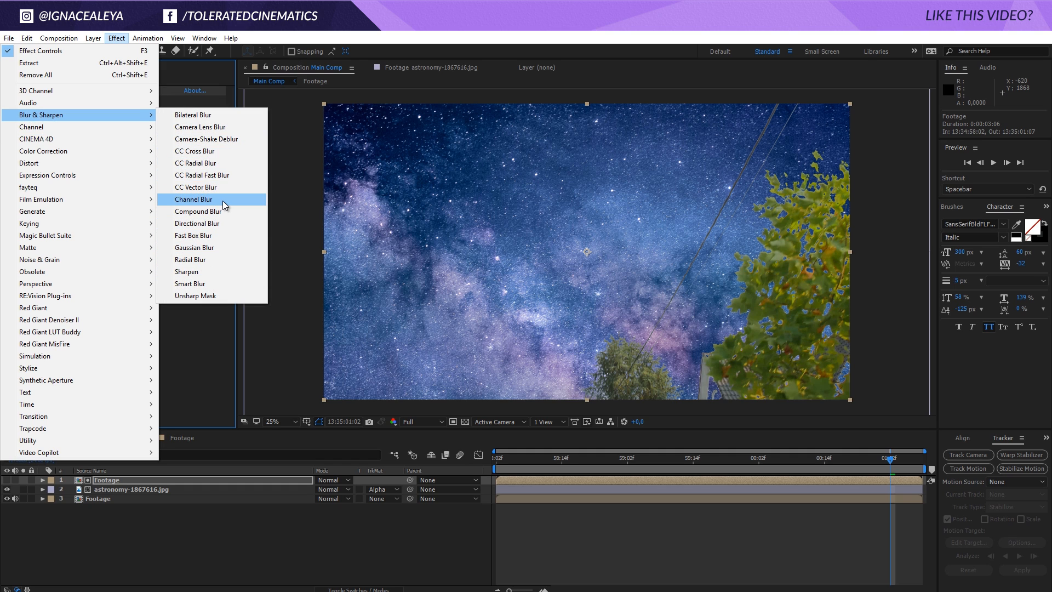
click(194, 199)
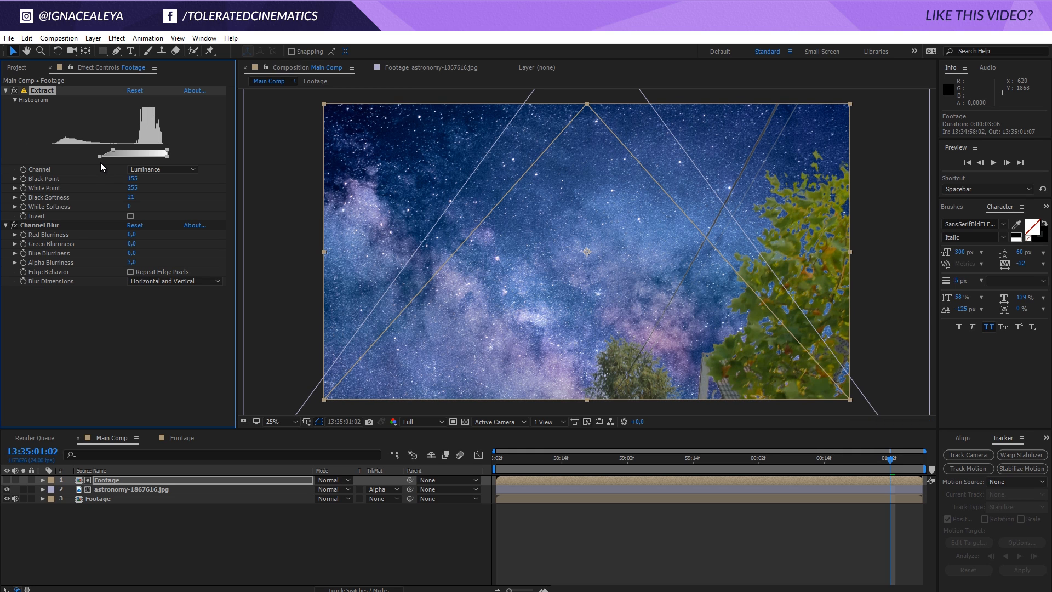
drag(120, 152, 111, 152)
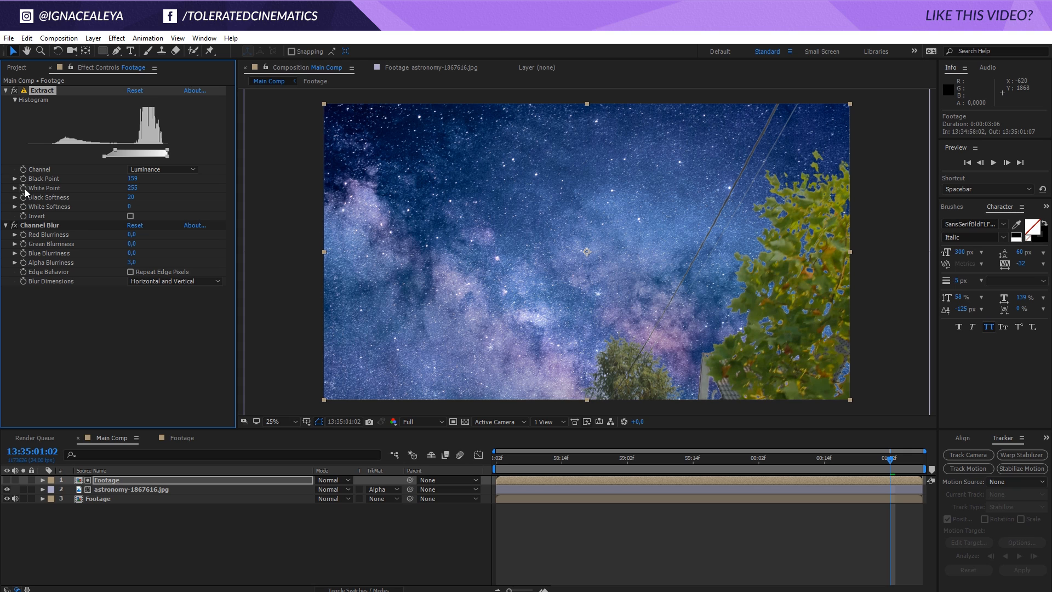
mouse_move(47, 207)
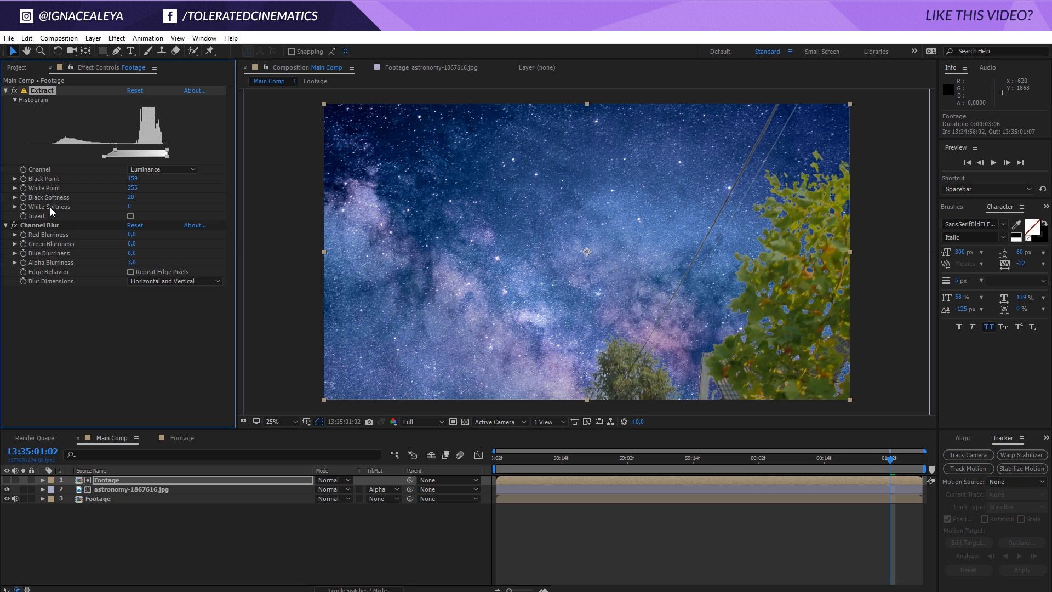
mouse_move(68, 244)
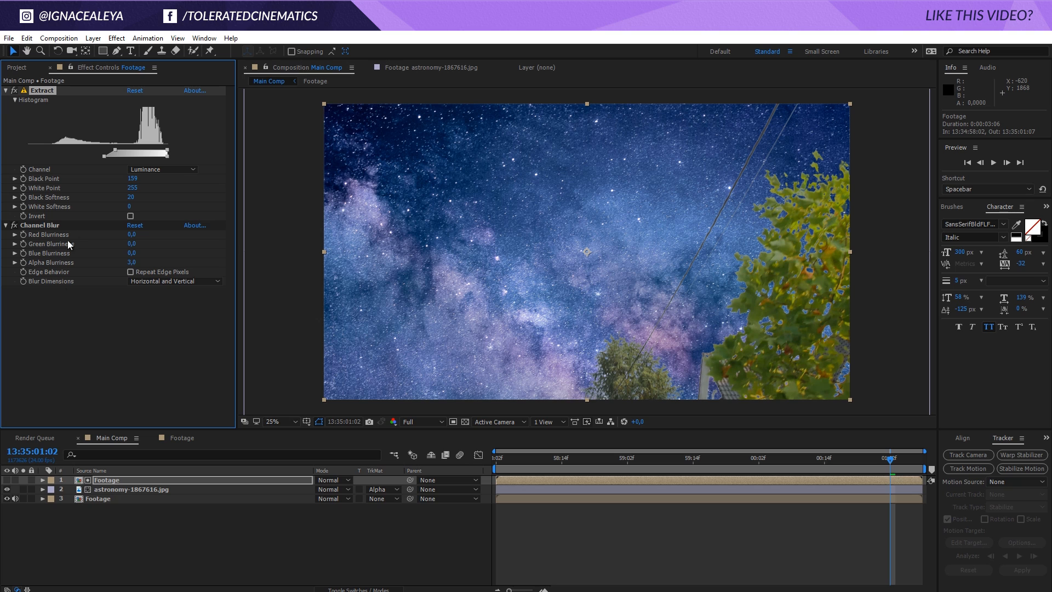
mouse_move(73, 387)
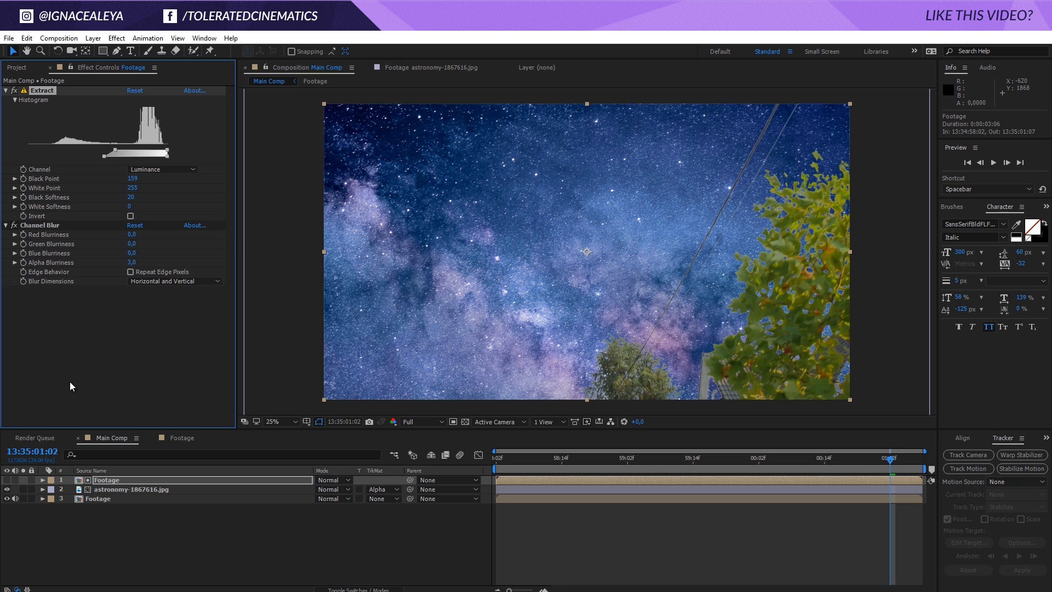
mouse_move(67, 195)
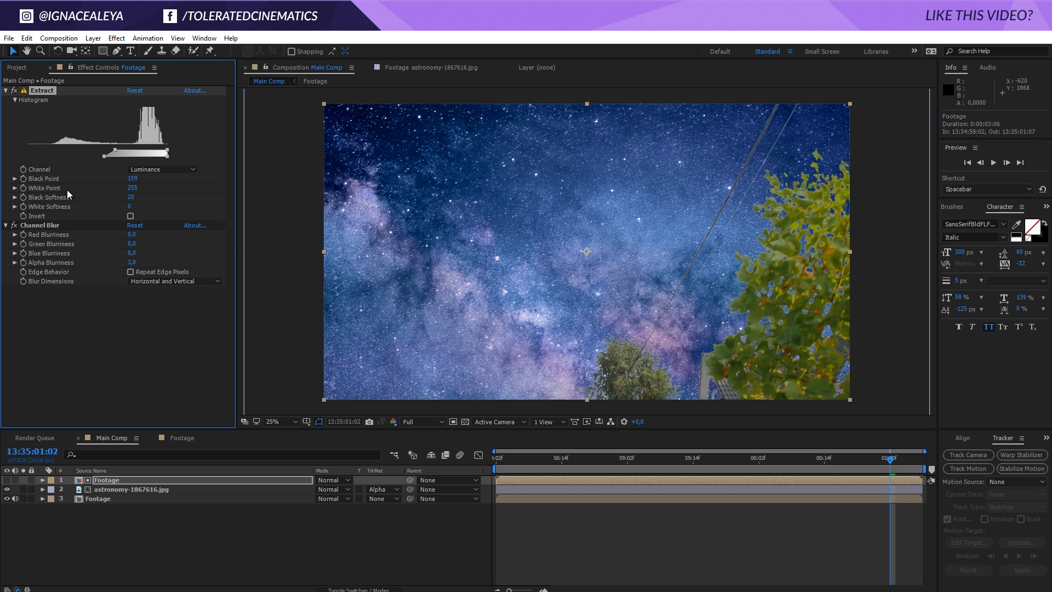
mouse_move(175, 223)
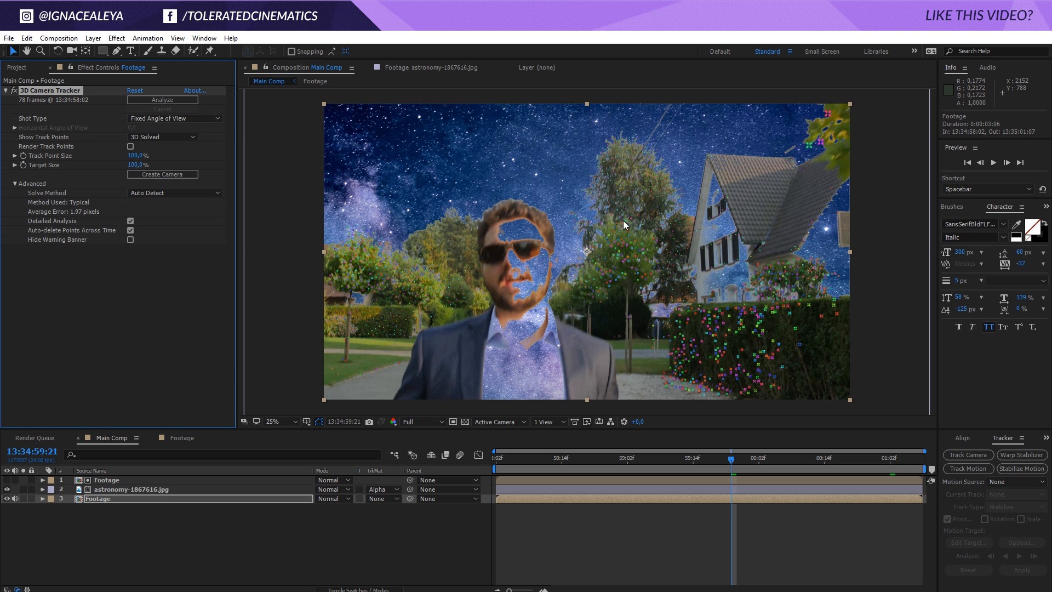
mouse_move(656, 232)
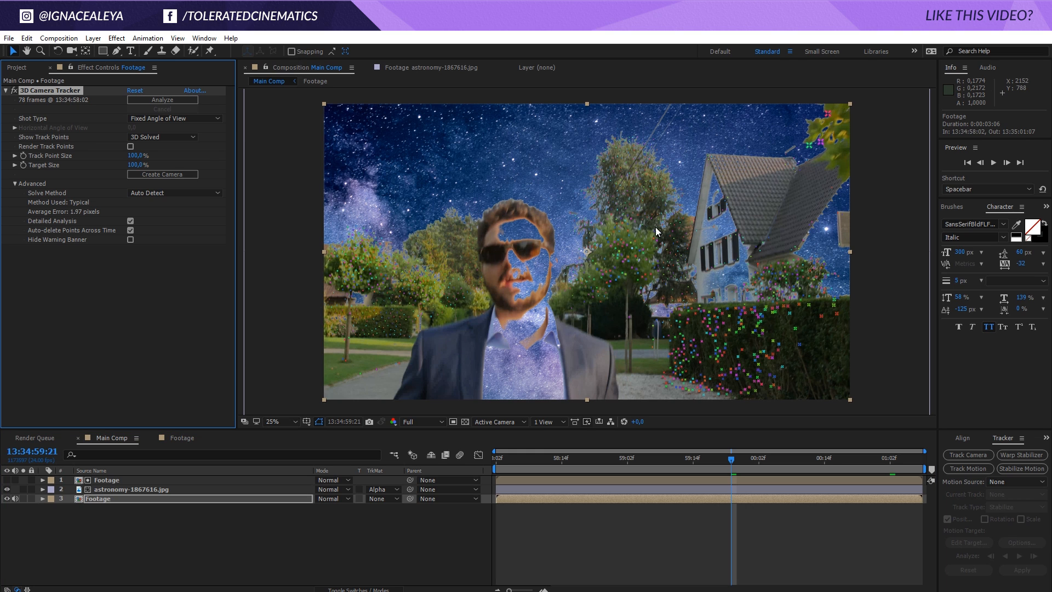
mouse_move(680, 250)
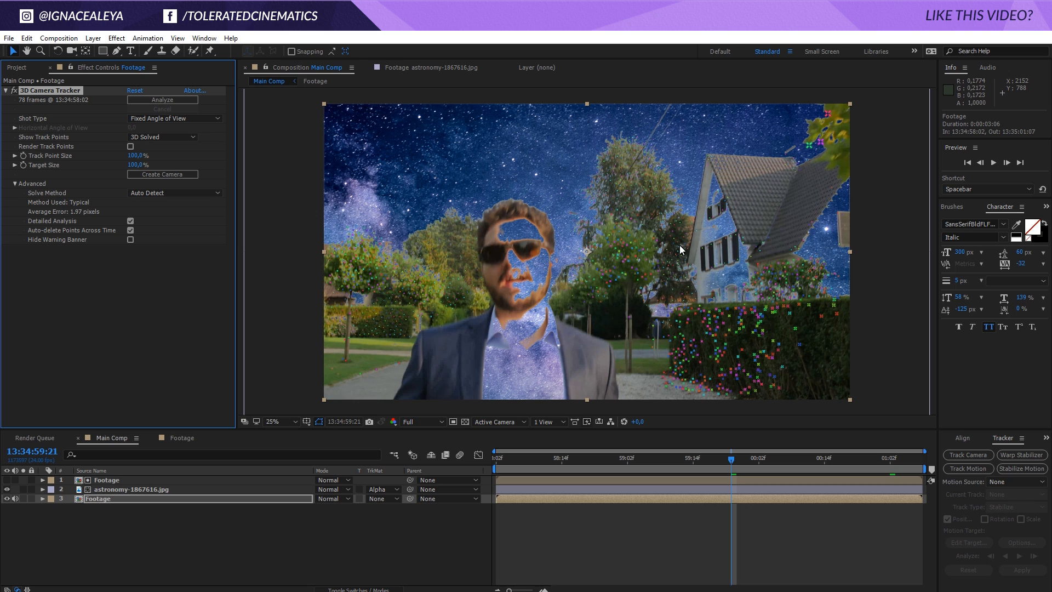
mouse_move(663, 247)
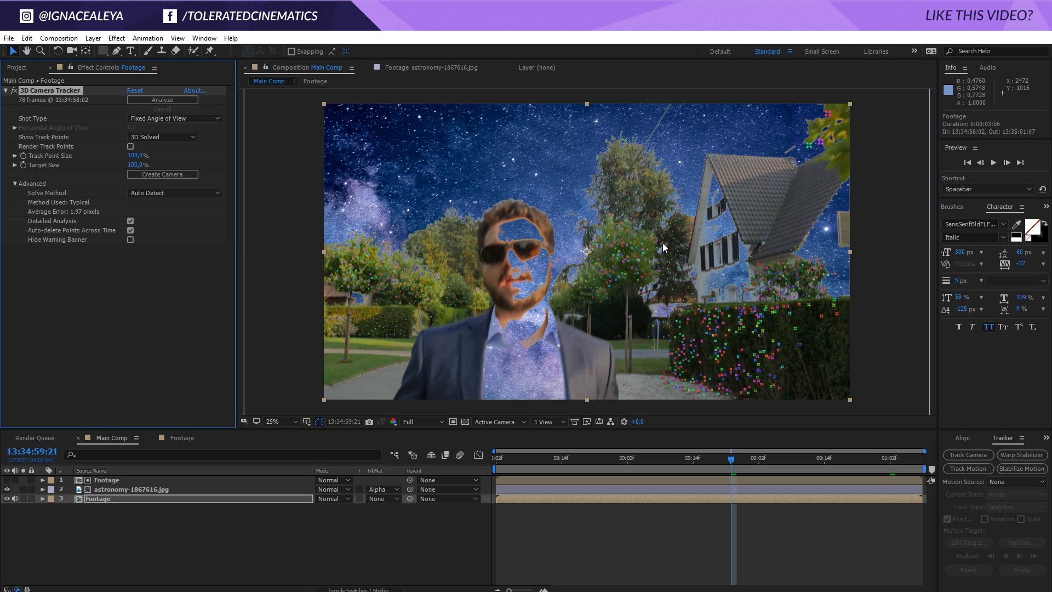
mouse_move(676, 203)
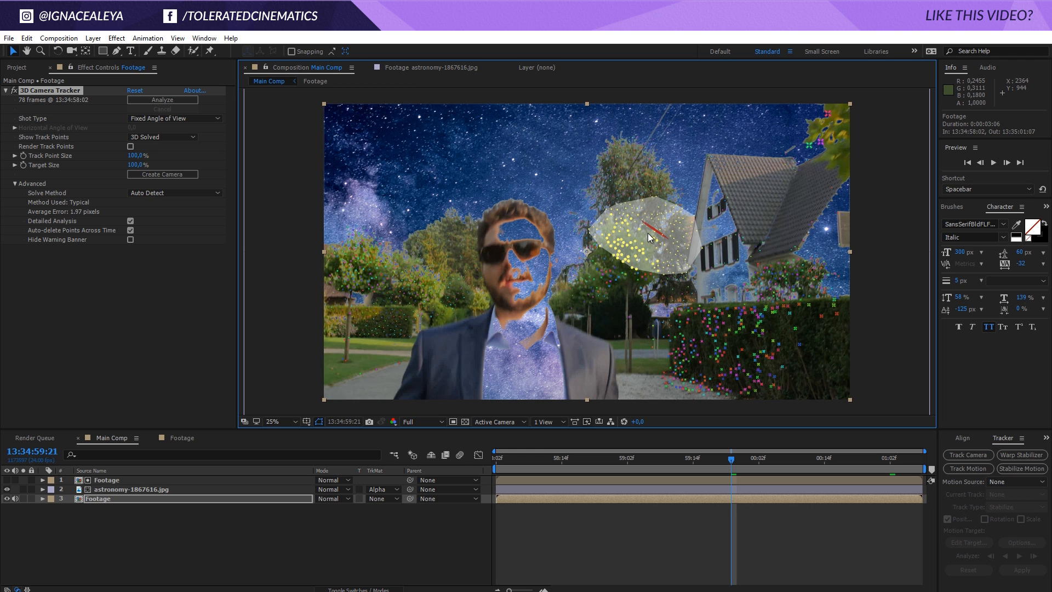
Step: Create a track null and 3D Tracker Camera from the track points near the house
right_click(647, 238)
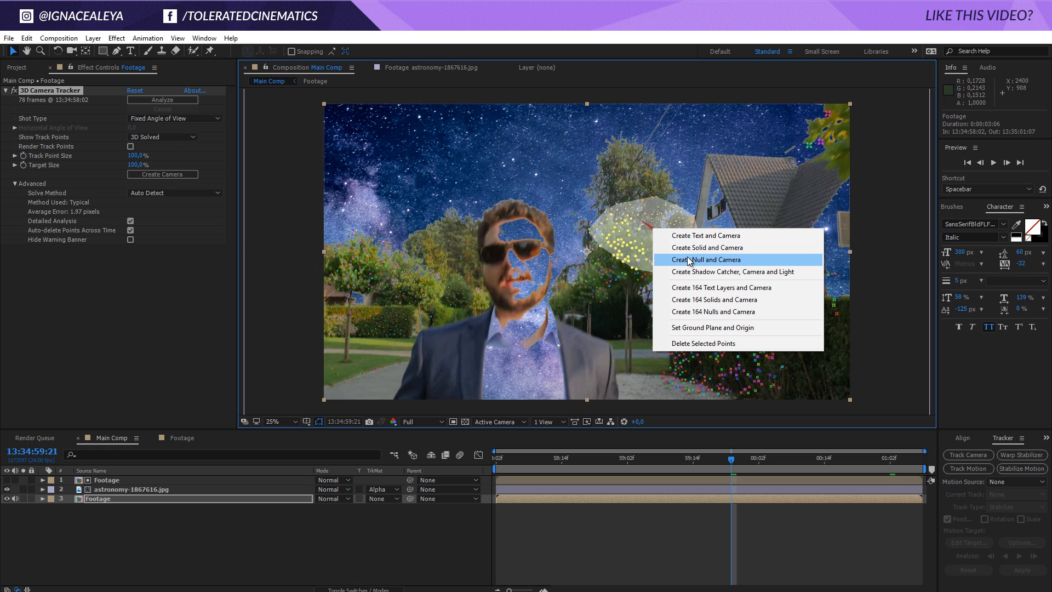
click(705, 259)
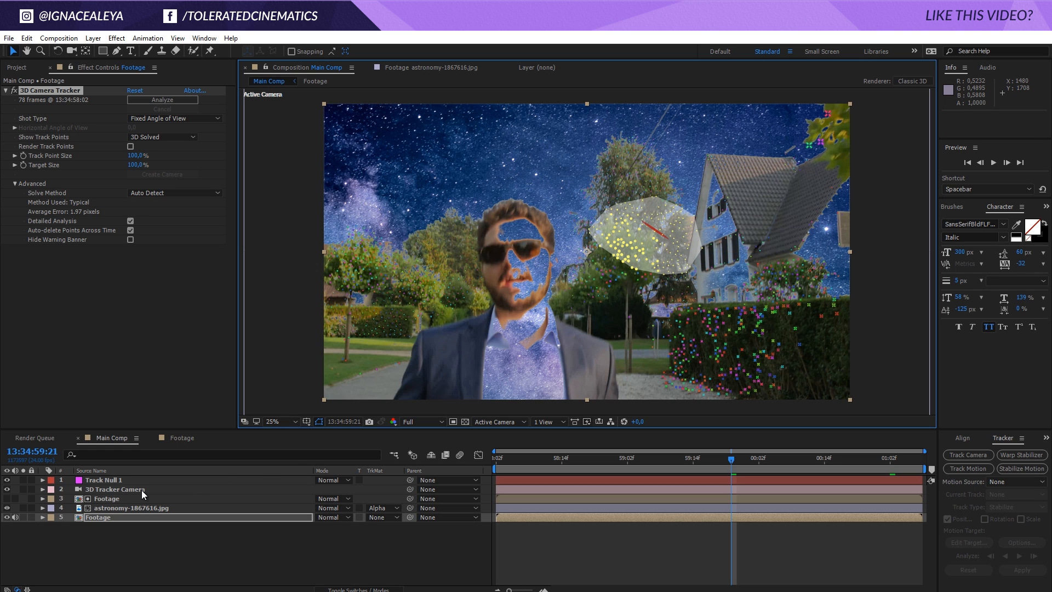
mouse_move(638, 375)
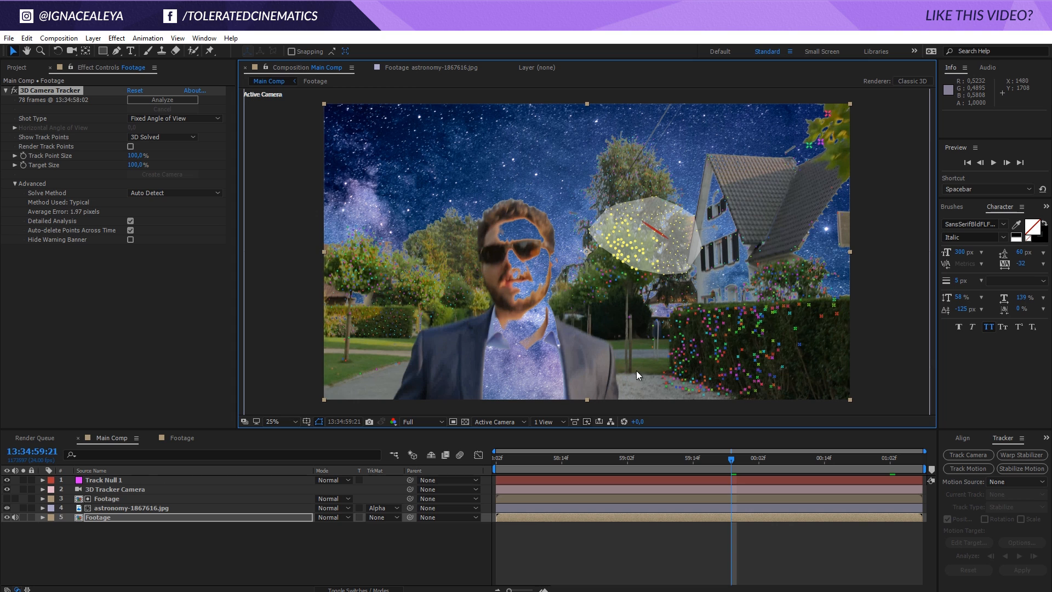
mouse_move(385, 567)
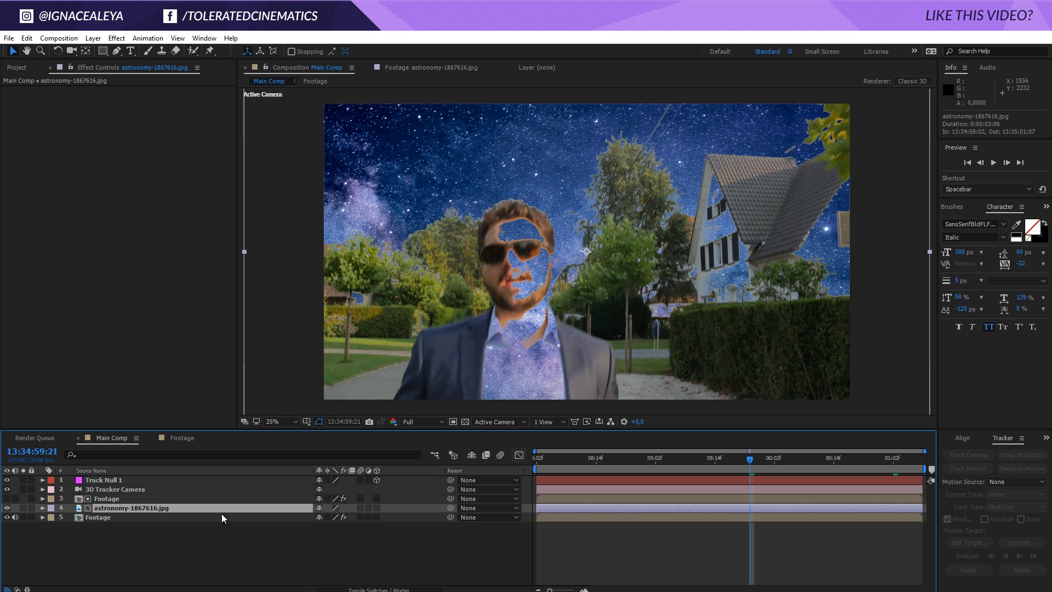
Step: Make astronomy-1867616.jpg a 3D layer at the null and scale it to about 21004% to fill the sky
click(379, 512)
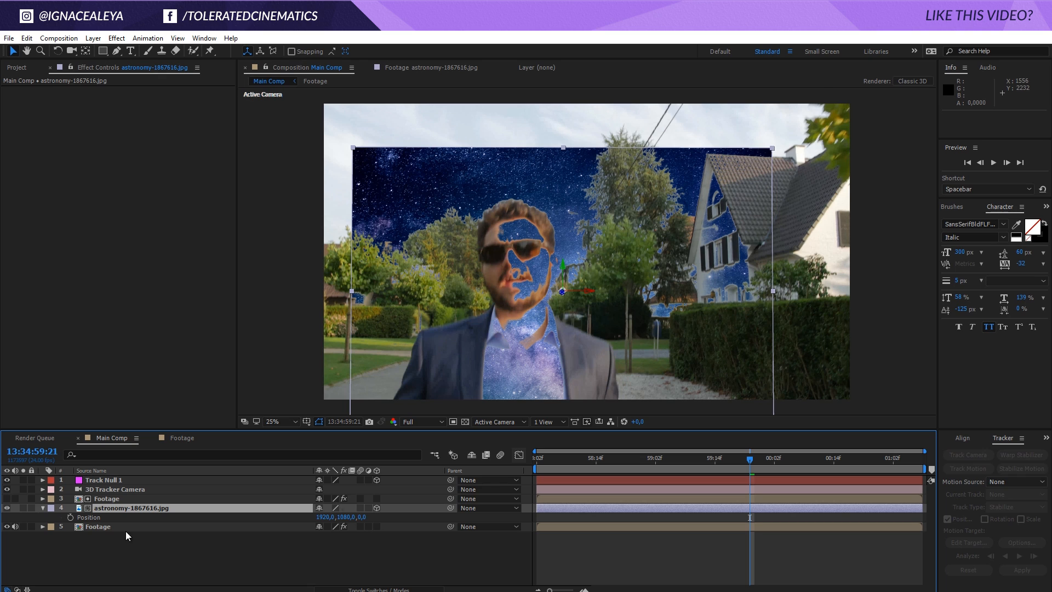
mouse_move(349, 470)
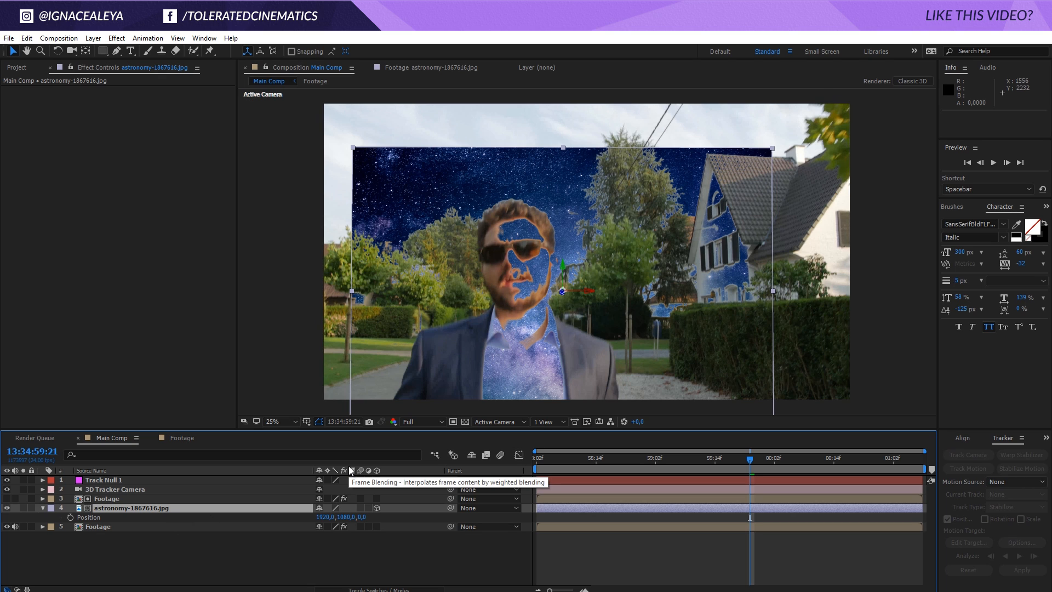
mouse_move(363, 502)
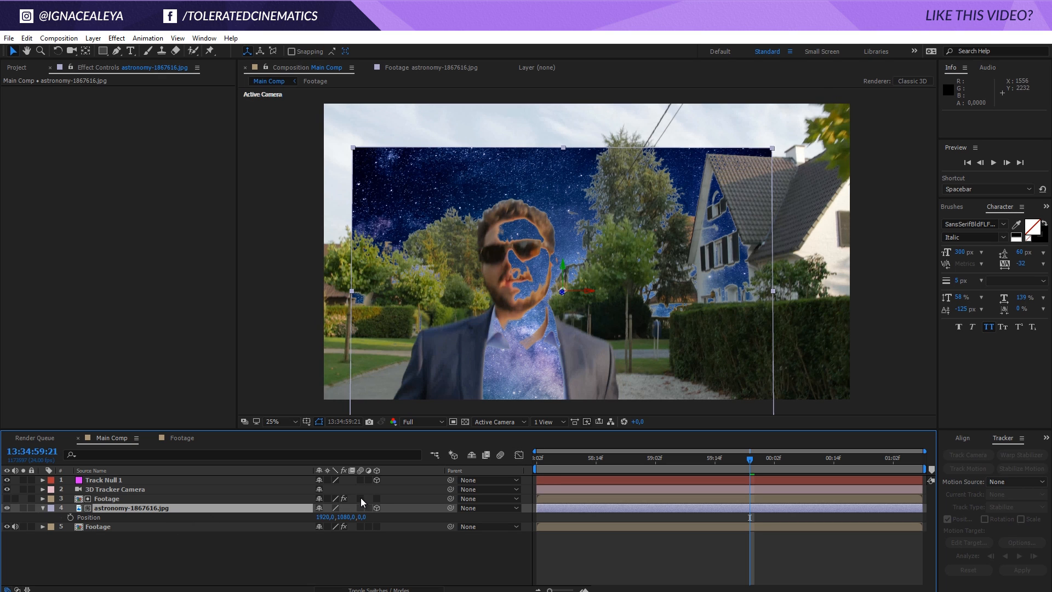
mouse_move(361, 514)
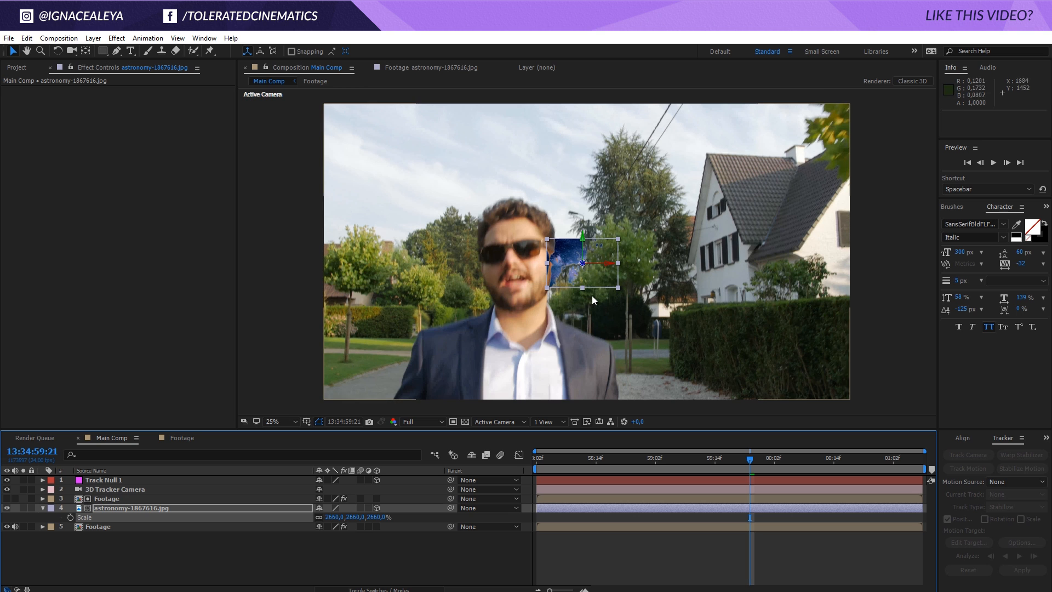
mouse_move(617, 291)
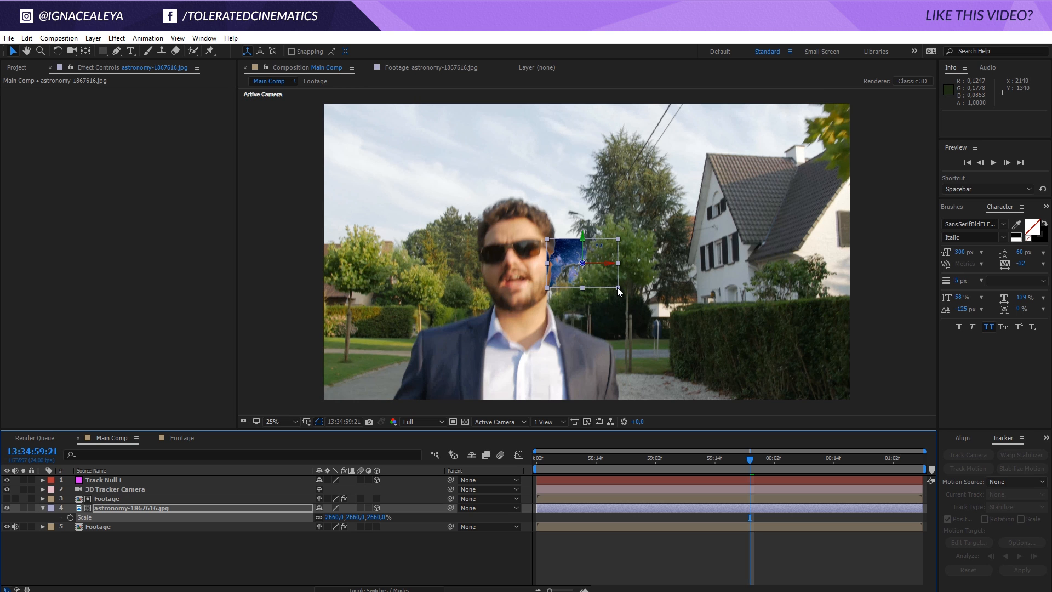
drag(615, 288, 817, 103)
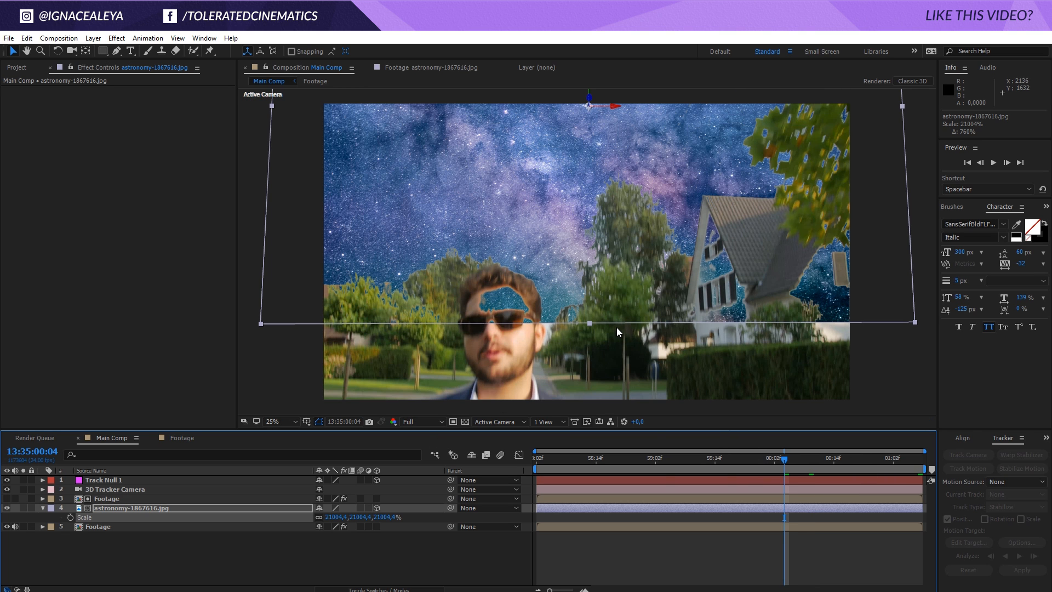
mouse_move(426, 330)
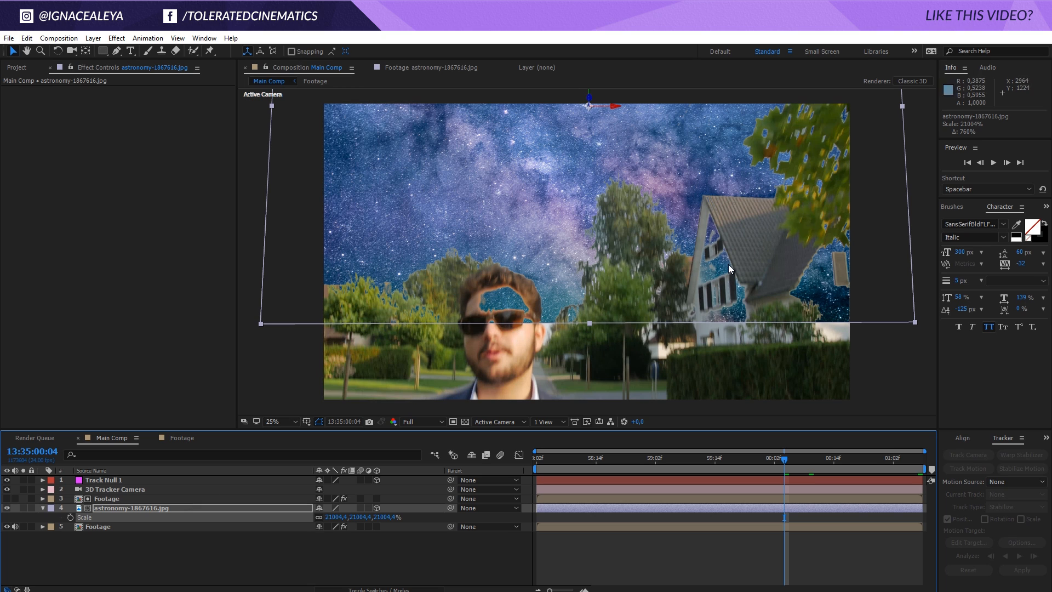
mouse_move(729, 274)
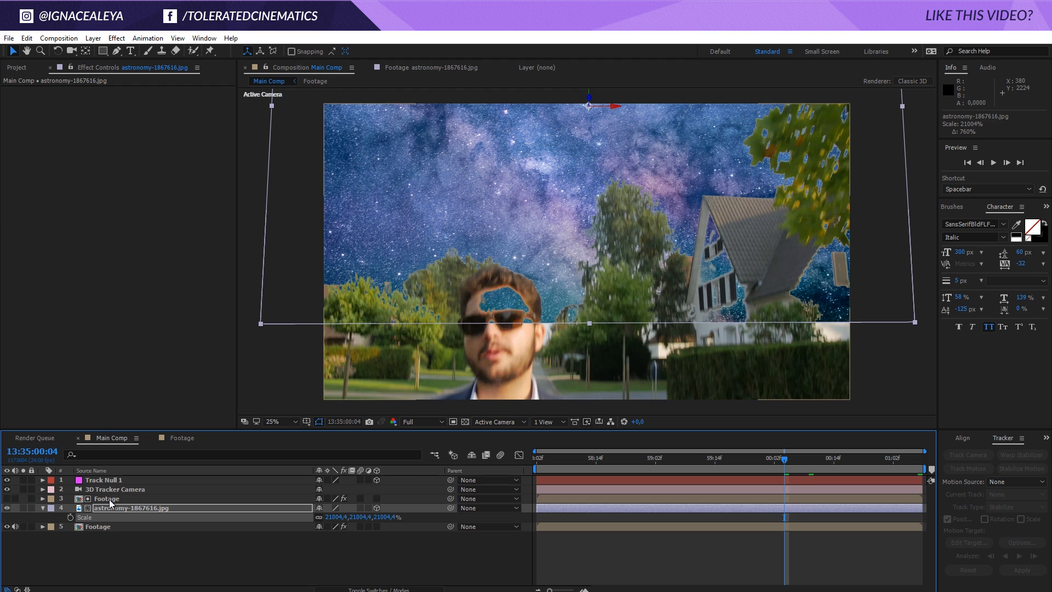
Step: Draw a Pen mask around the sky on the upper Footage layer, invert it and keyframe Mask Path
click(106, 498)
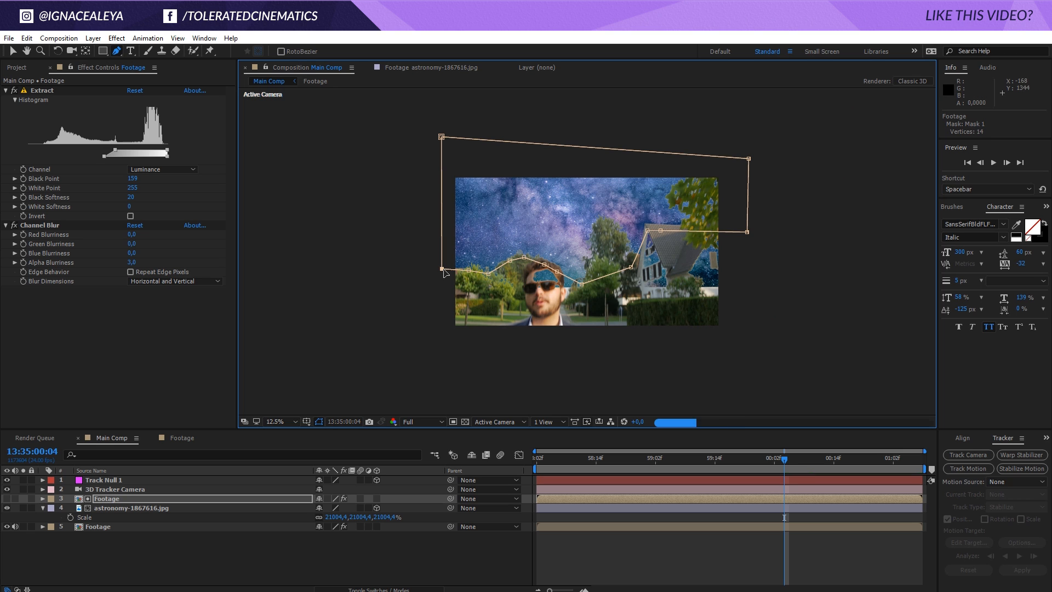
click(273, 421)
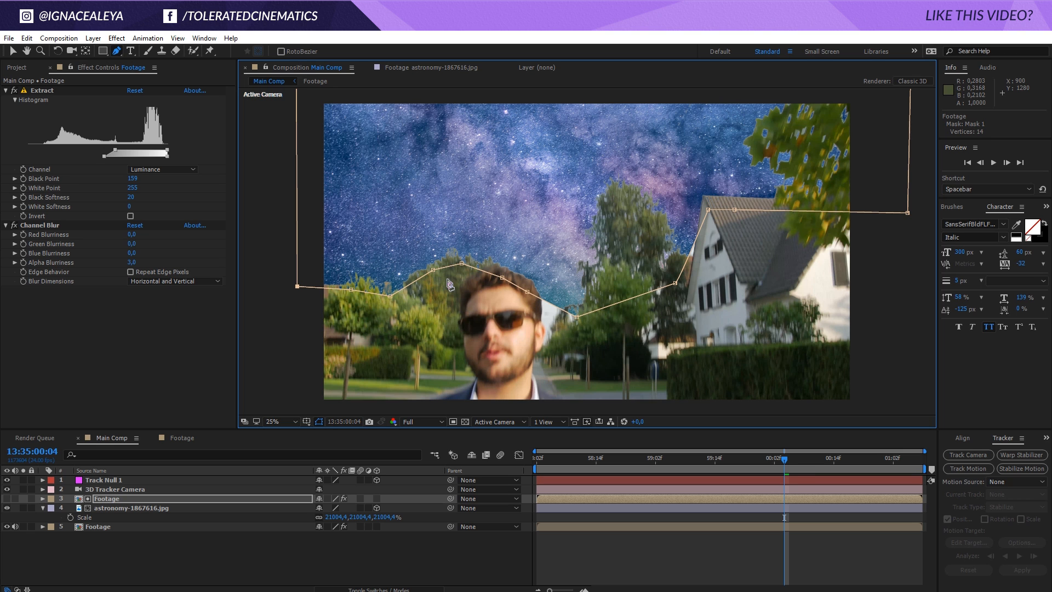
mouse_move(303, 395)
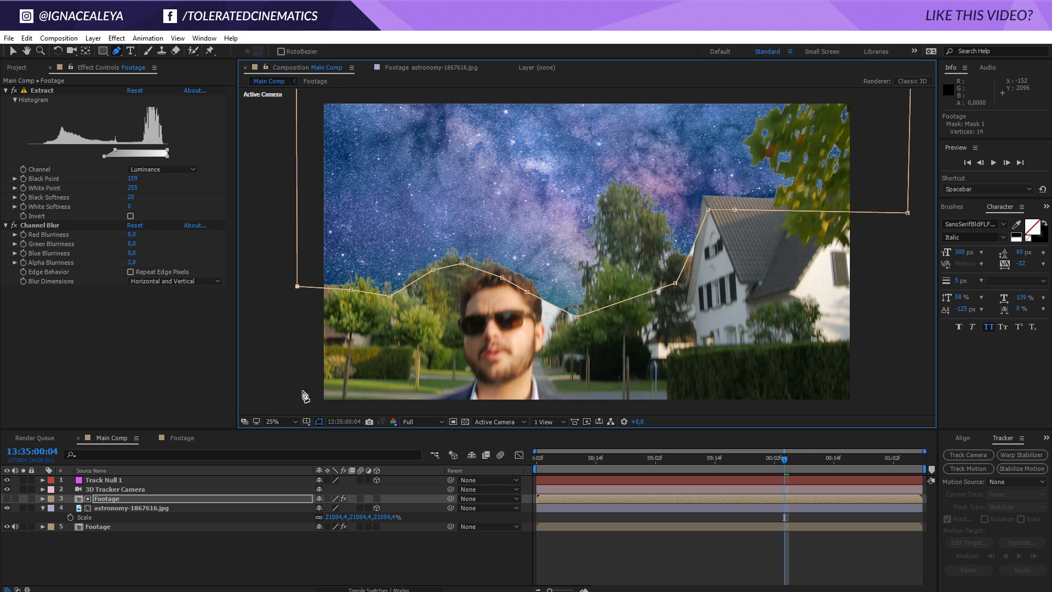
click(47, 498)
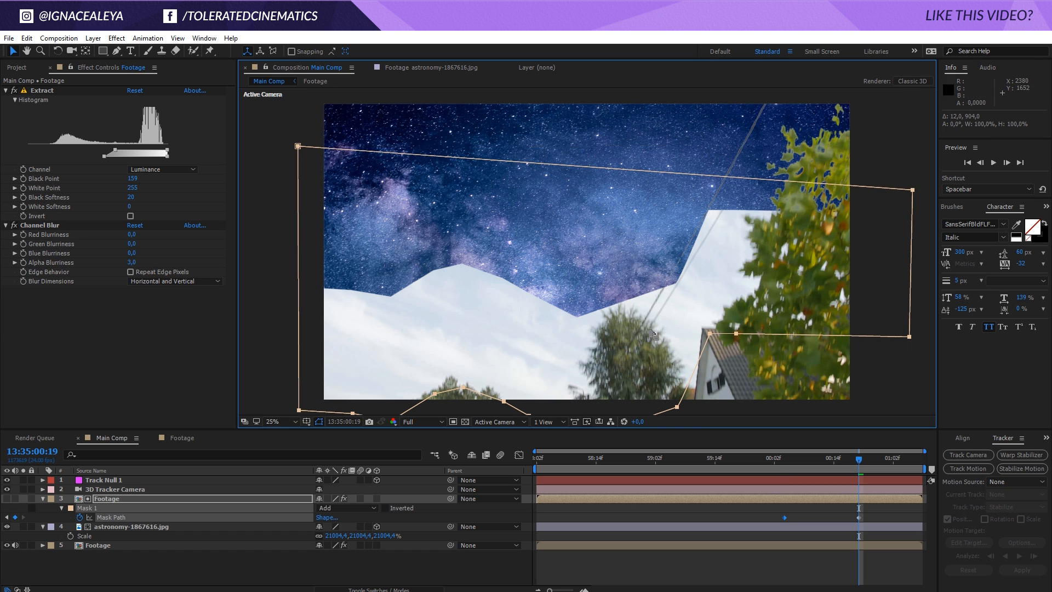
click(274, 420)
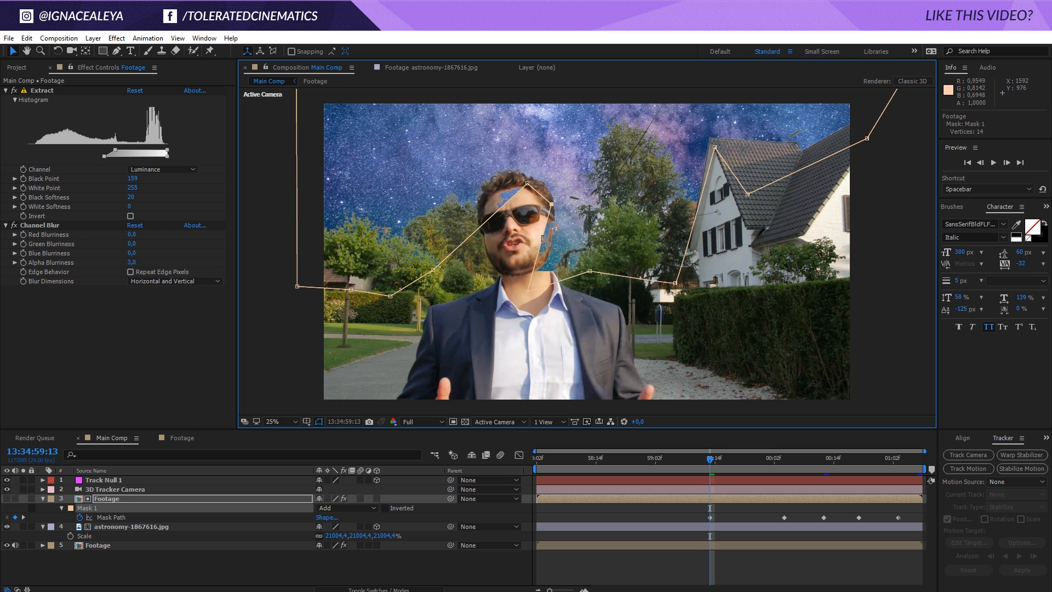
mouse_move(528, 298)
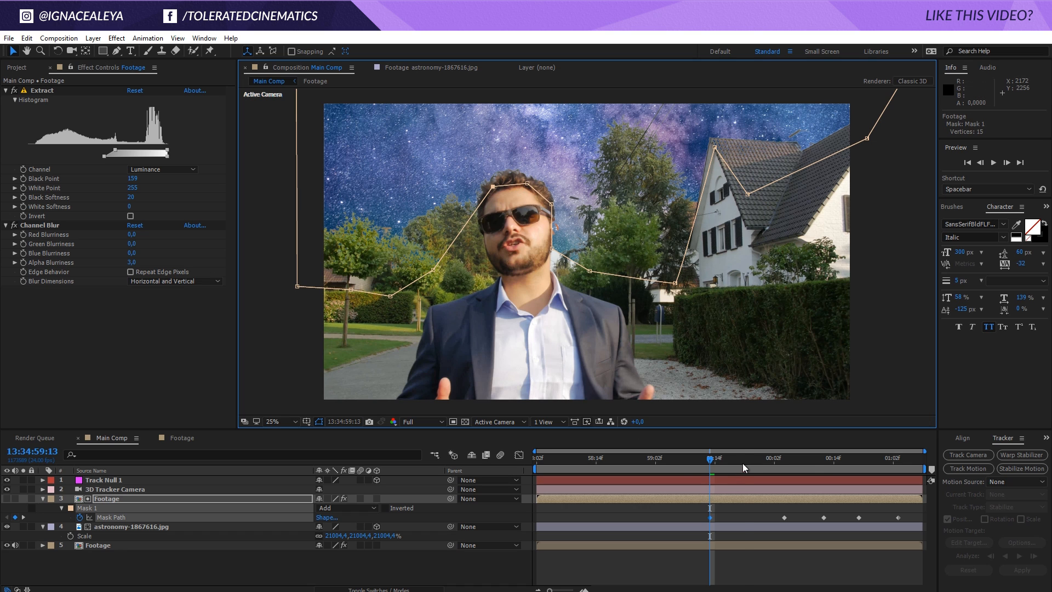
Step: Reshape the mask around the speaker's head on later frames and adjust the Extract black point
click(738, 457)
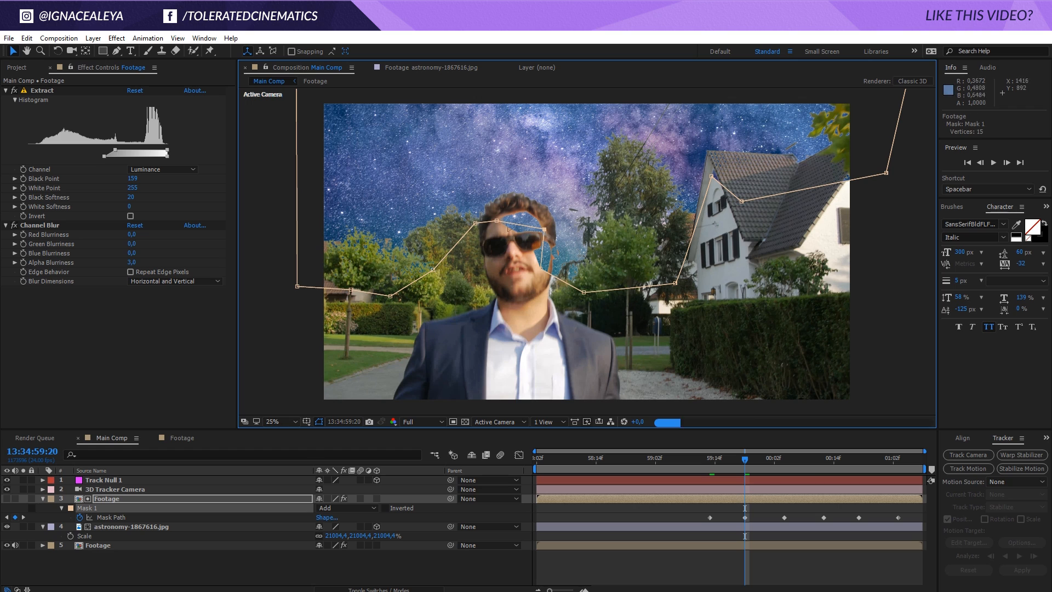
drag(119, 153, 110, 152)
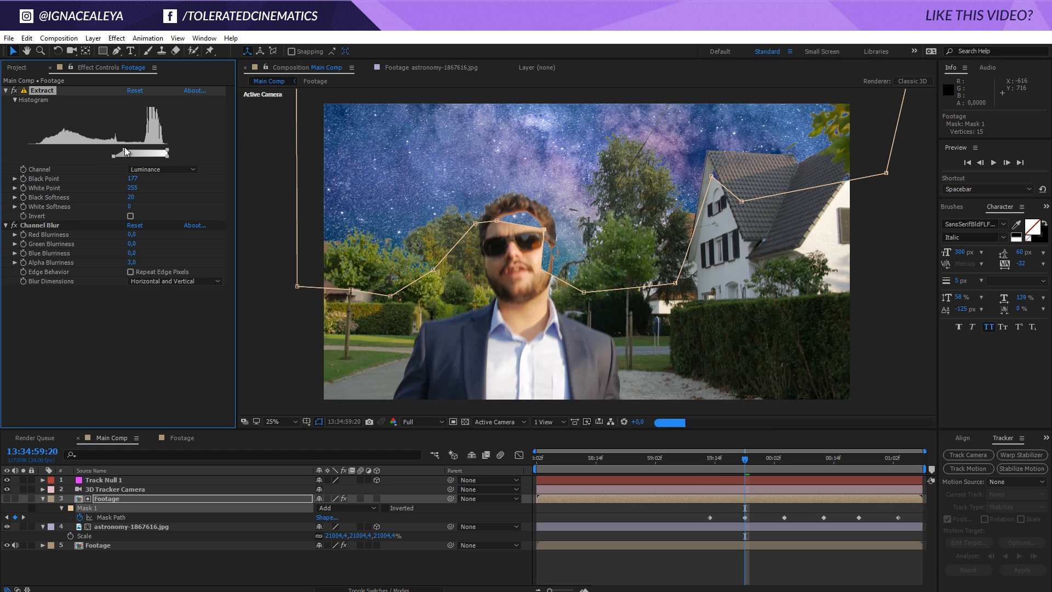
drag(124, 153, 136, 152)
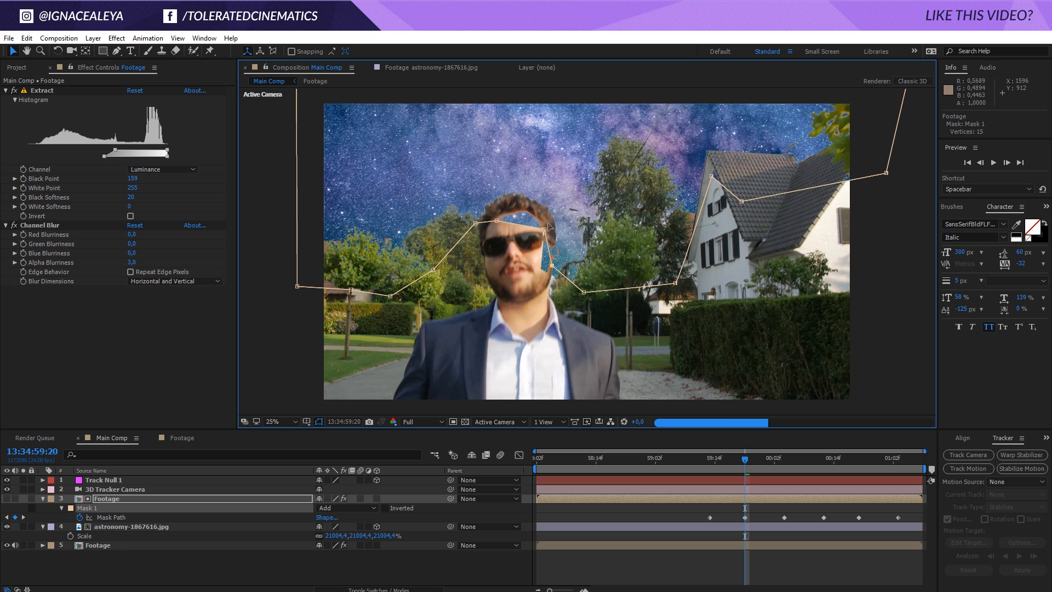
drag(545, 227, 516, 205)
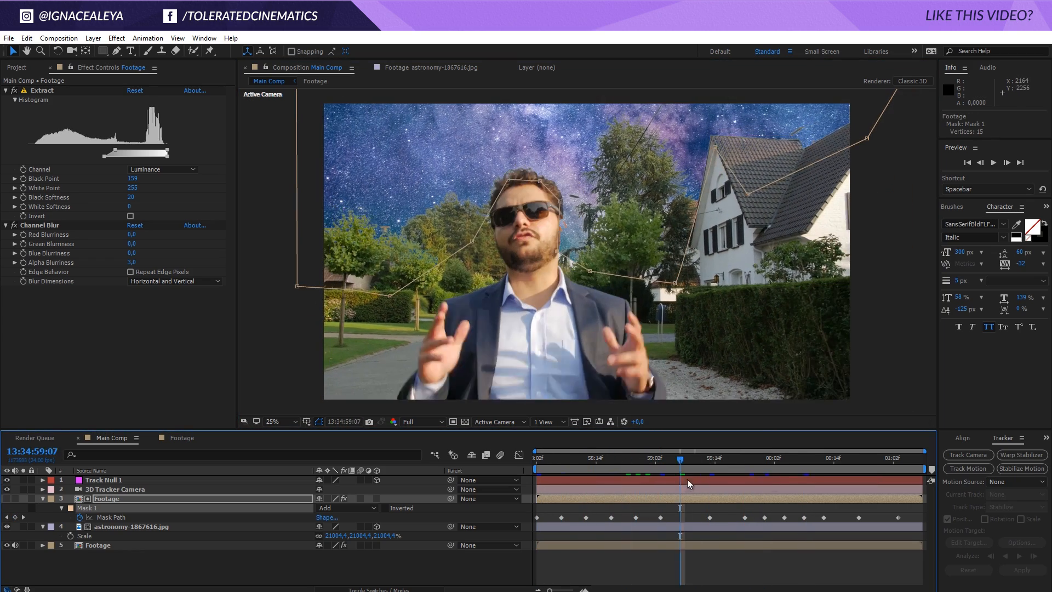
click(726, 458)
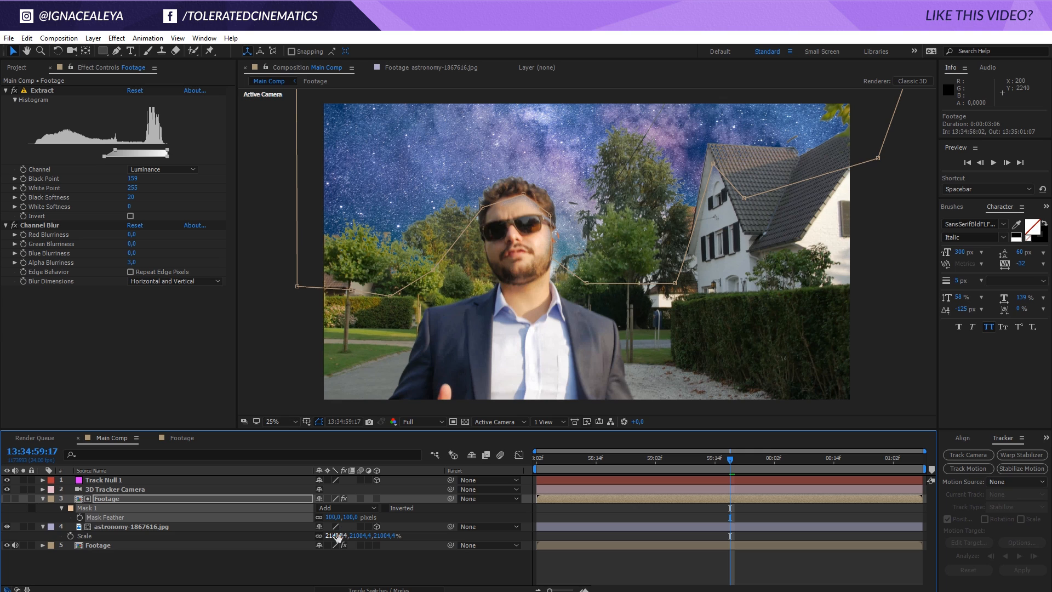
Step: Set Mask 1 Feather to 100 px and Mask Expansion to -25 px
click(61, 507)
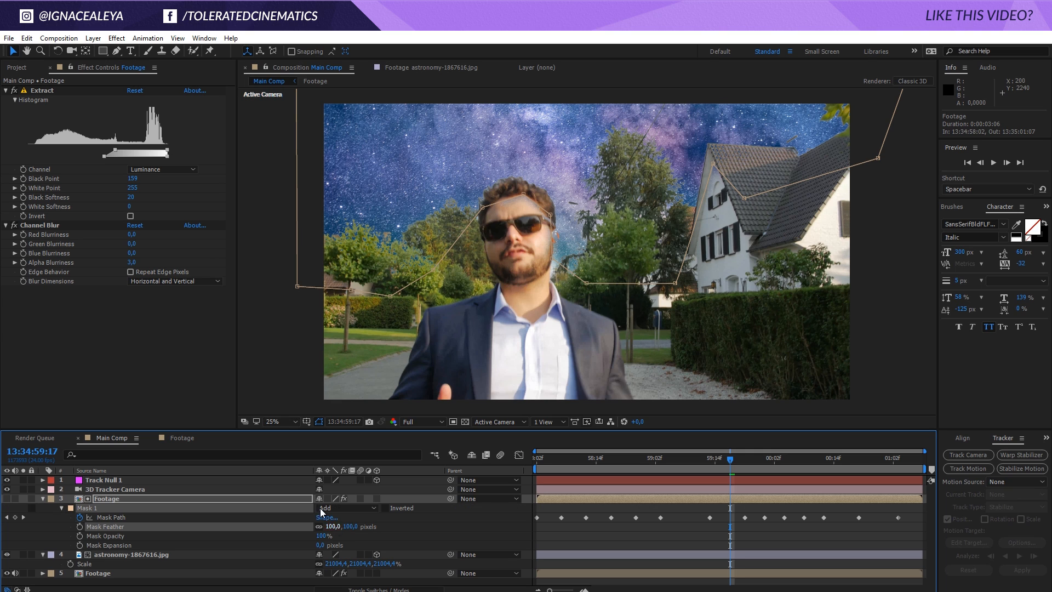
click(325, 545)
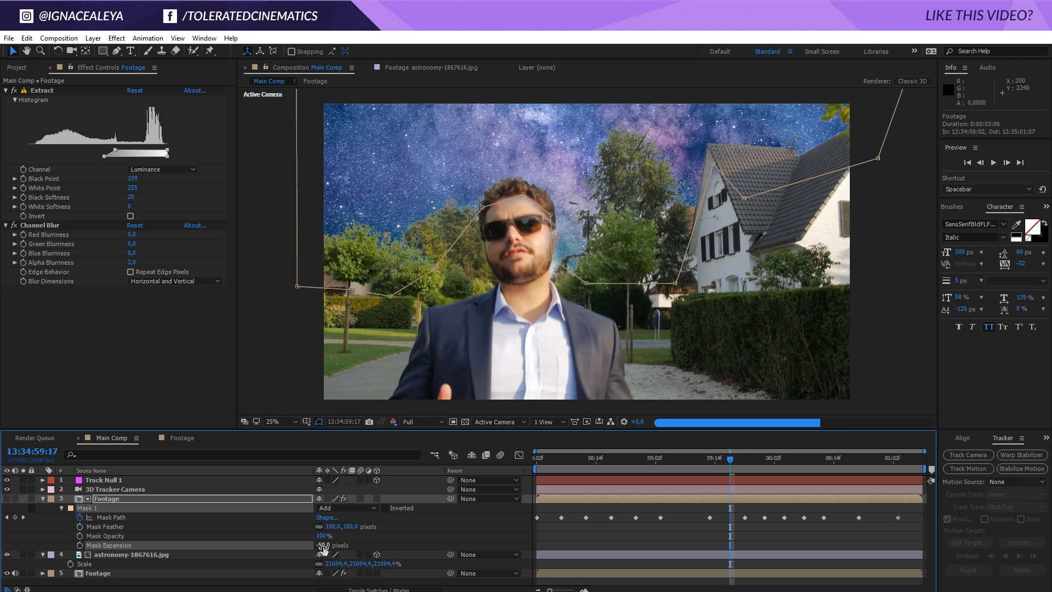
click(325, 545)
text(-25)
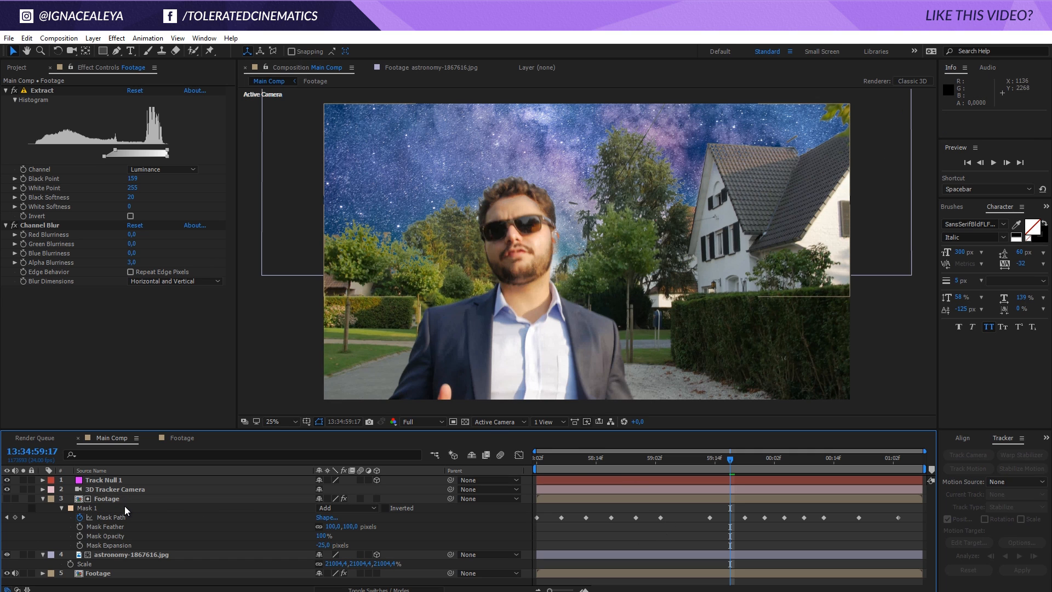
Step: Set the astronomy-1867616.jpg layer's Opacity to 90%
click(130, 555)
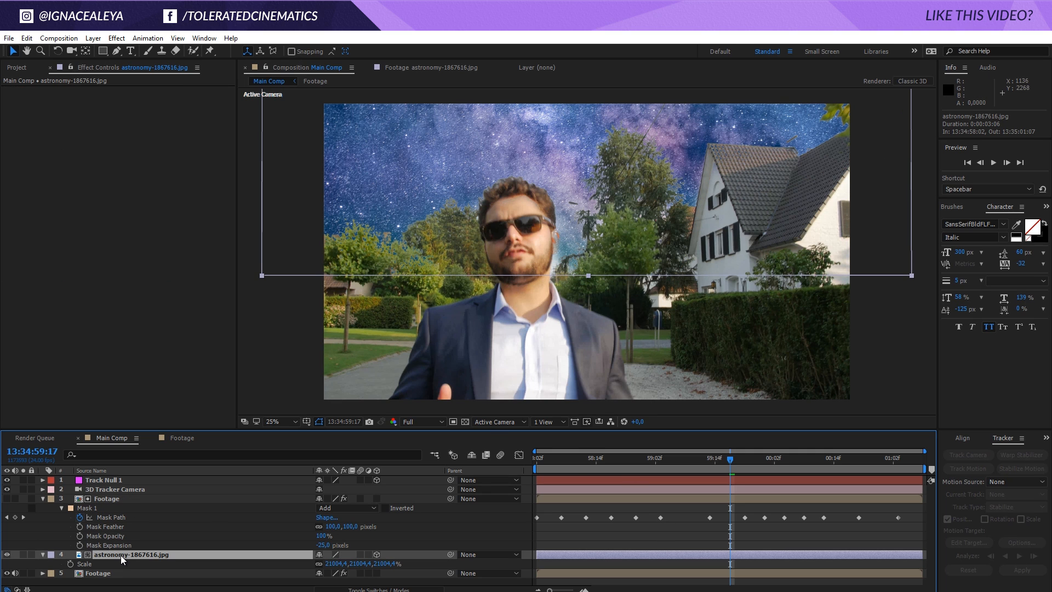
mouse_move(312, 496)
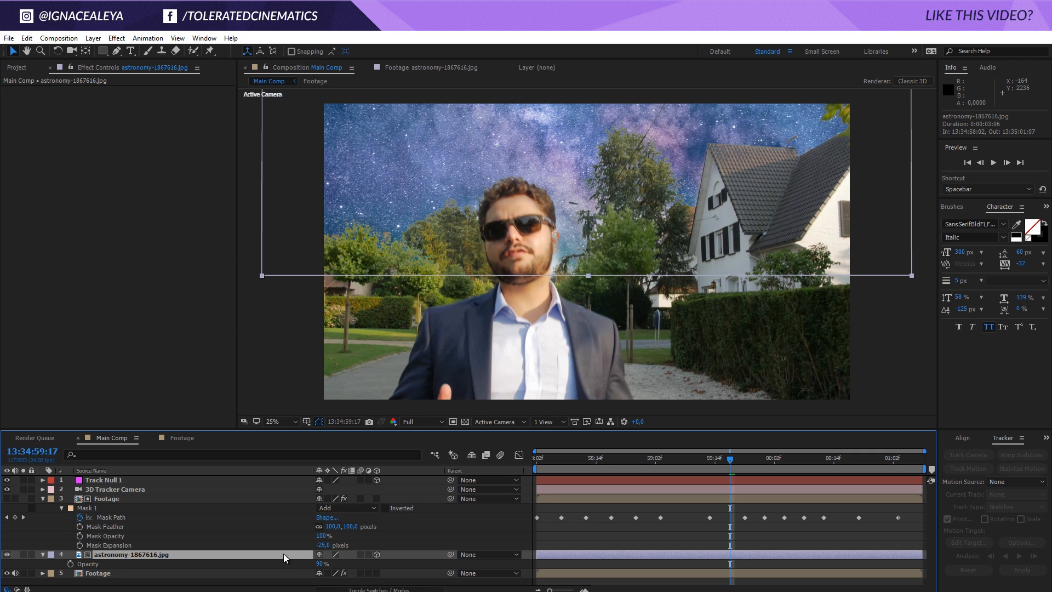
Step: Add Curves to the sky layer, lift the RGB curve to brighten the stars and check earlier and later frames
click(115, 38)
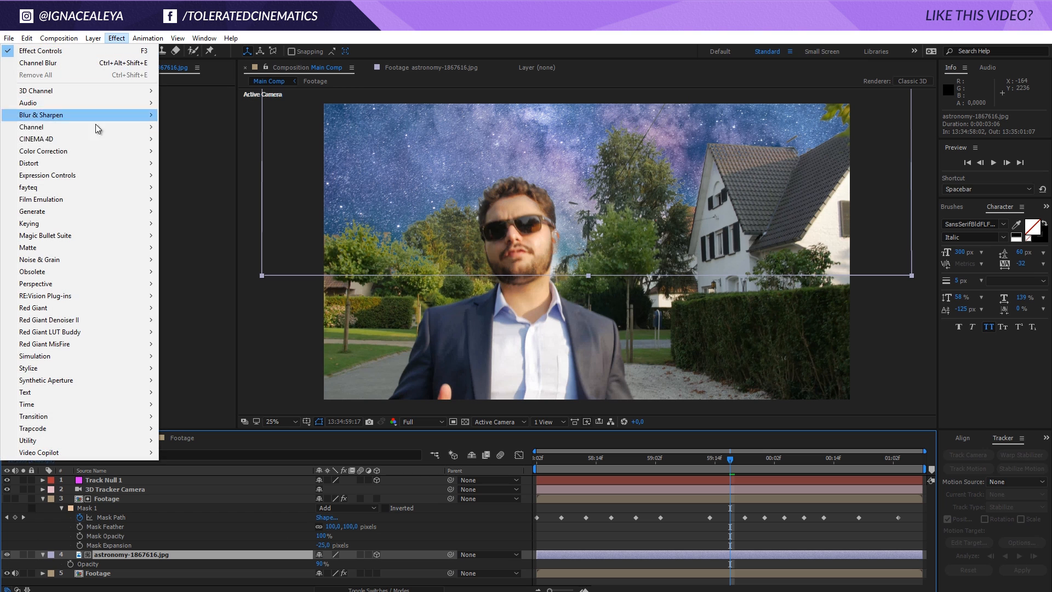
click(43, 151)
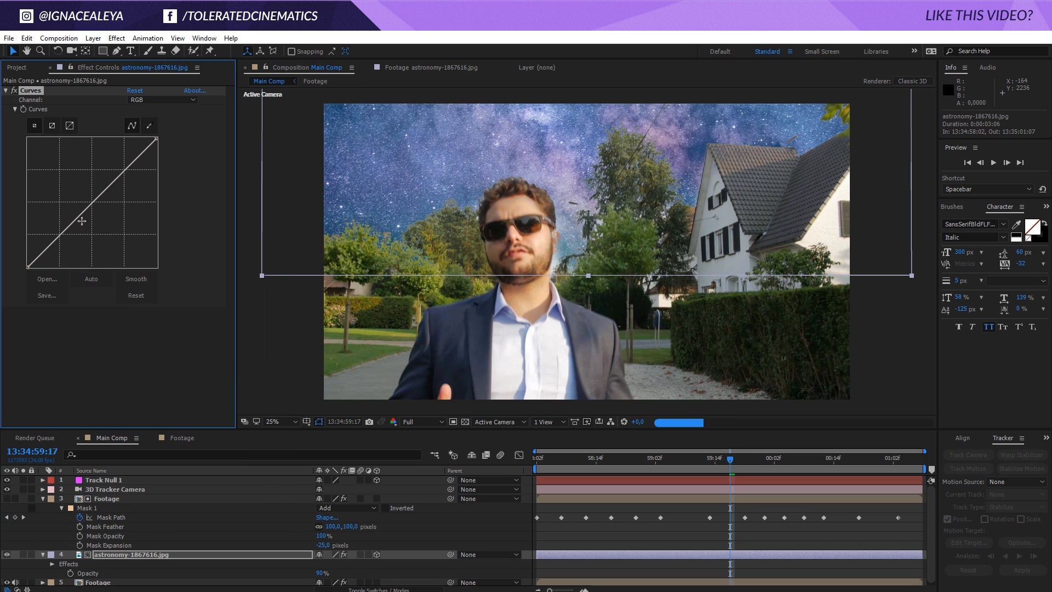
drag(89, 221, 75, 208)
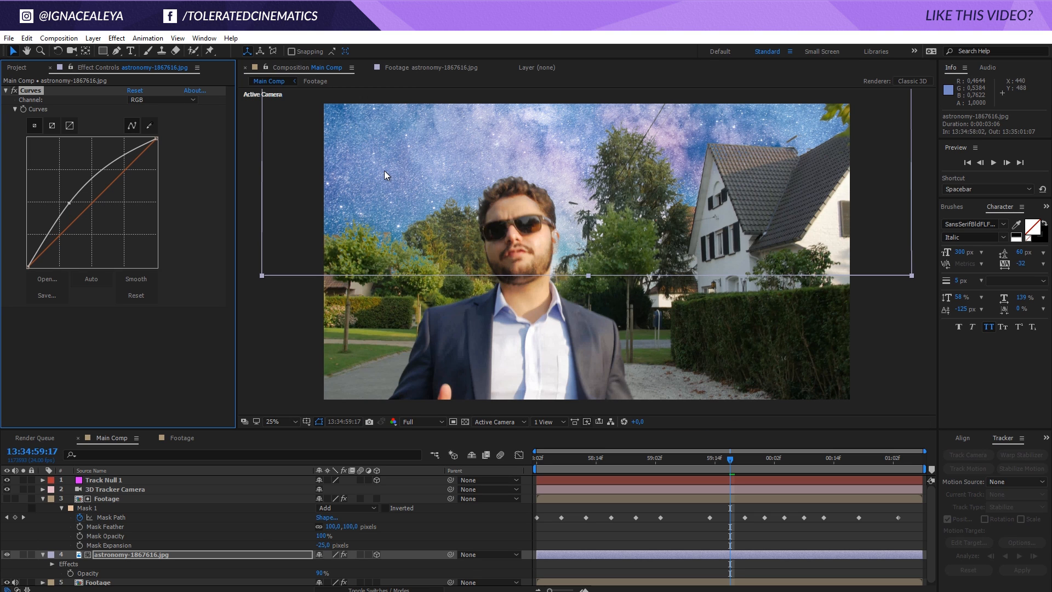
mouse_move(656, 477)
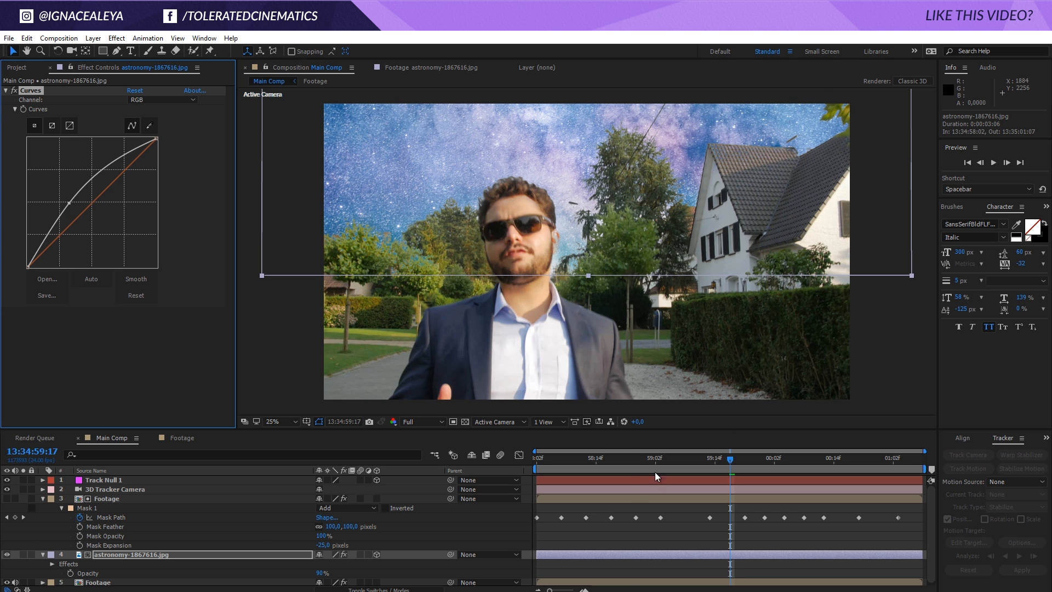
drag(730, 458, 631, 462)
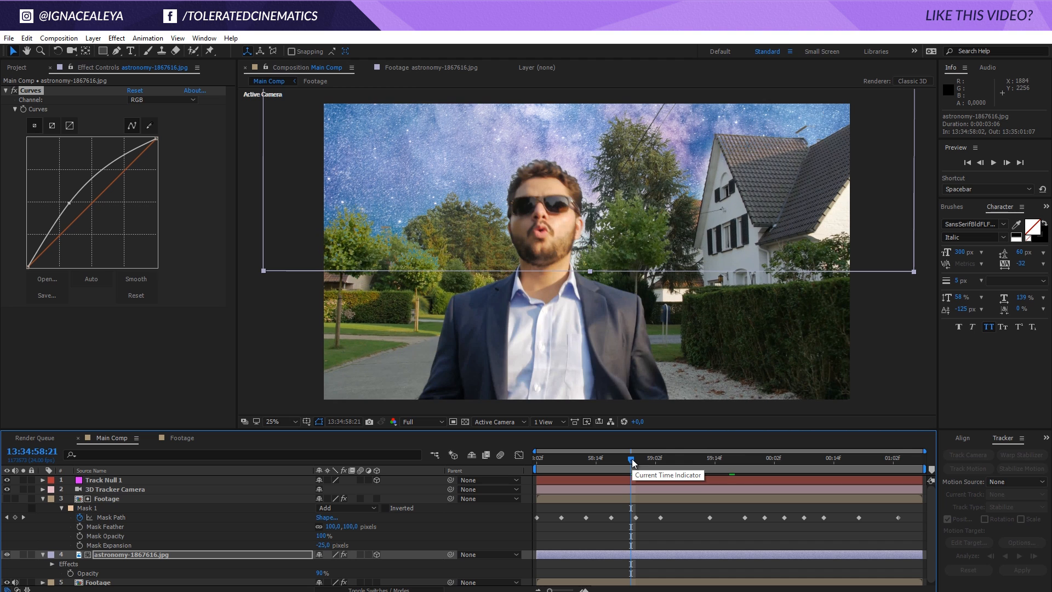
mouse_move(101, 236)
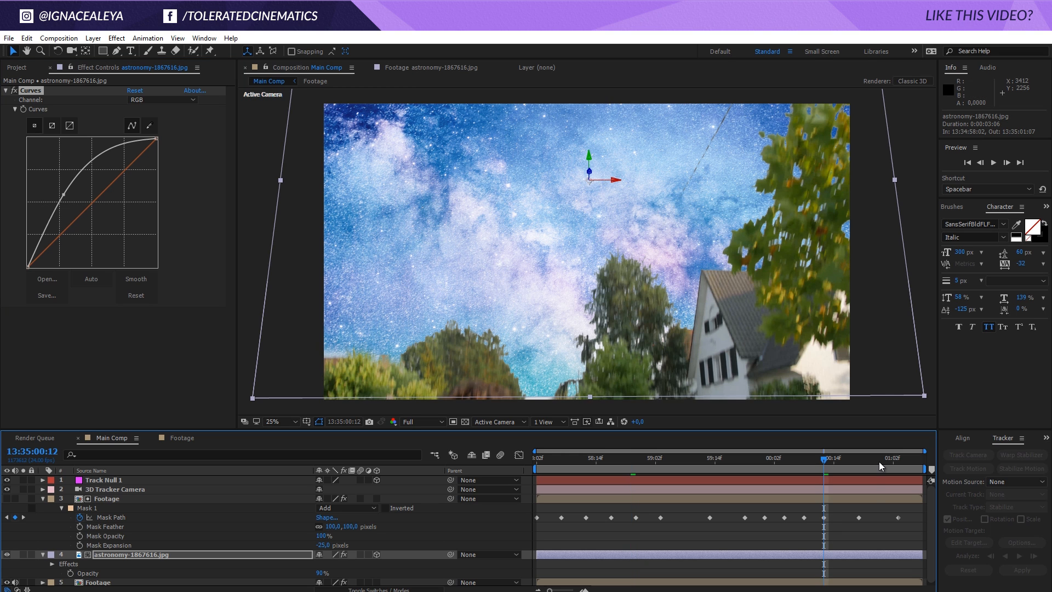
drag(822, 459, 875, 459)
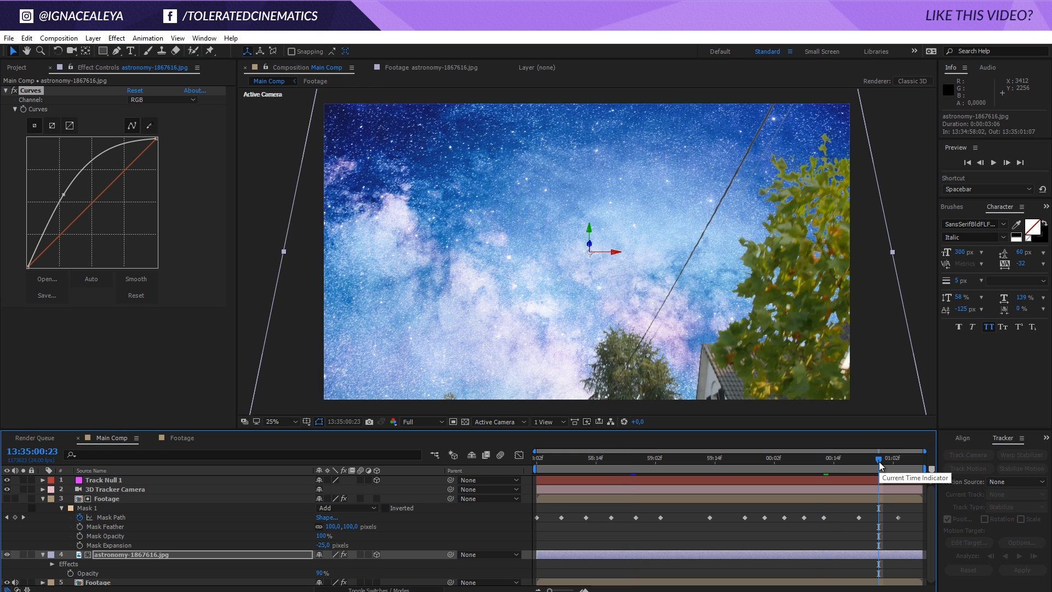
mouse_move(885, 507)
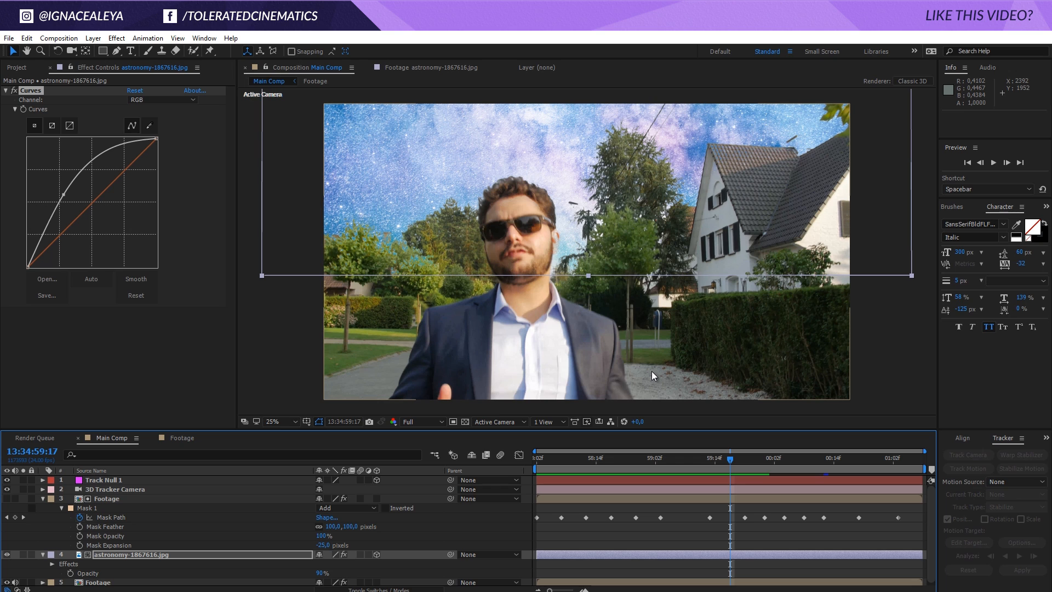
mouse_move(631, 371)
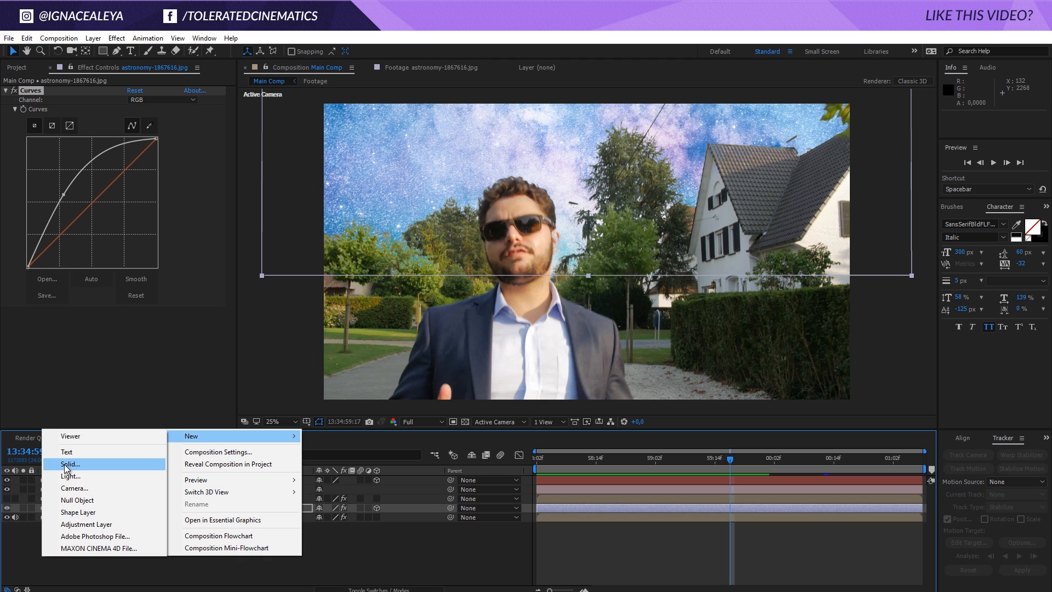
Step: Create a purple solid layer and set it to Multiply at 15% opacity as a tint
click(70, 463)
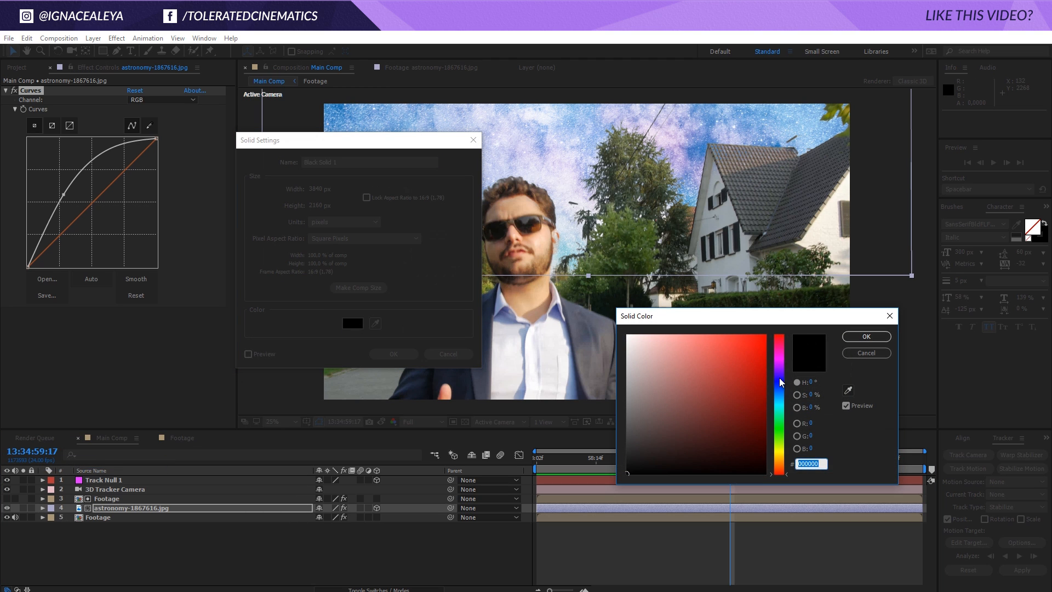
click(864, 336)
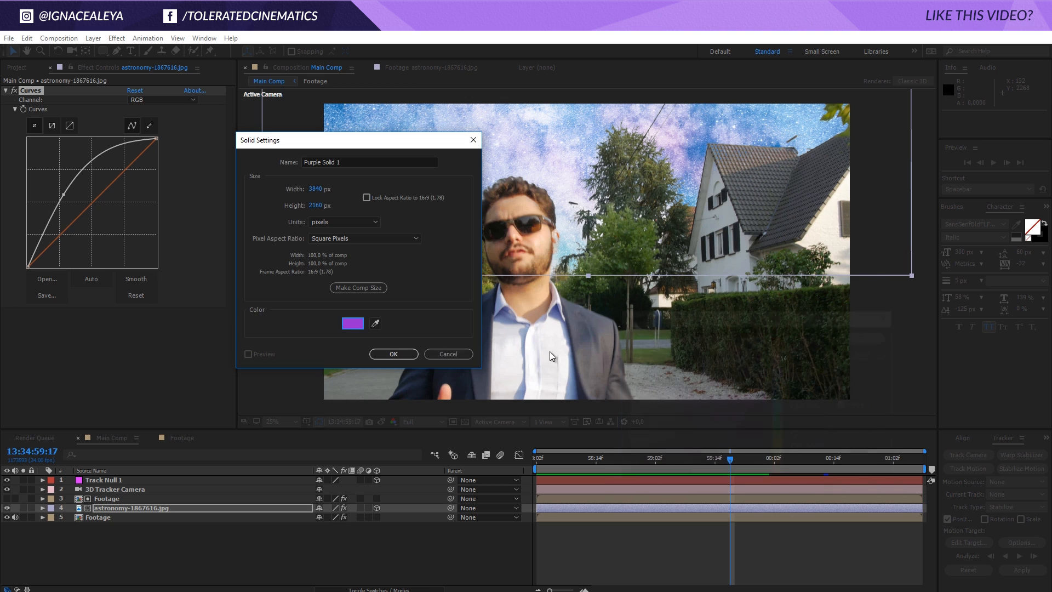
click(393, 354)
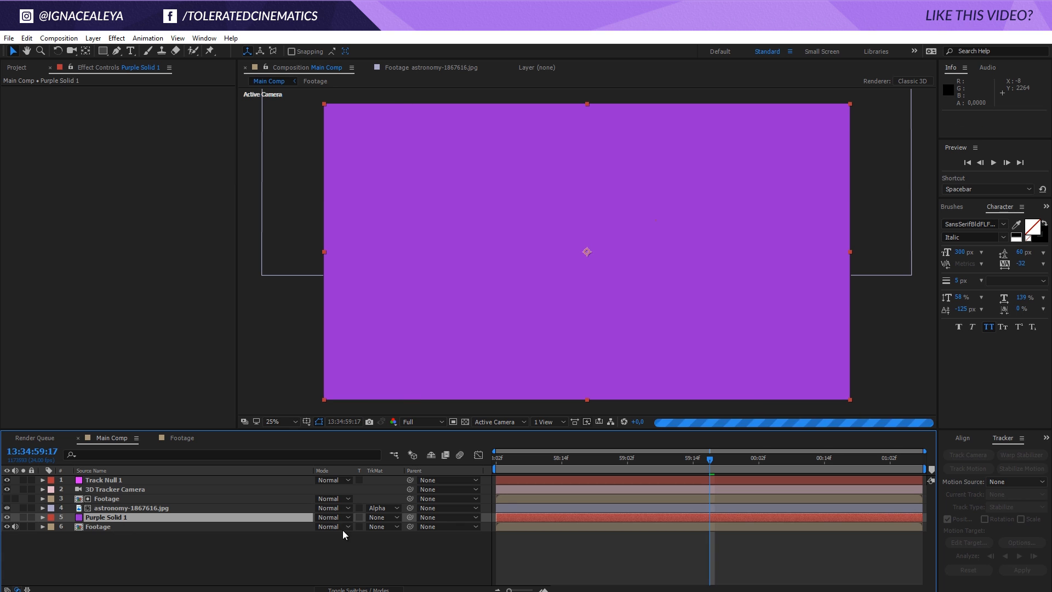
click(333, 516)
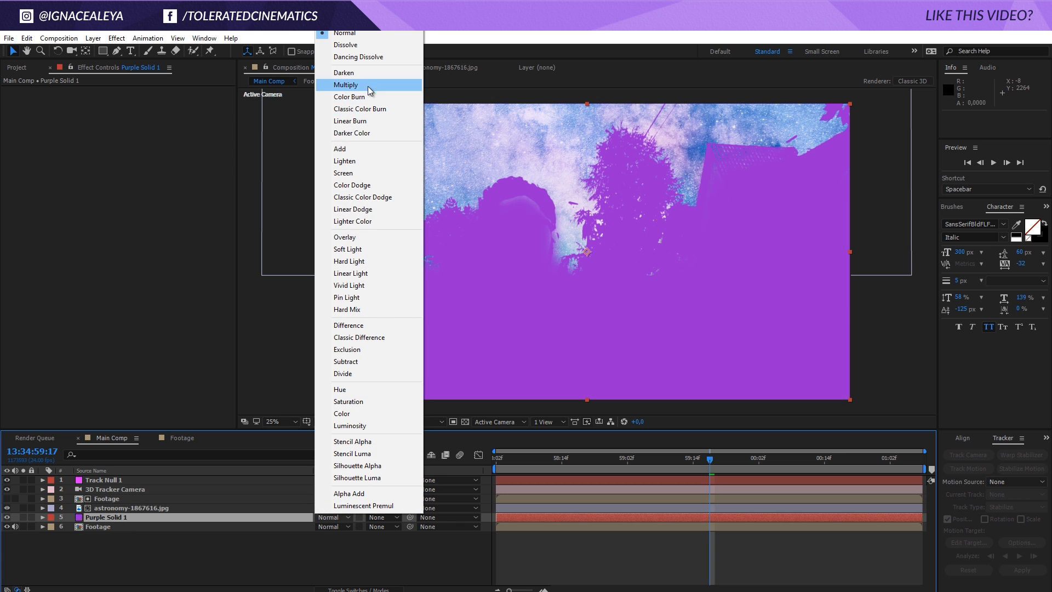
click(345, 85)
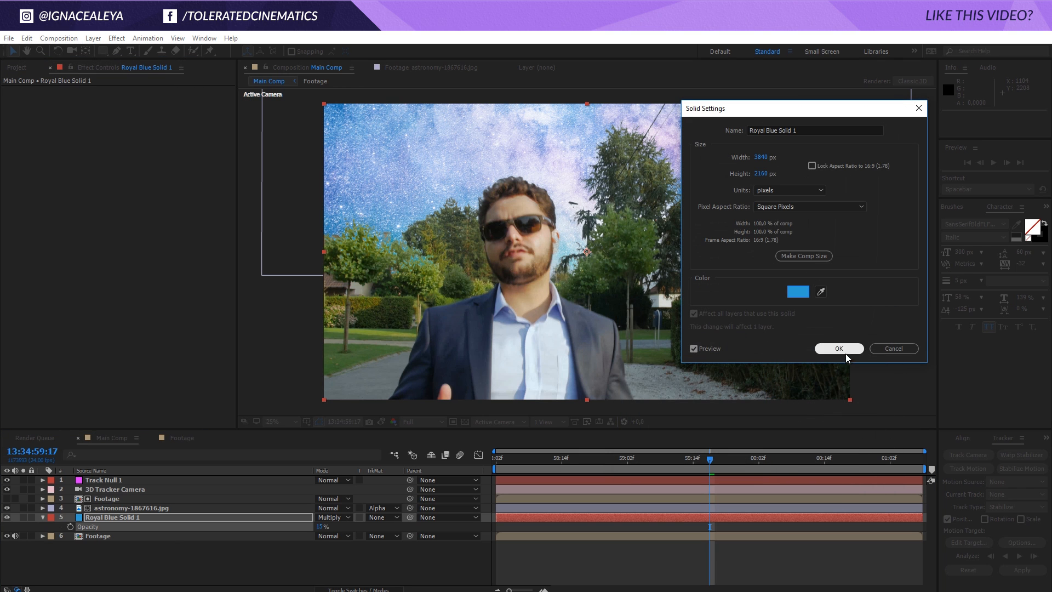
Step: Try a blue colour in Solid Settings, then cancel to keep the purple tint
click(796, 290)
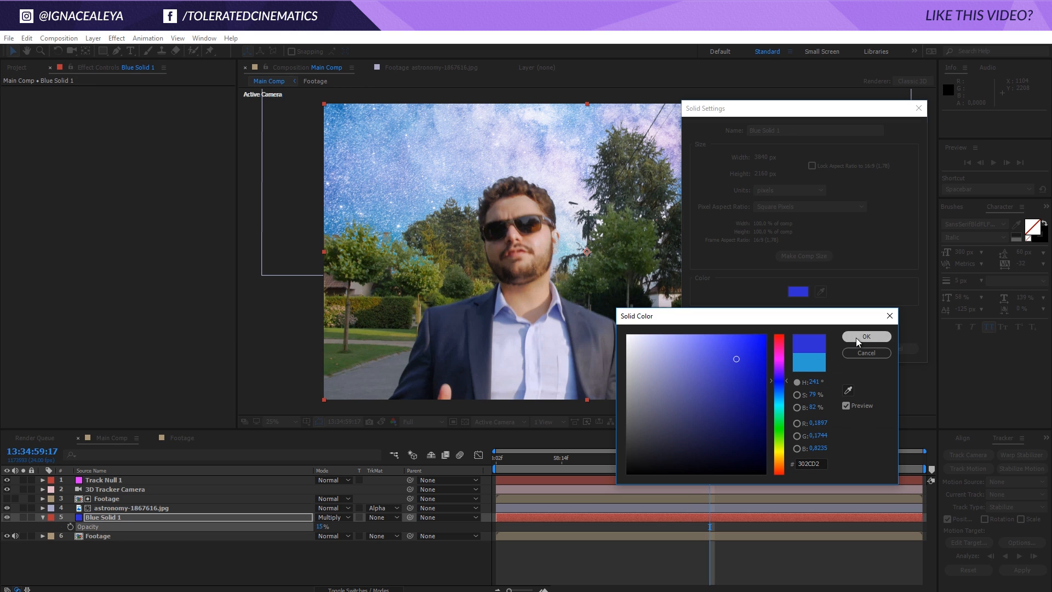
click(865, 337)
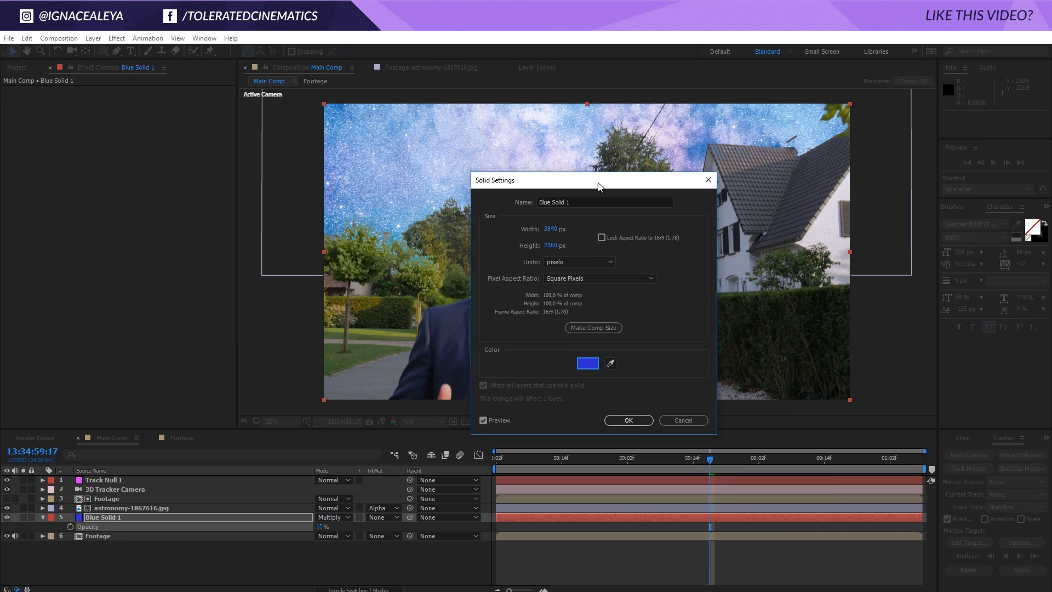
click(627, 420)
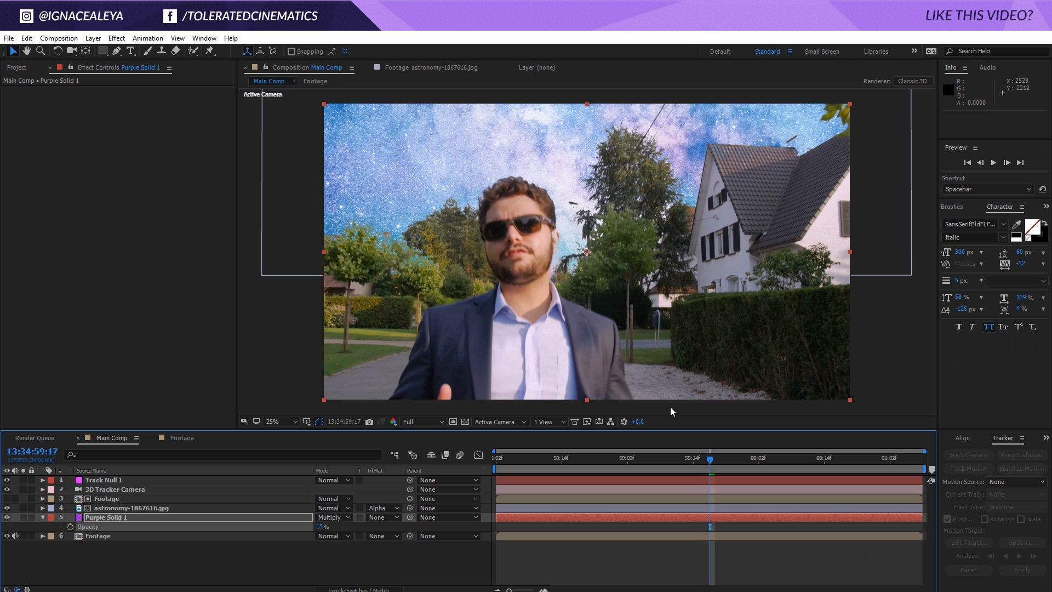
mouse_move(331, 468)
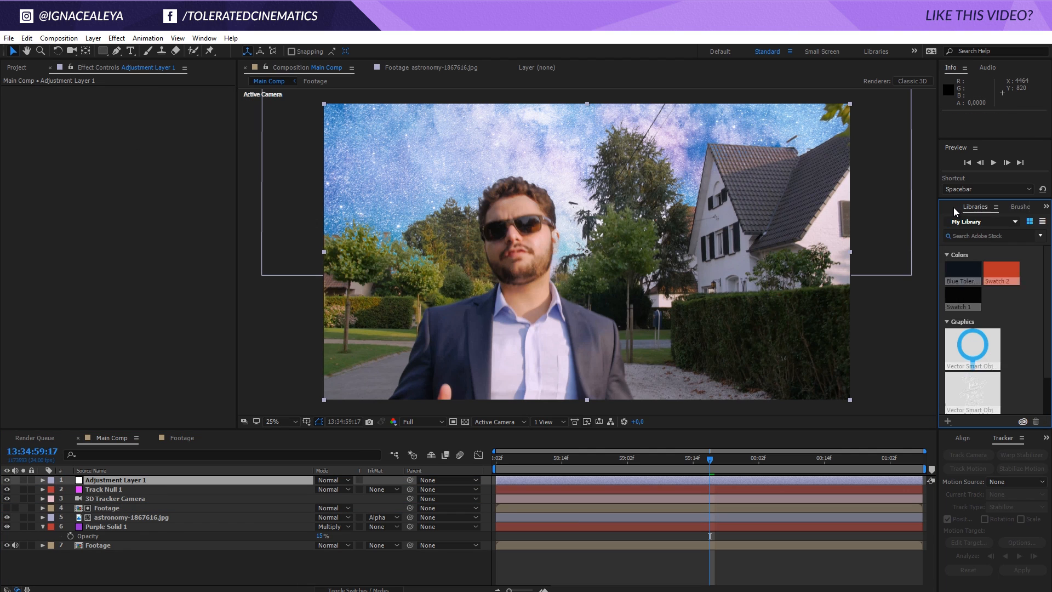
Step: Add an Adjustment Layer on top and search 'apply' in Effects & Presets to find Apply Color LUT
click(967, 206)
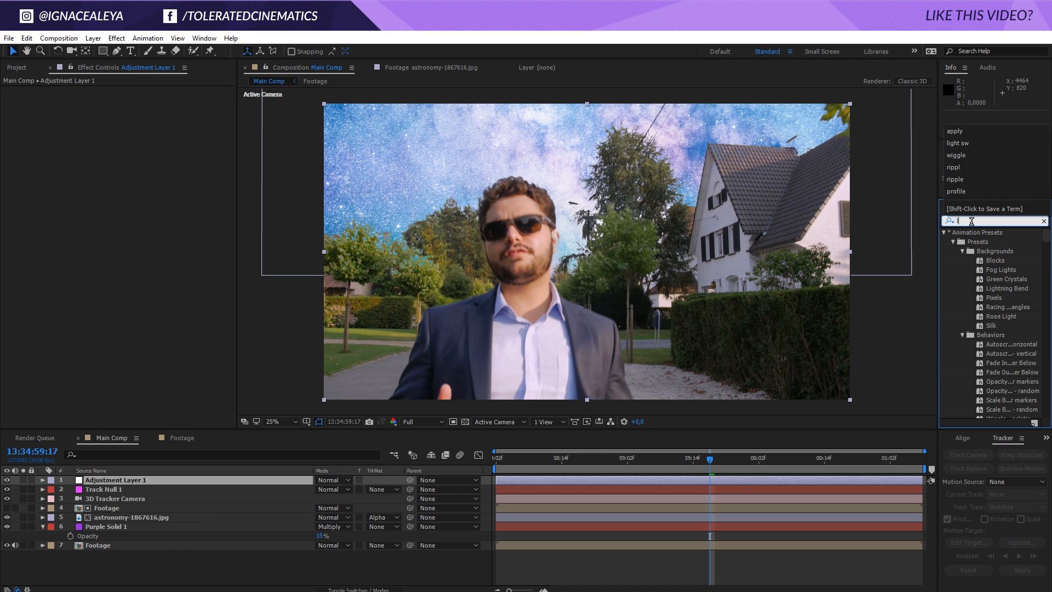
text(a)
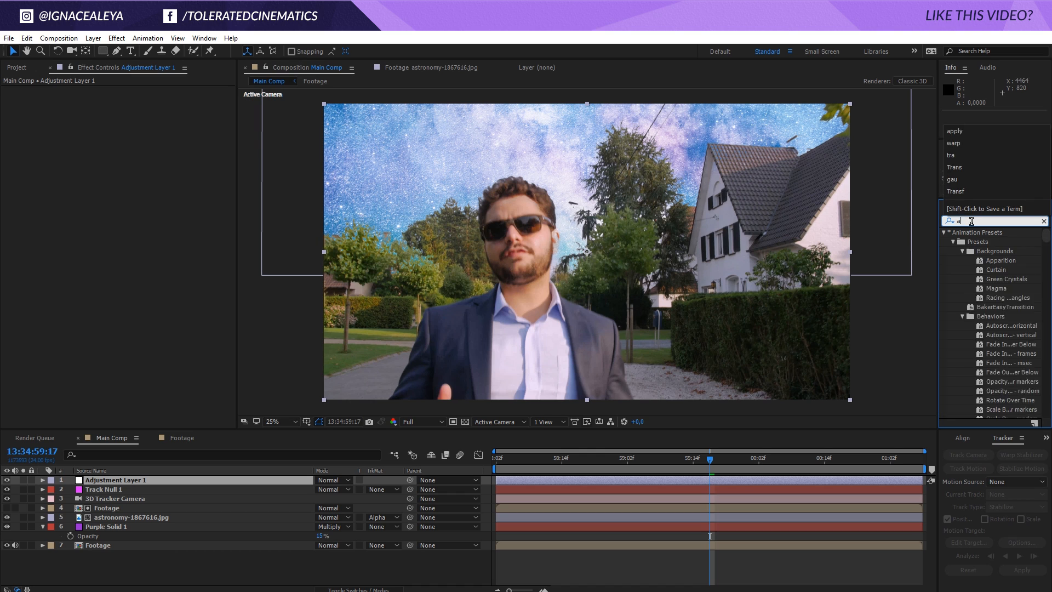
text(pply)
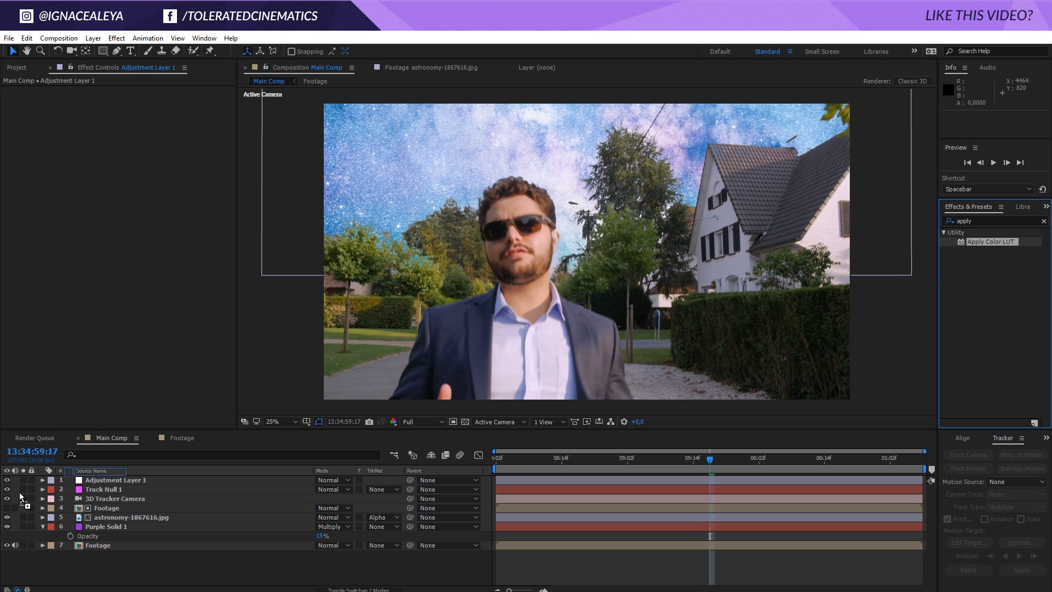
Step: Apply Color LUT to the Adjustment Layer using the 300.3dl lookup table
double_click(992, 241)
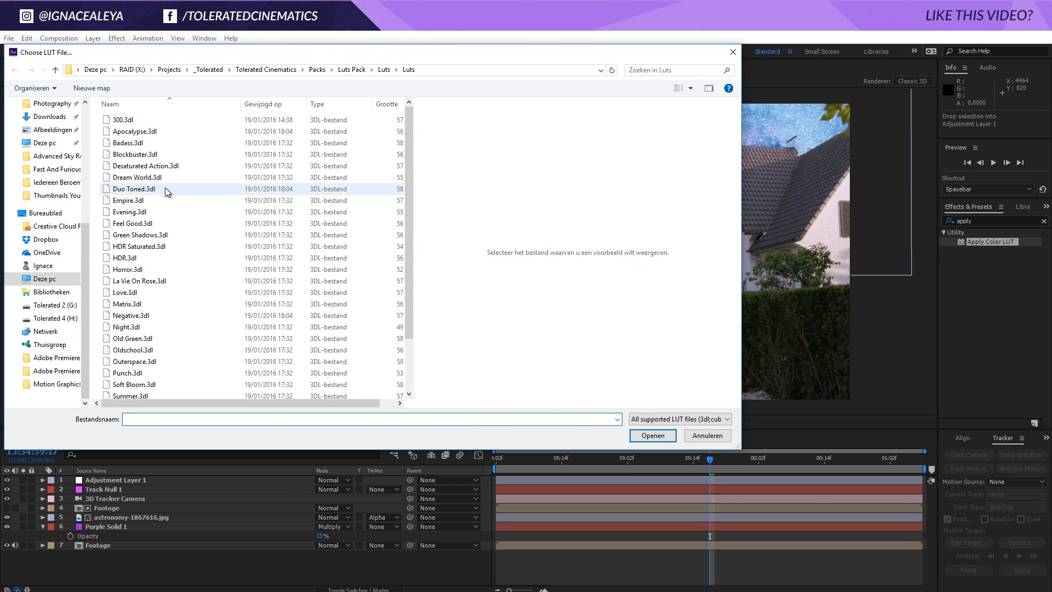
click(122, 119)
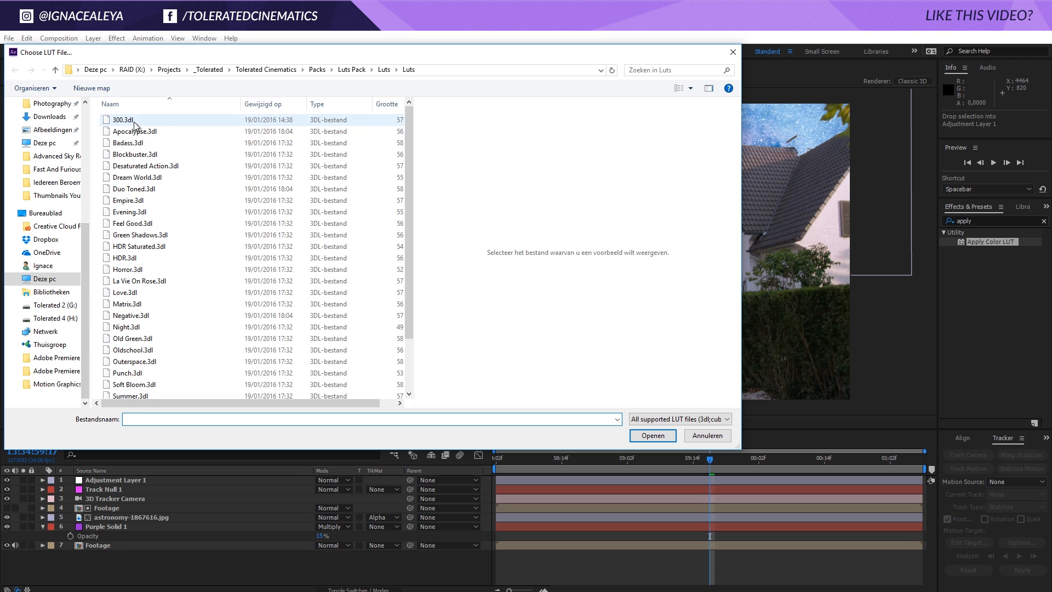
click(122, 120)
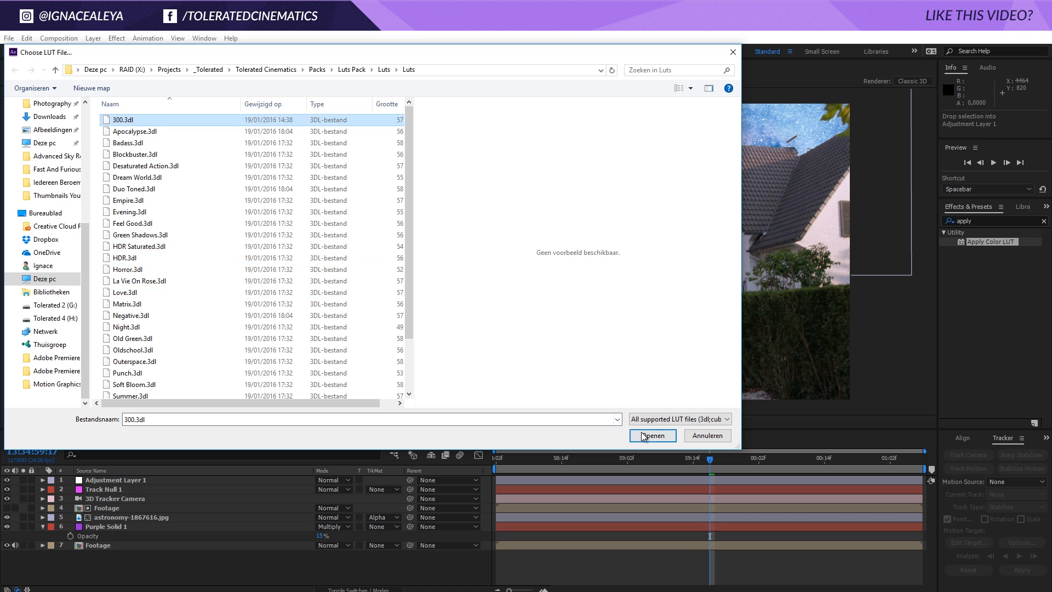
click(649, 435)
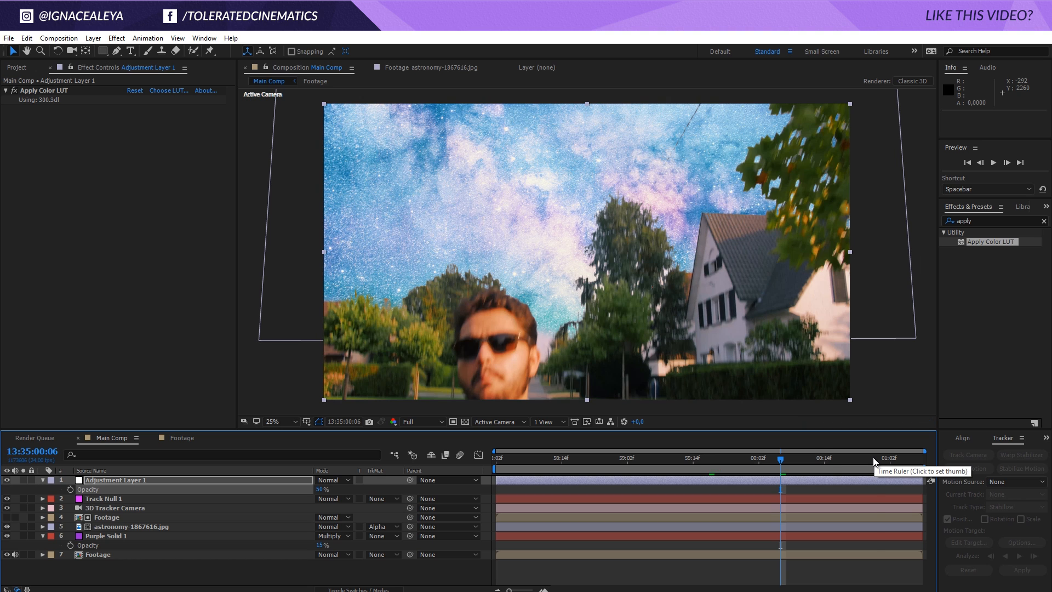
Step: Scrub the time ruler to a later moment to check the softened LUT grade
click(872, 458)
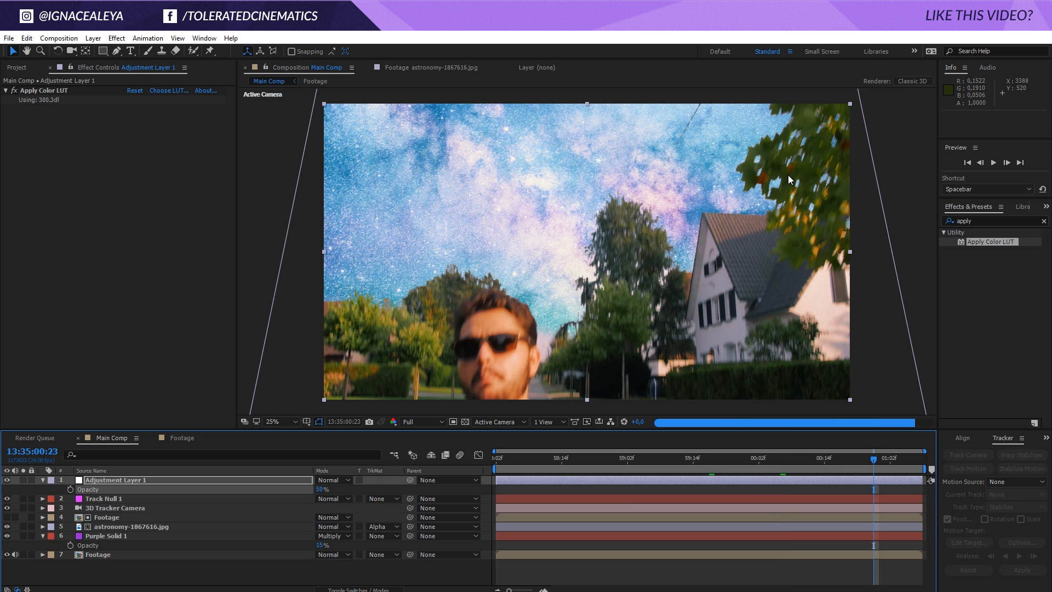